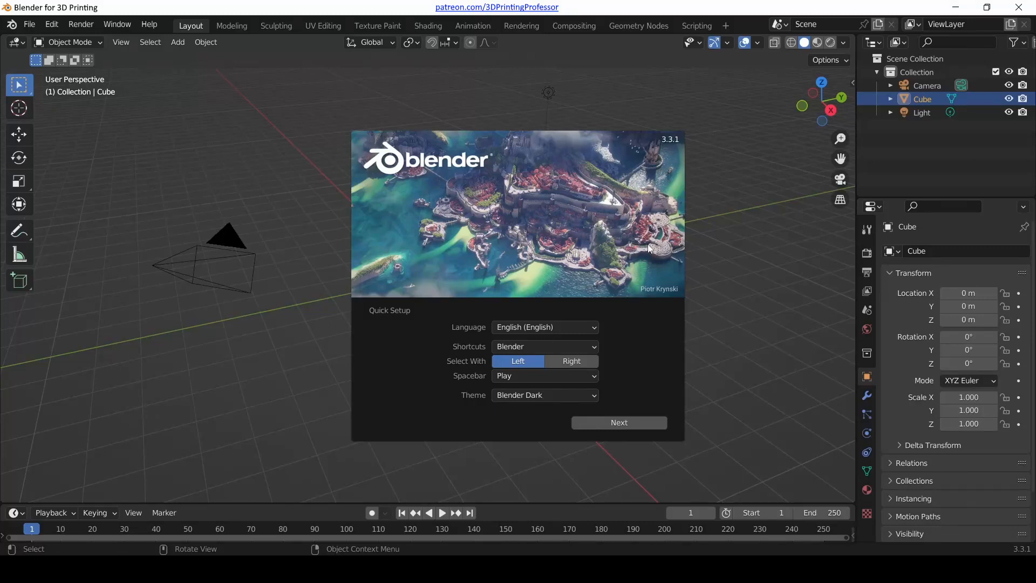
mouse_move(354, 196)
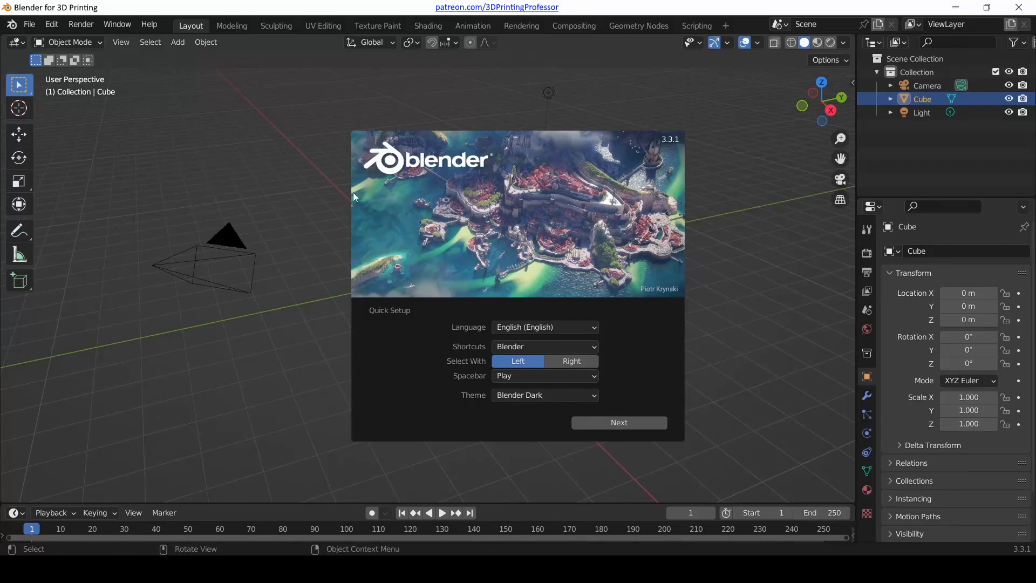
mouse_move(422, 128)
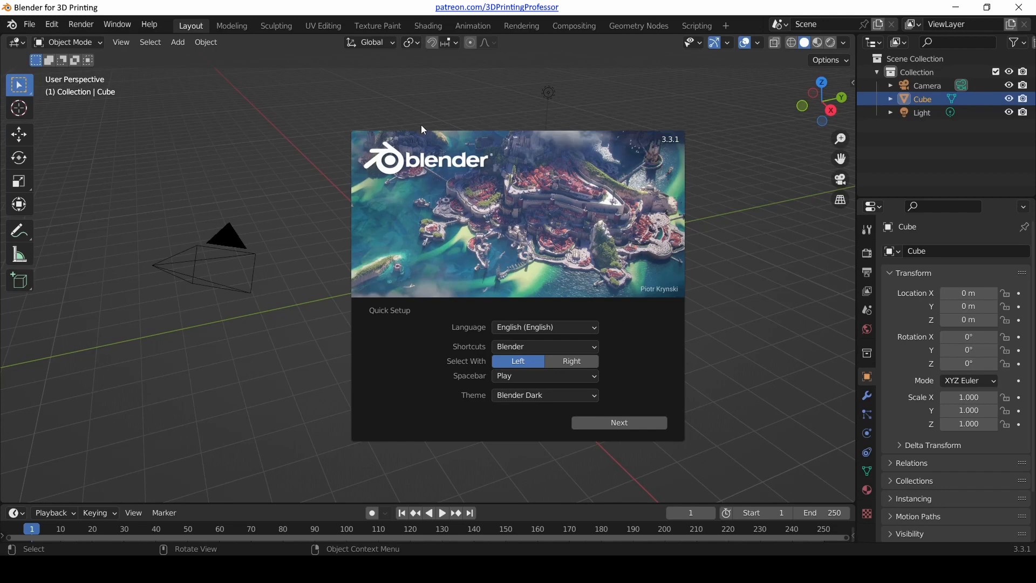
mouse_move(532, 203)
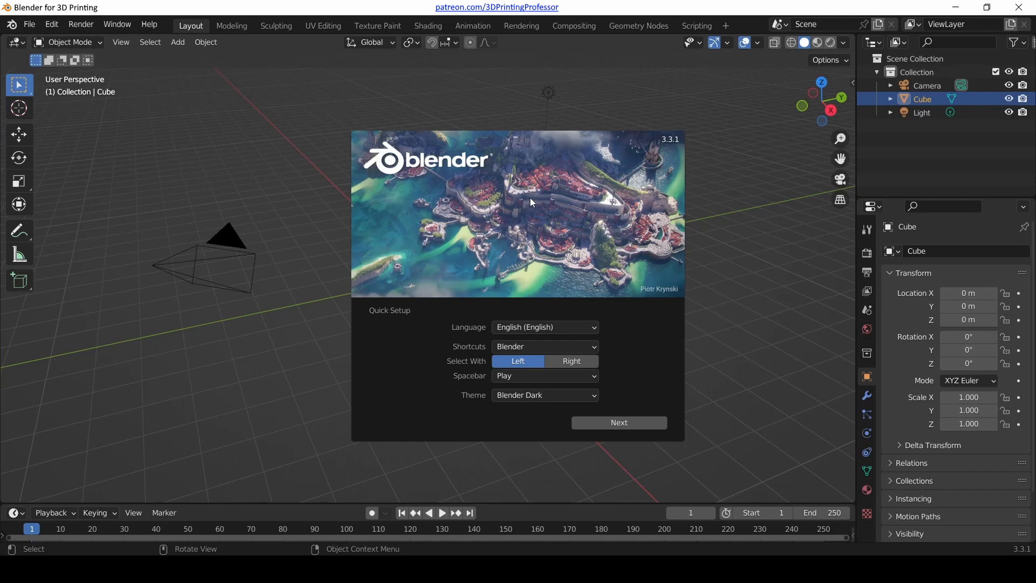
mouse_move(622, 187)
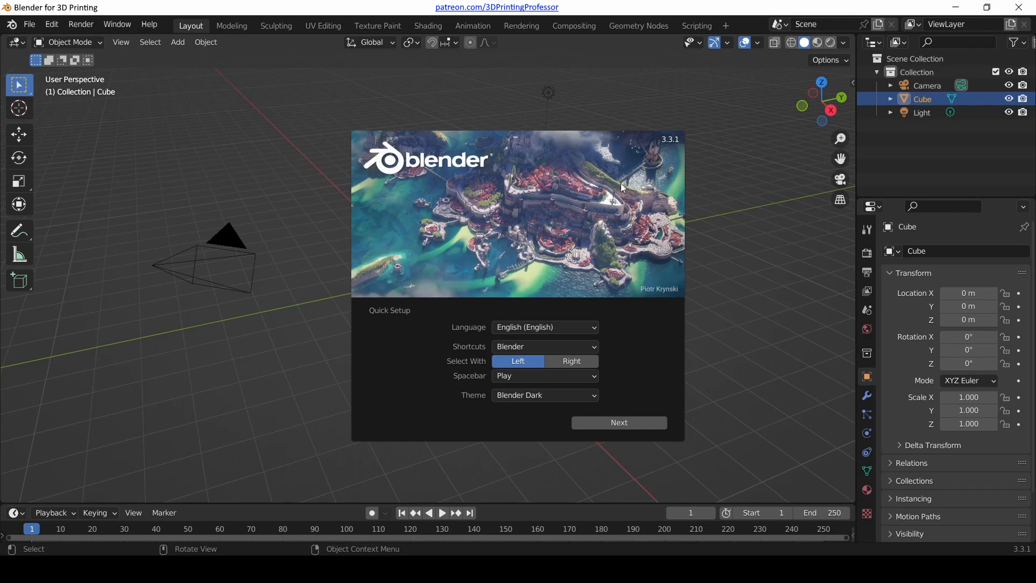
mouse_move(649, 151)
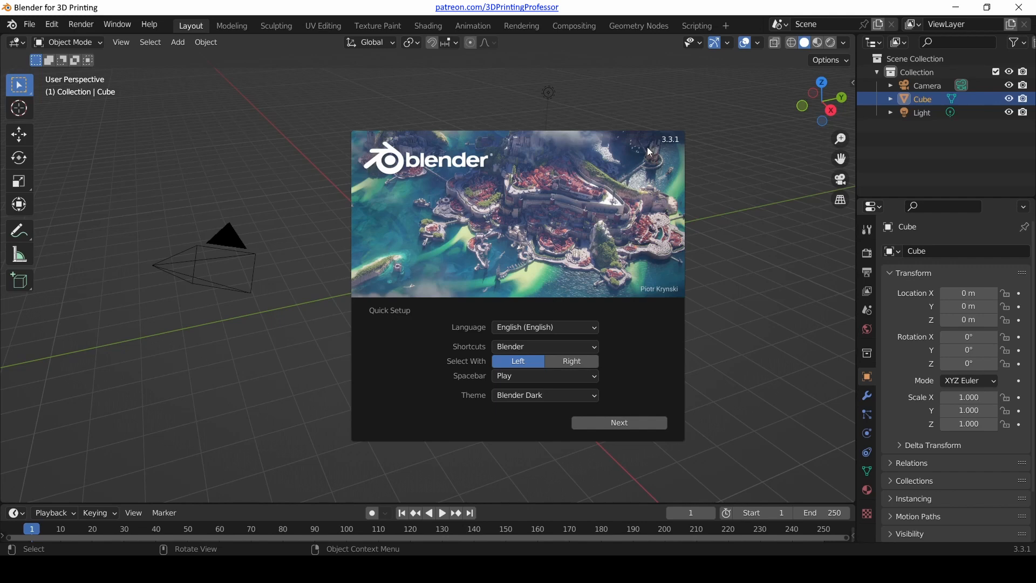
mouse_move(437, 409)
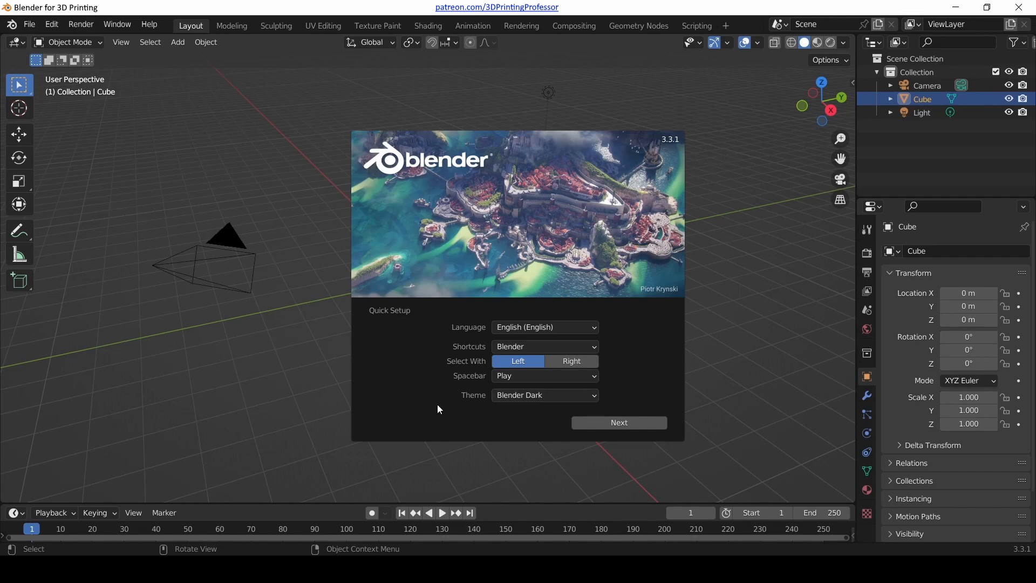
mouse_move(403, 292)
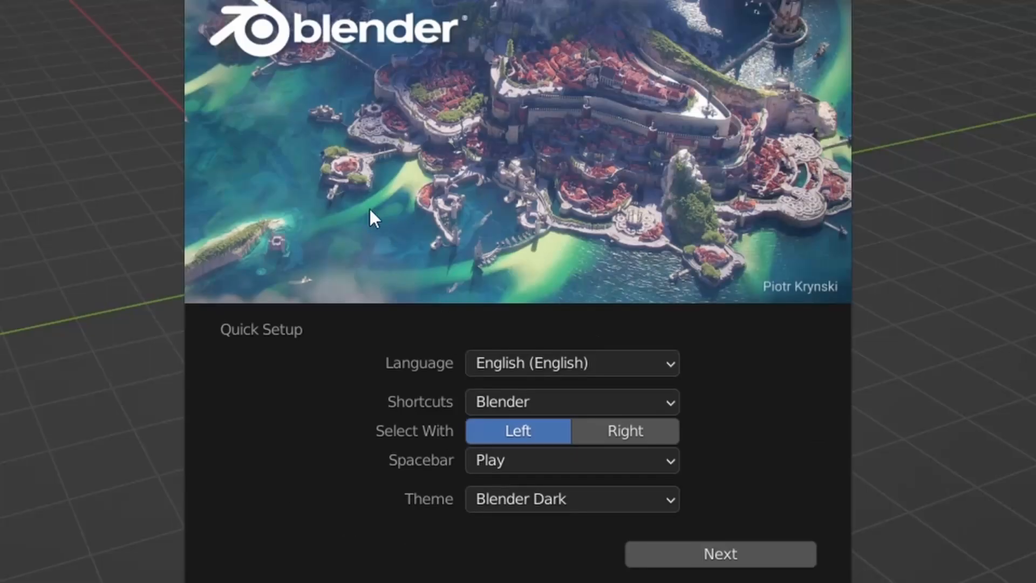
mouse_move(720, 555)
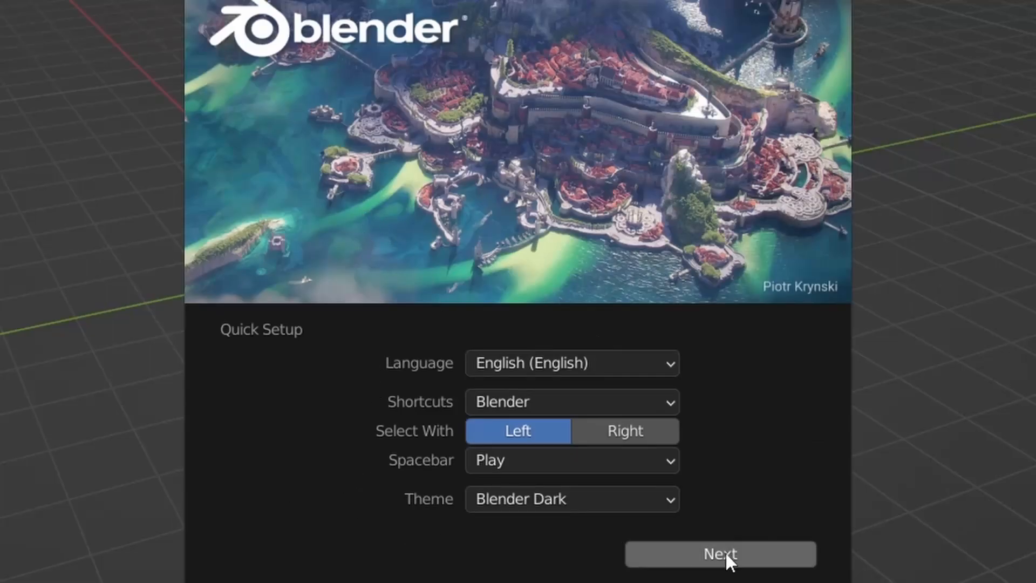
mouse_move(317, 346)
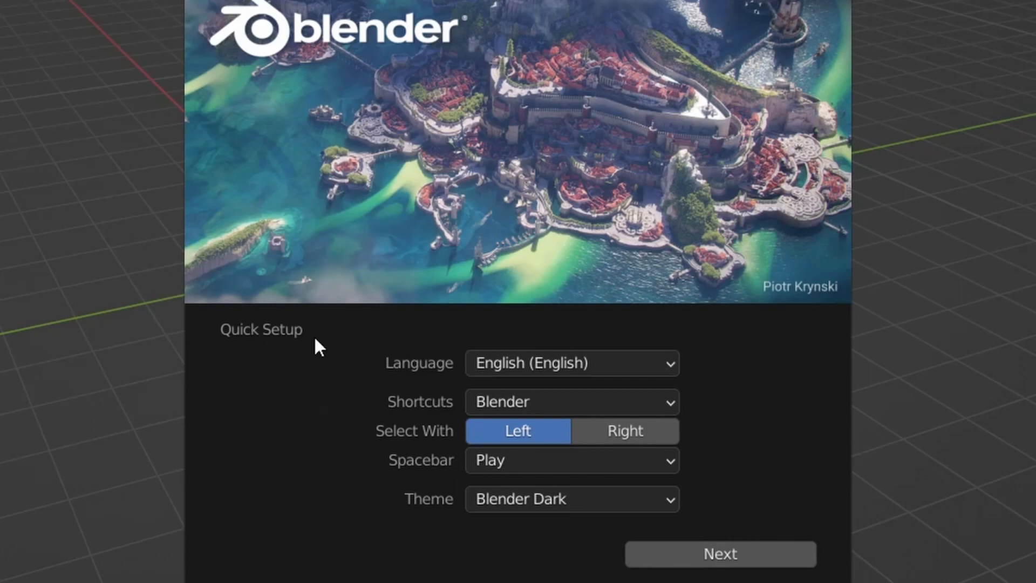
mouse_move(400, 366)
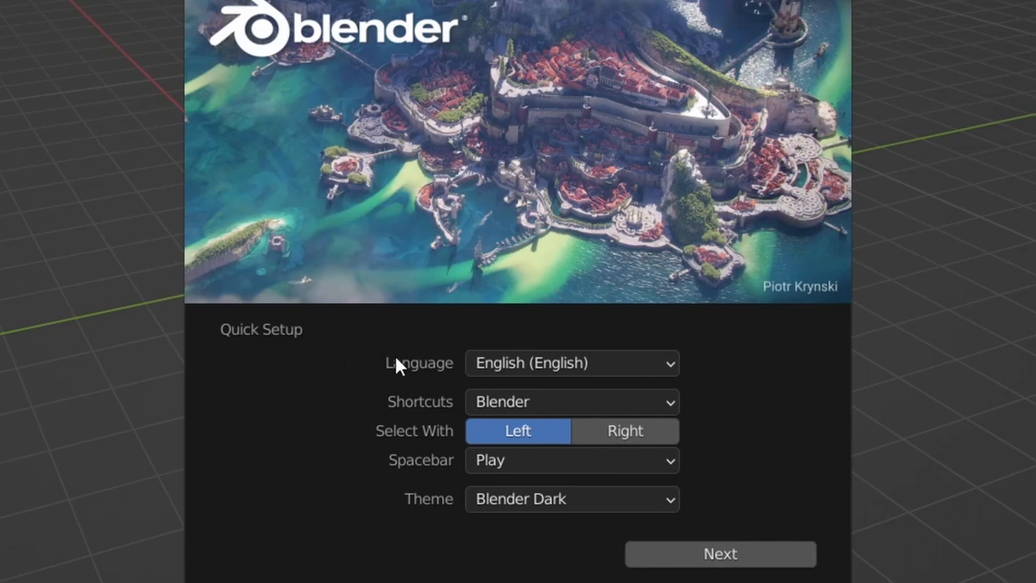
mouse_move(371, 525)
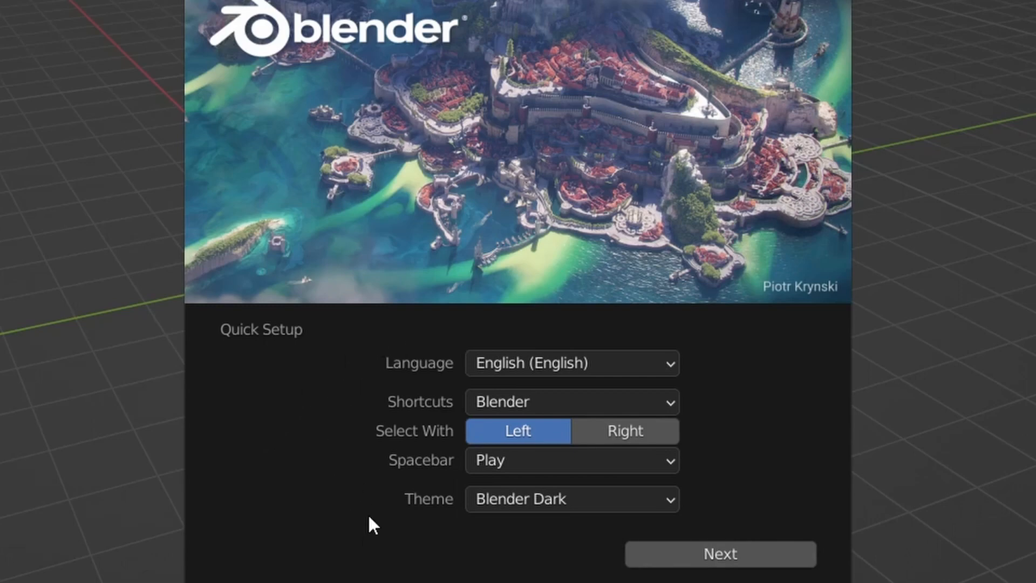
mouse_move(721, 312)
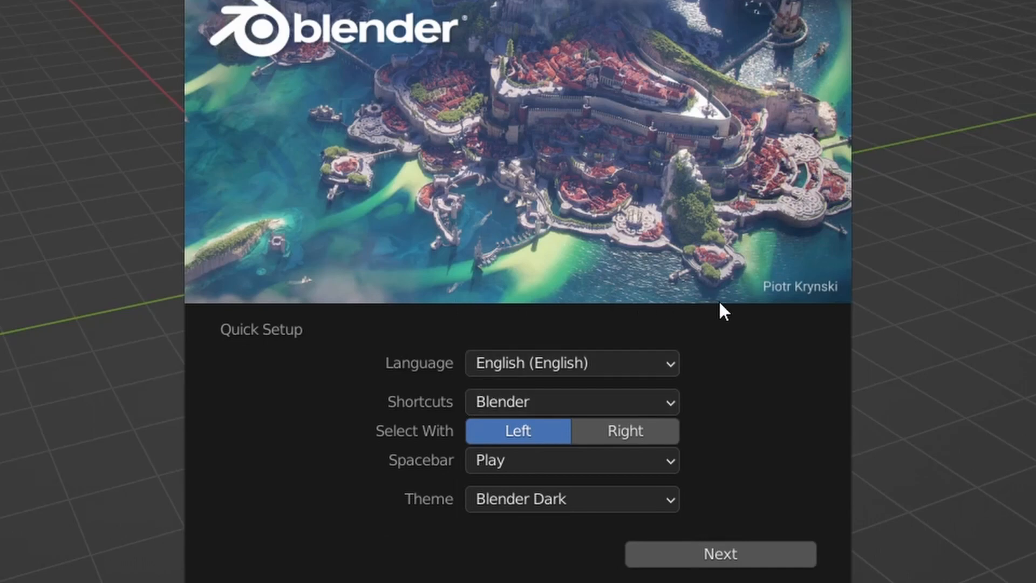
mouse_move(565, 338)
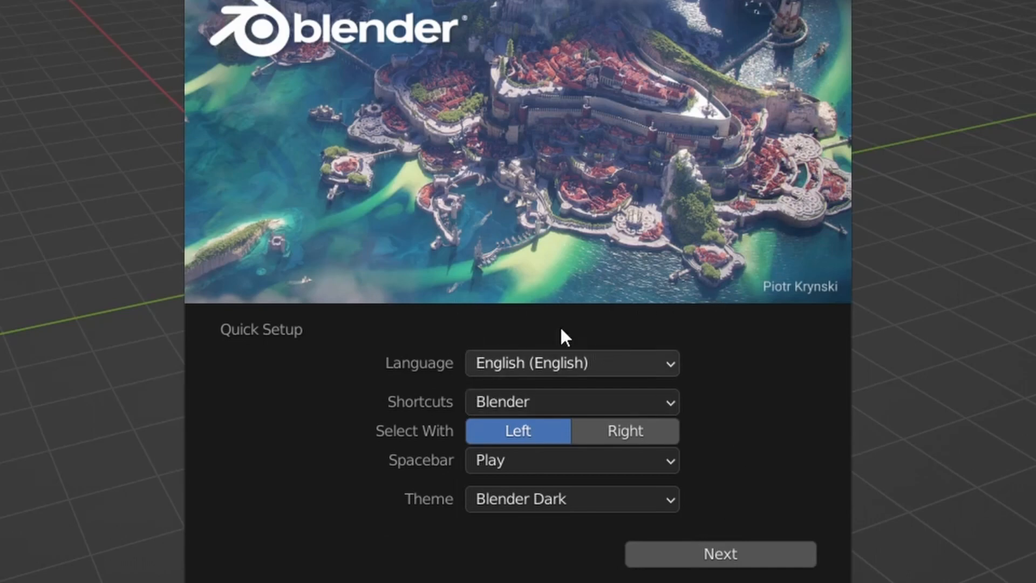
mouse_move(591, 489)
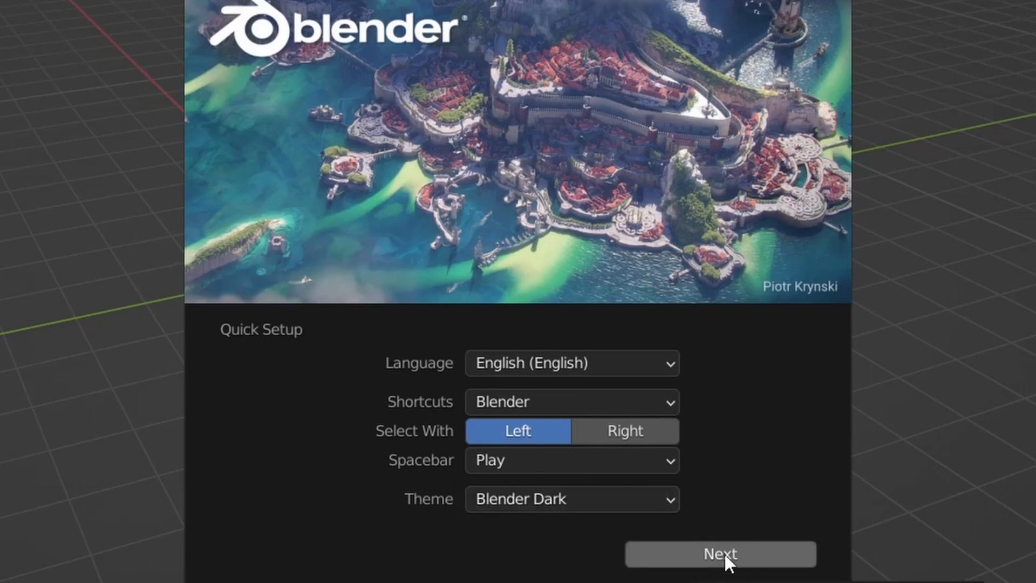
Accept the default Quick Setup preferences and save them.
left_click(719, 554)
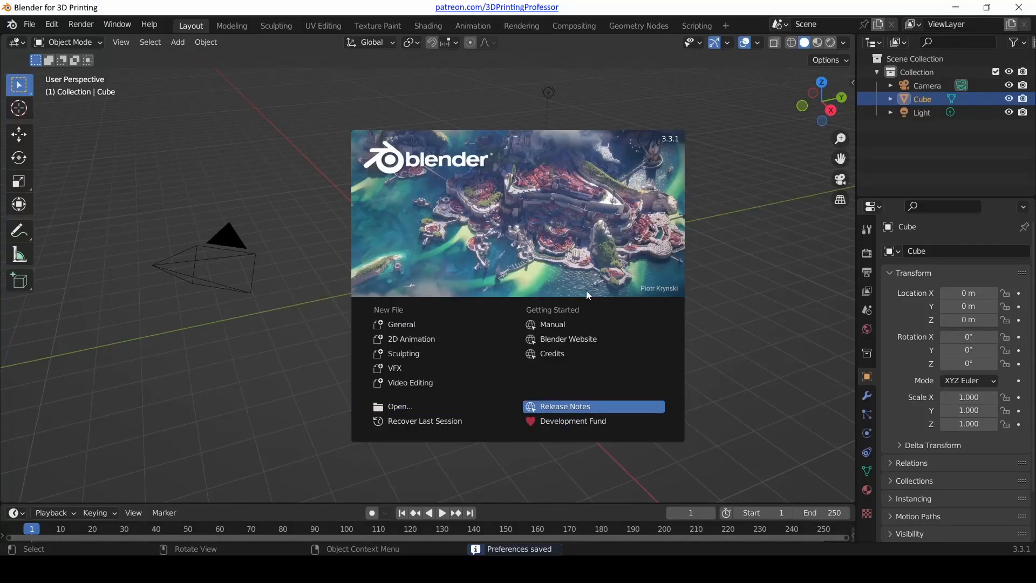
mouse_move(532, 228)
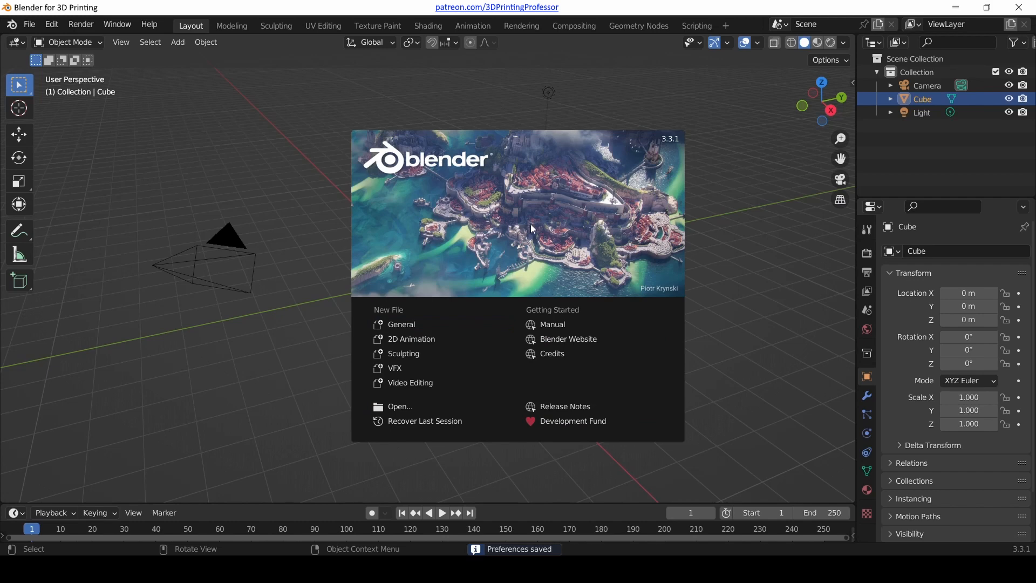
mouse_move(473, 349)
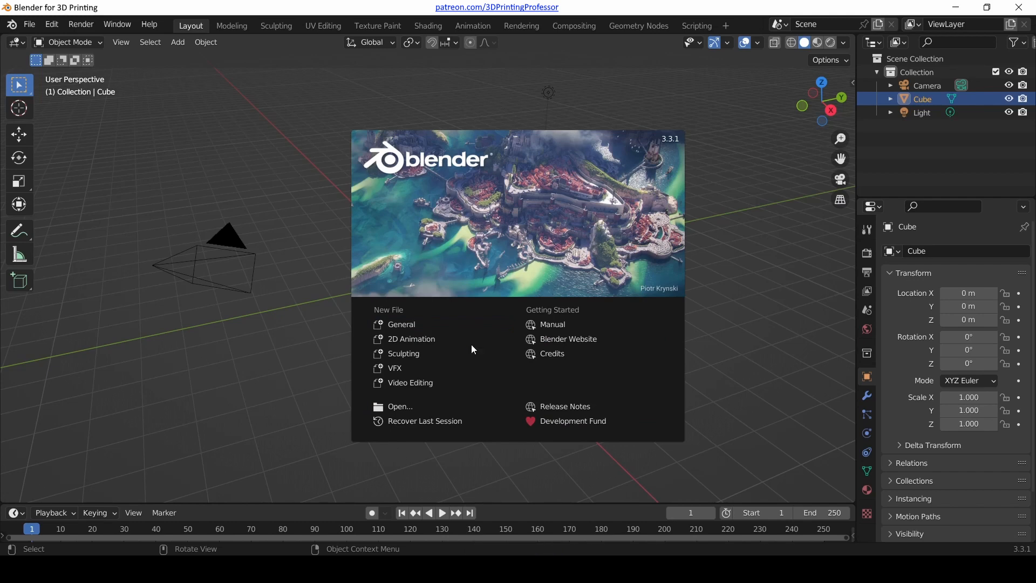
mouse_move(563, 235)
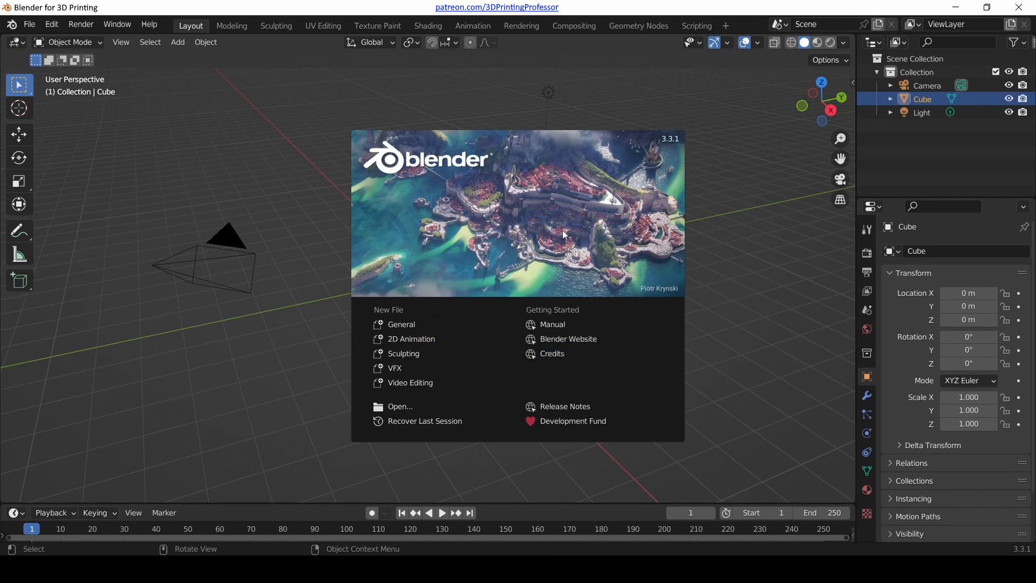
mouse_move(617, 212)
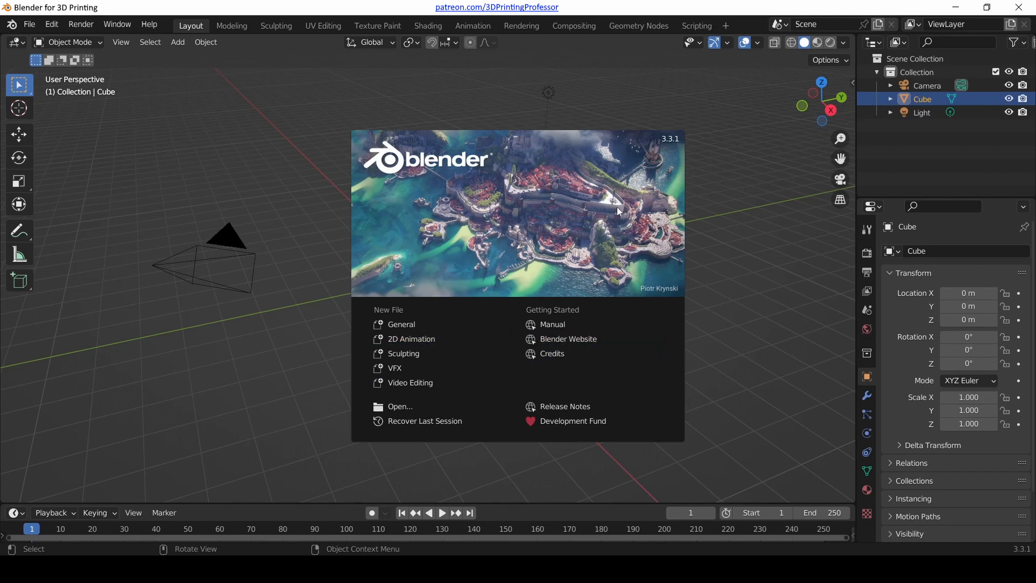
mouse_move(286, 144)
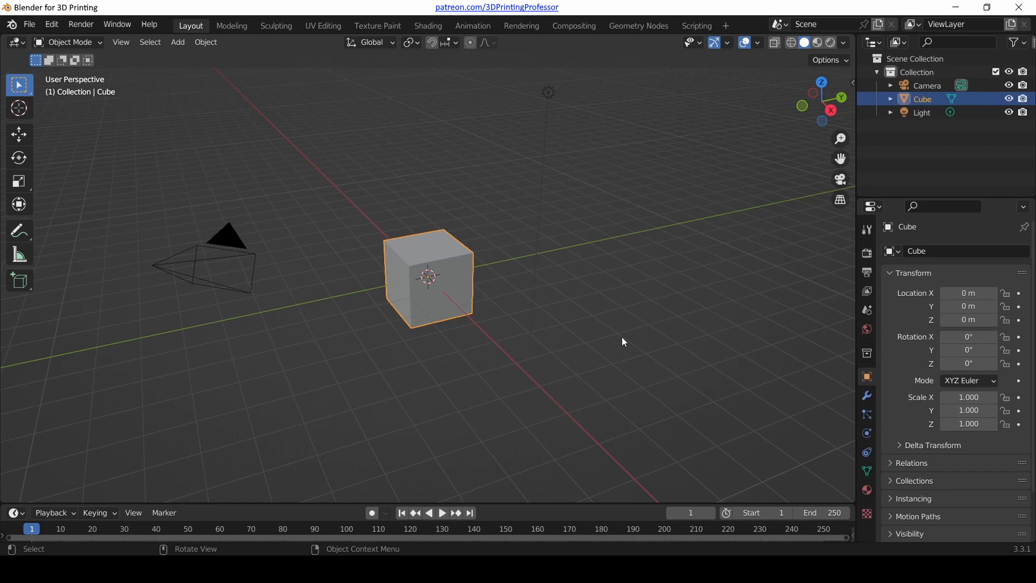
mouse_move(738, 352)
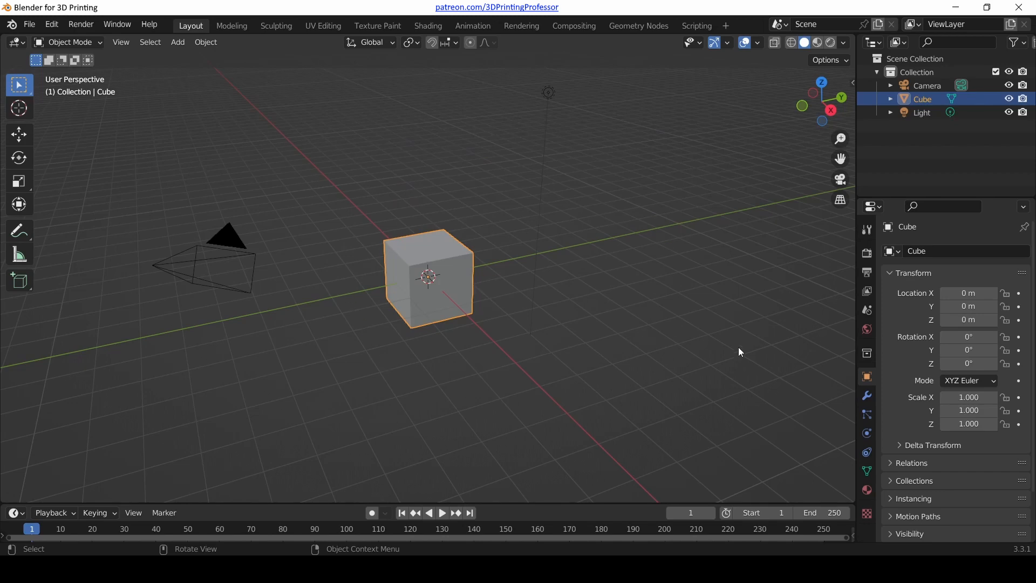
mouse_move(483, 242)
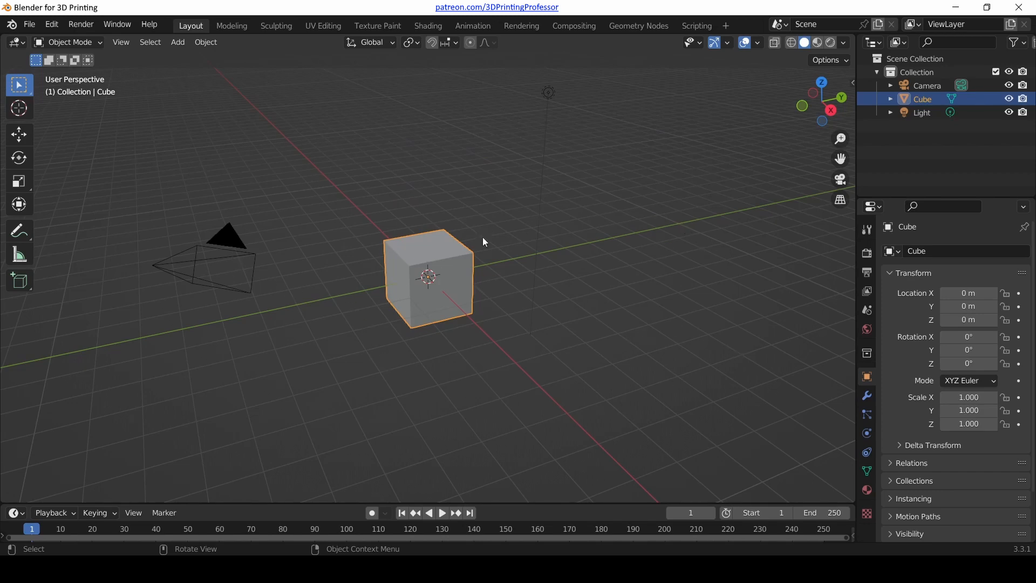
mouse_move(710, 129)
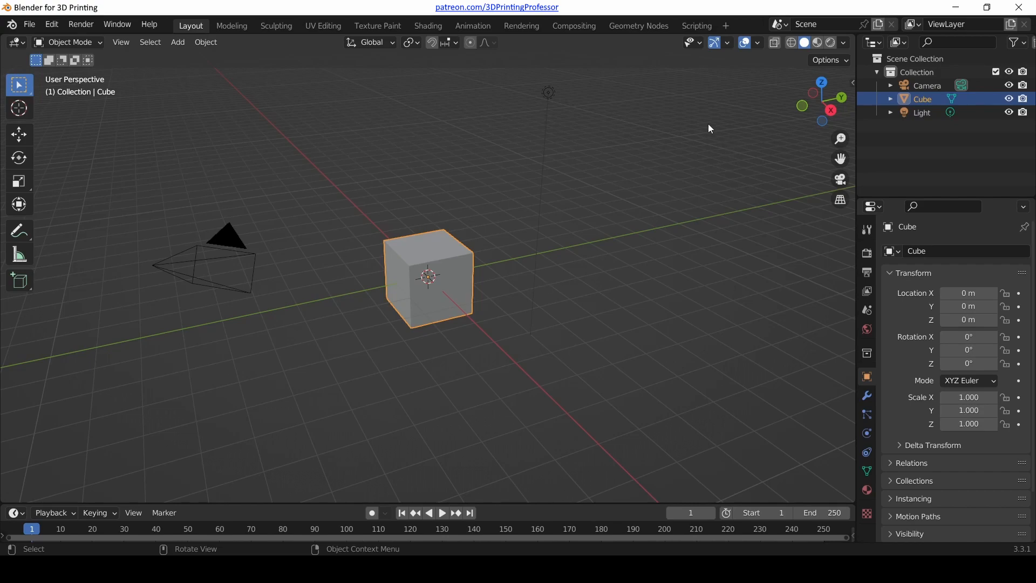
mouse_move(443, 346)
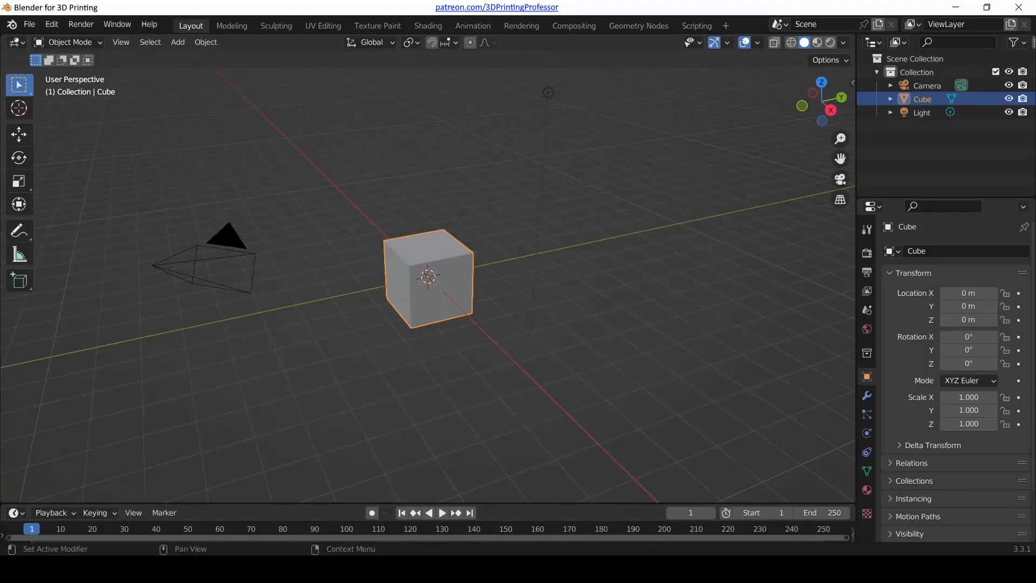
mouse_move(539, 153)
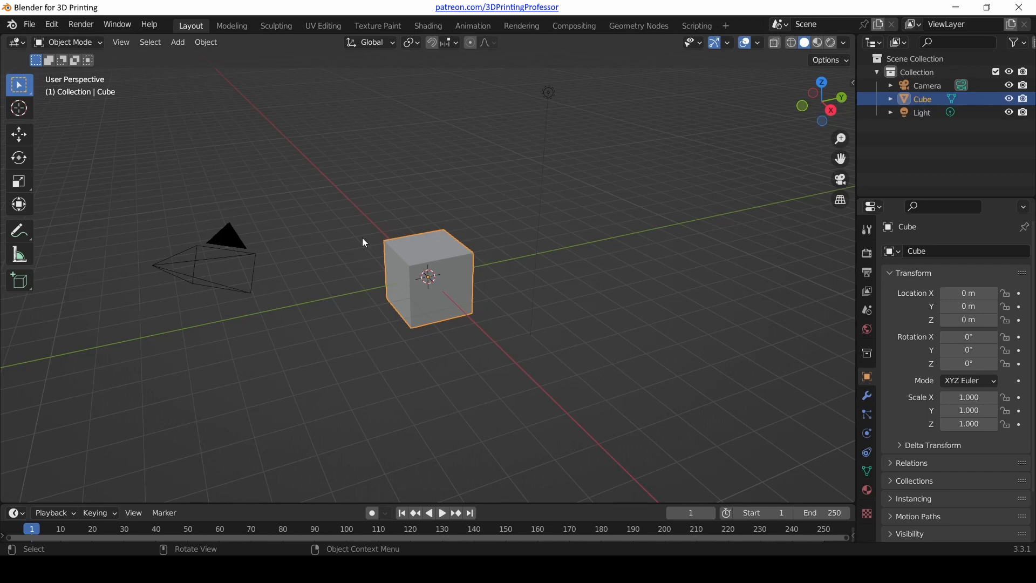
mouse_move(360, 167)
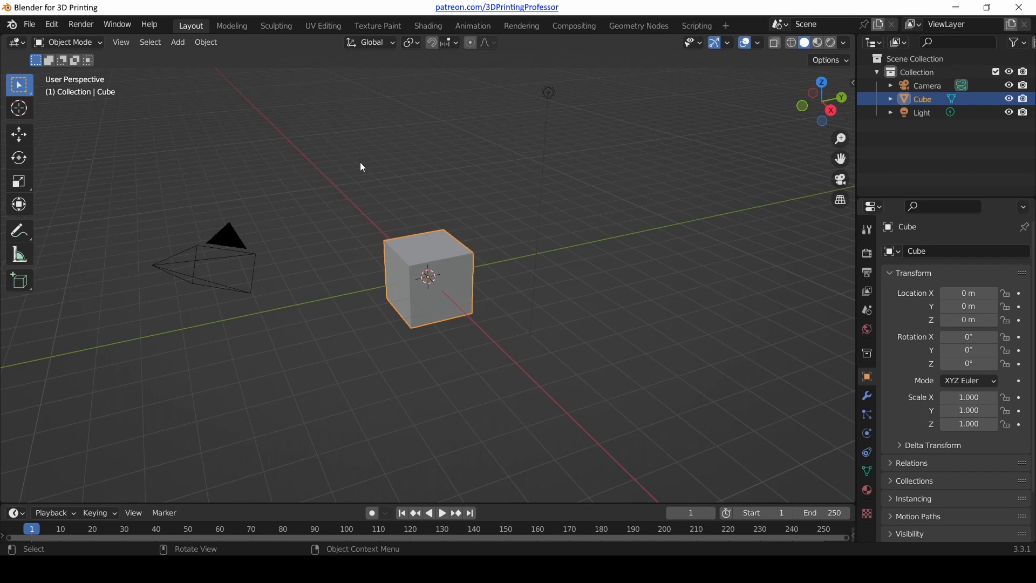
mouse_move(334, 58)
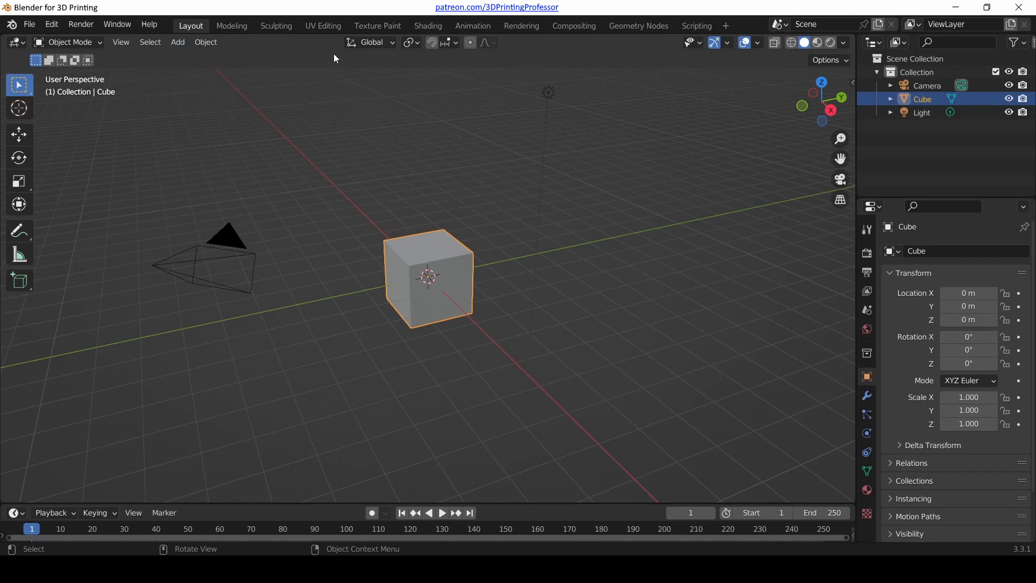
mouse_move(19, 280)
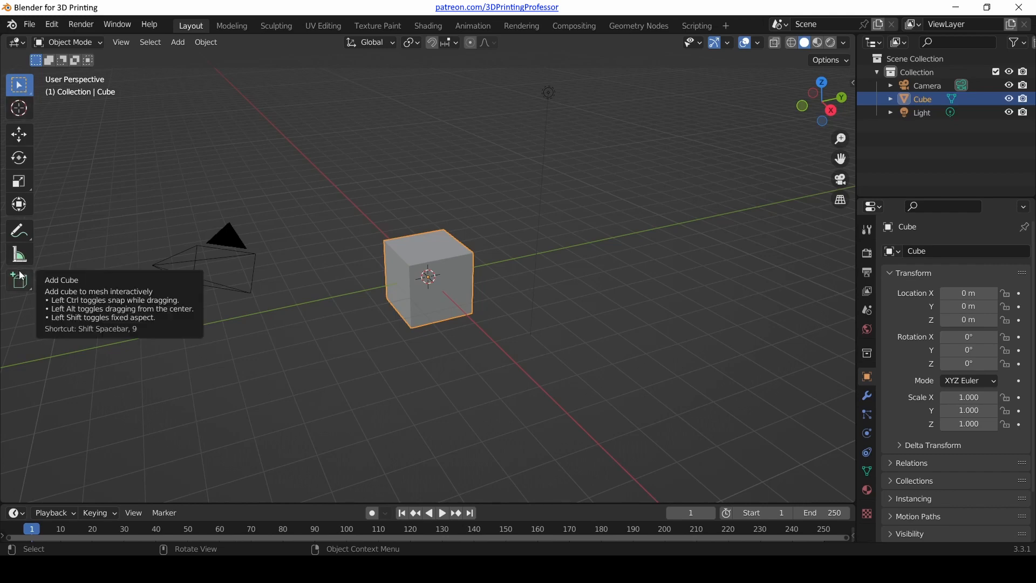
mouse_move(807, 104)
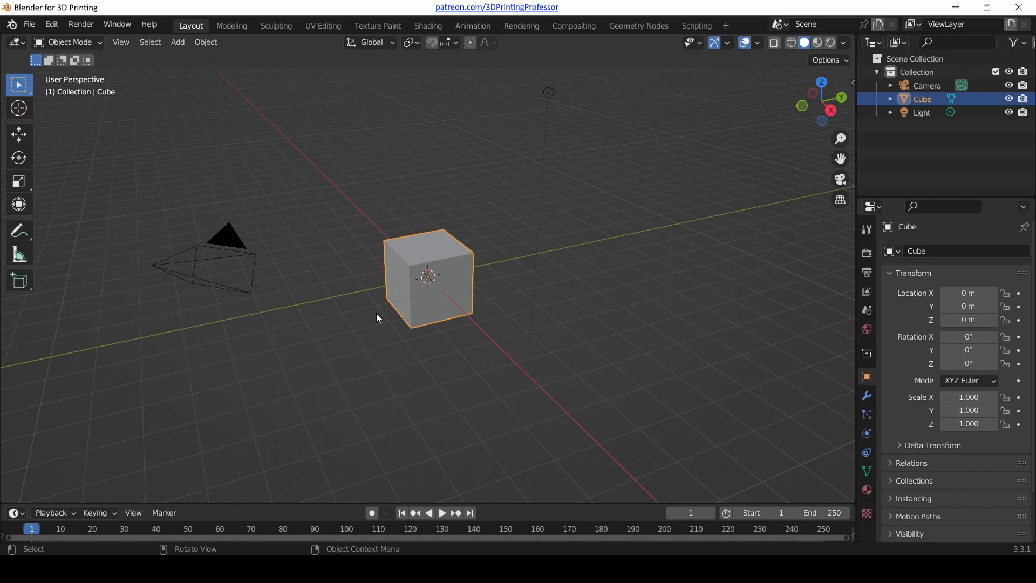
mouse_move(421, 125)
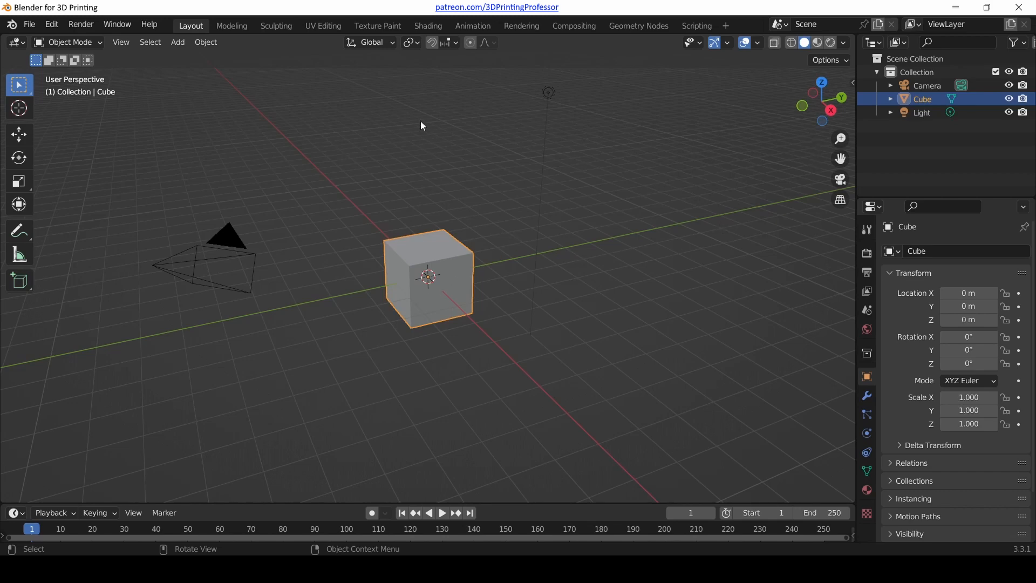
mouse_move(521, 178)
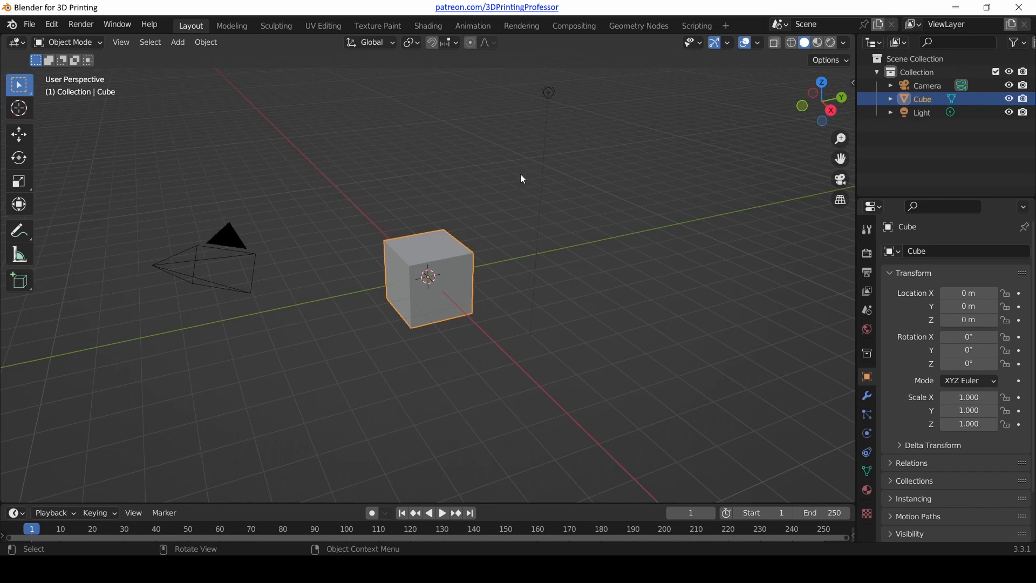
mouse_move(478, 233)
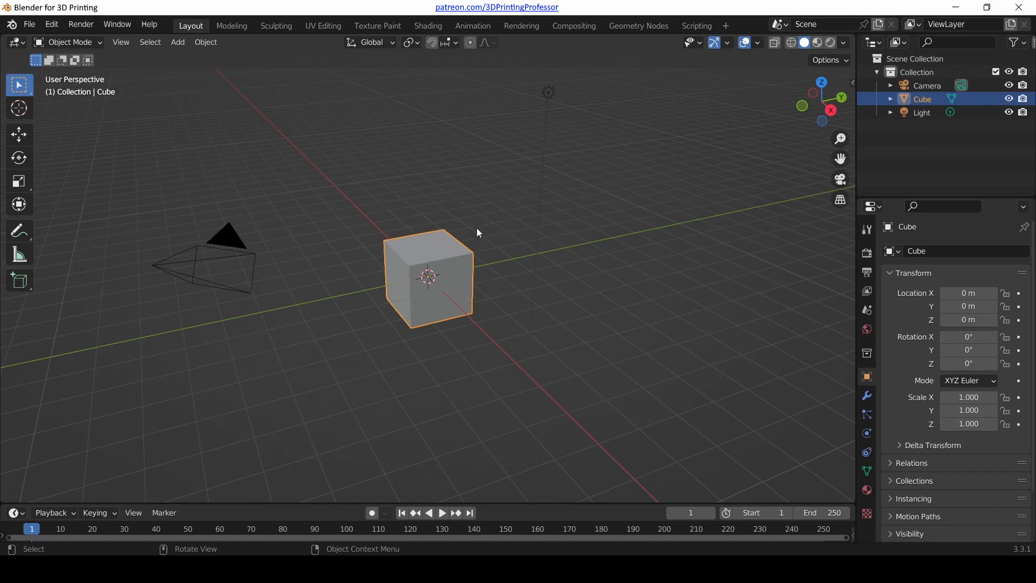
mouse_move(527, 197)
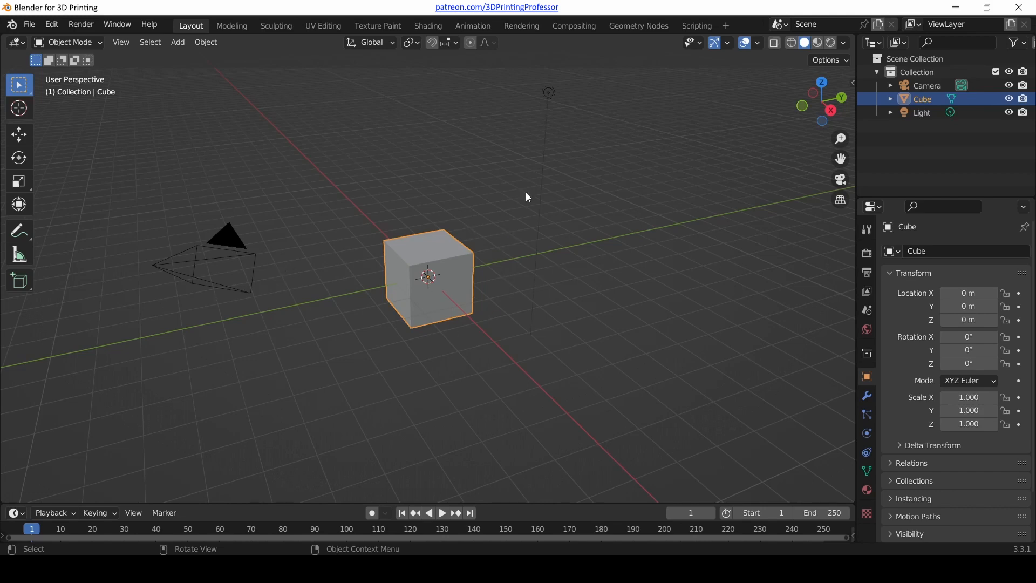
mouse_move(525, 152)
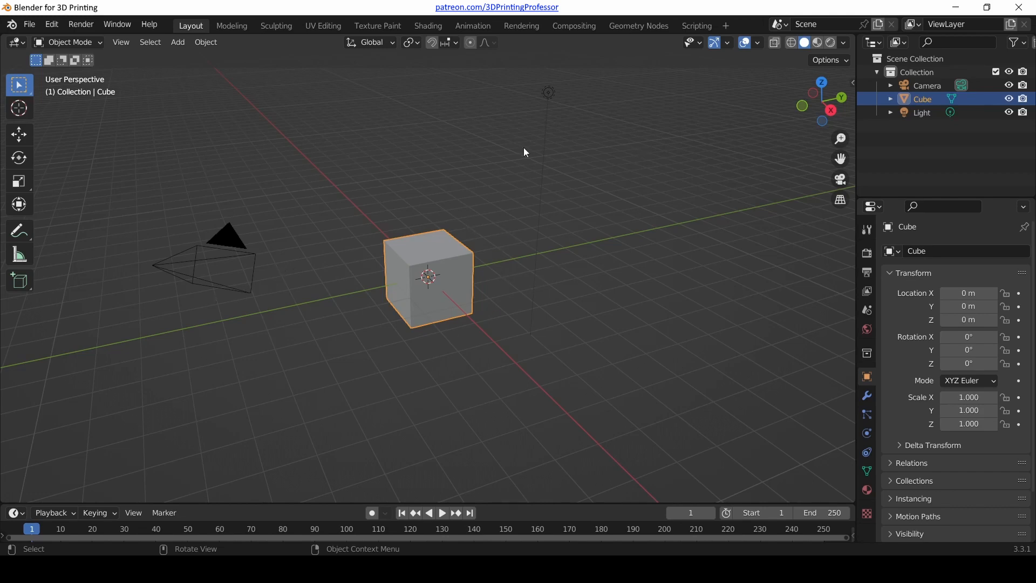
mouse_move(164, 239)
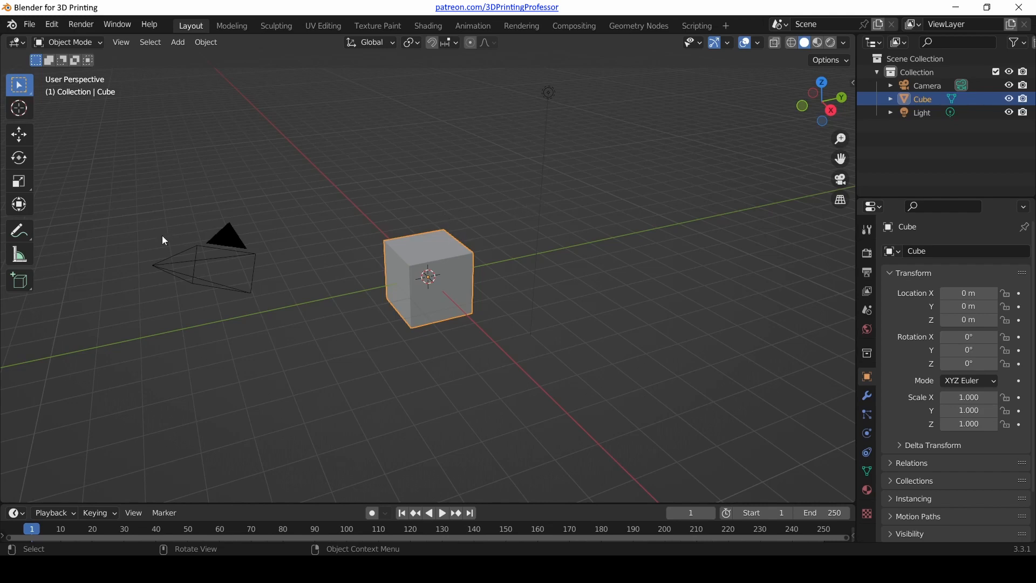
mouse_move(183, 257)
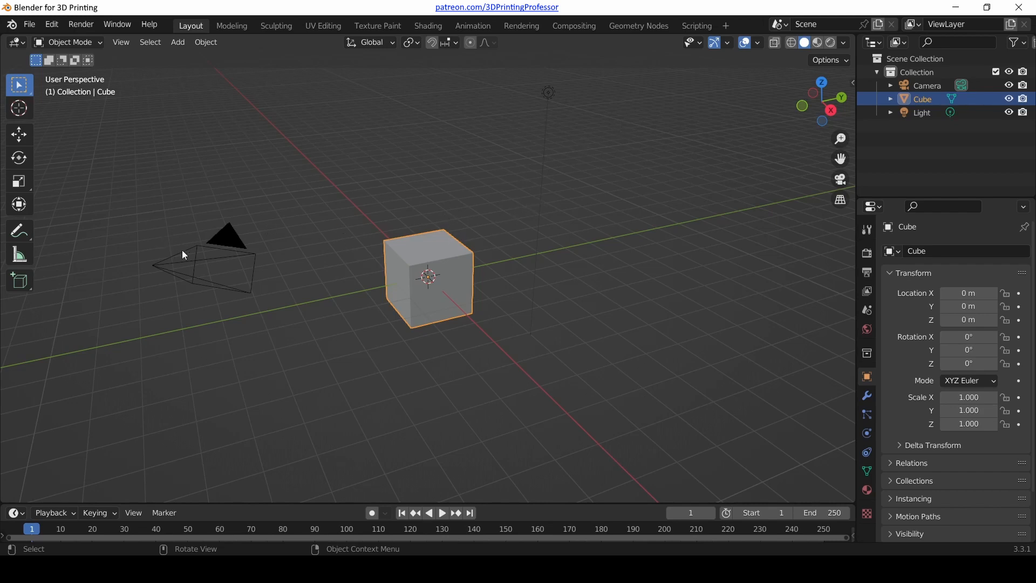
mouse_move(637, 201)
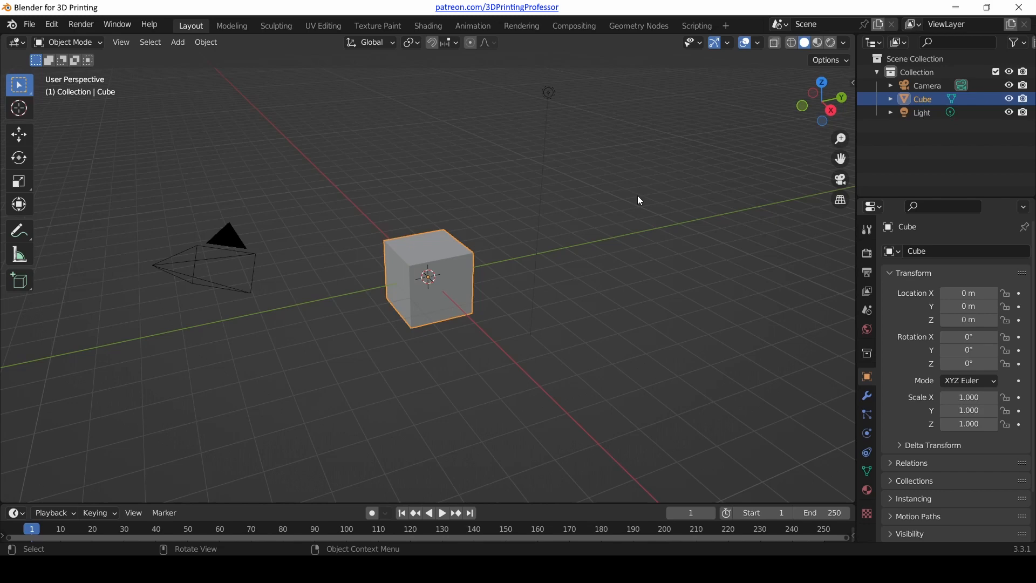
mouse_move(556, 260)
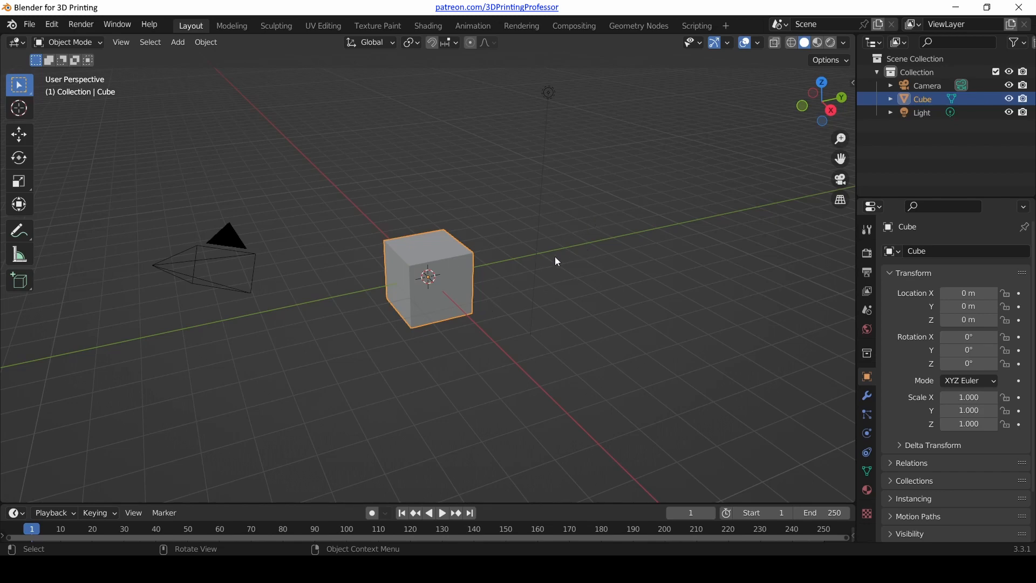
mouse_move(471, 266)
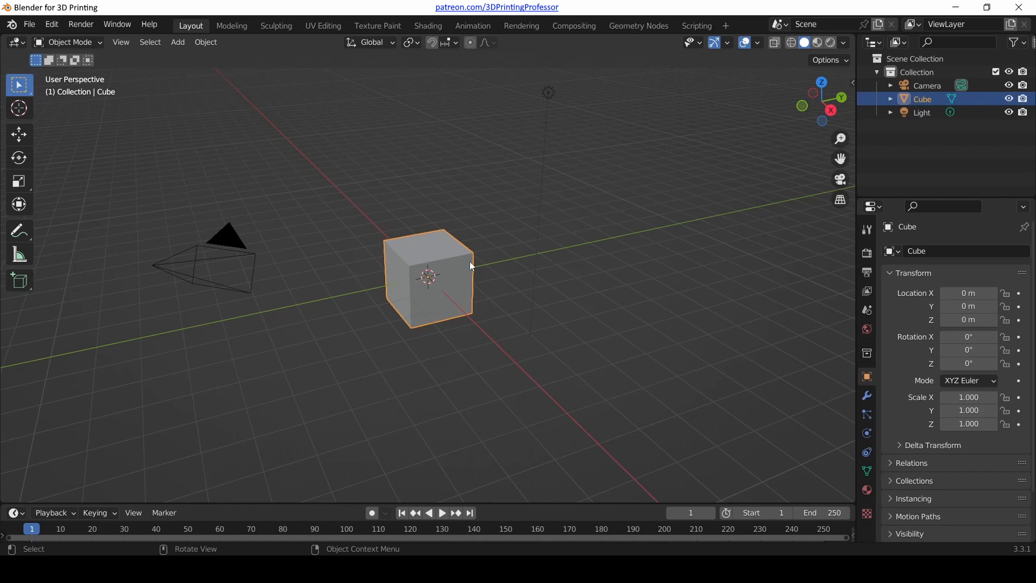
mouse_move(415, 271)
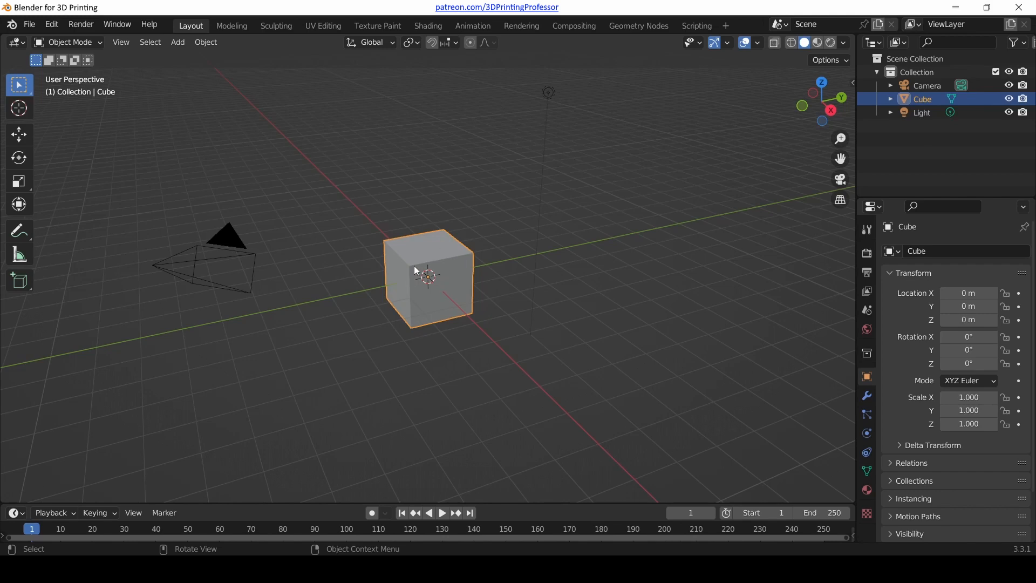
mouse_move(607, 255)
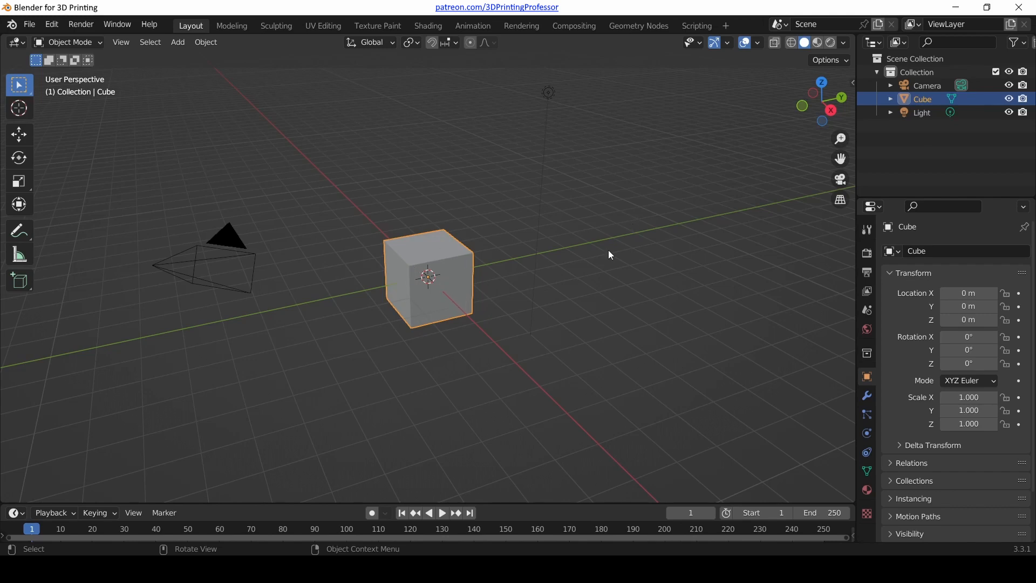
mouse_move(603, 258)
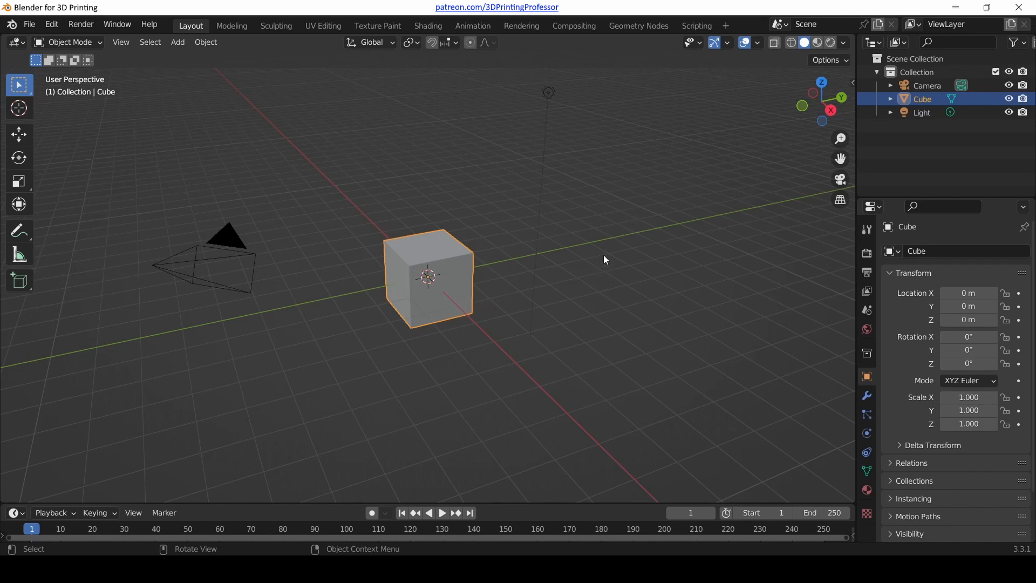
mouse_move(296, 266)
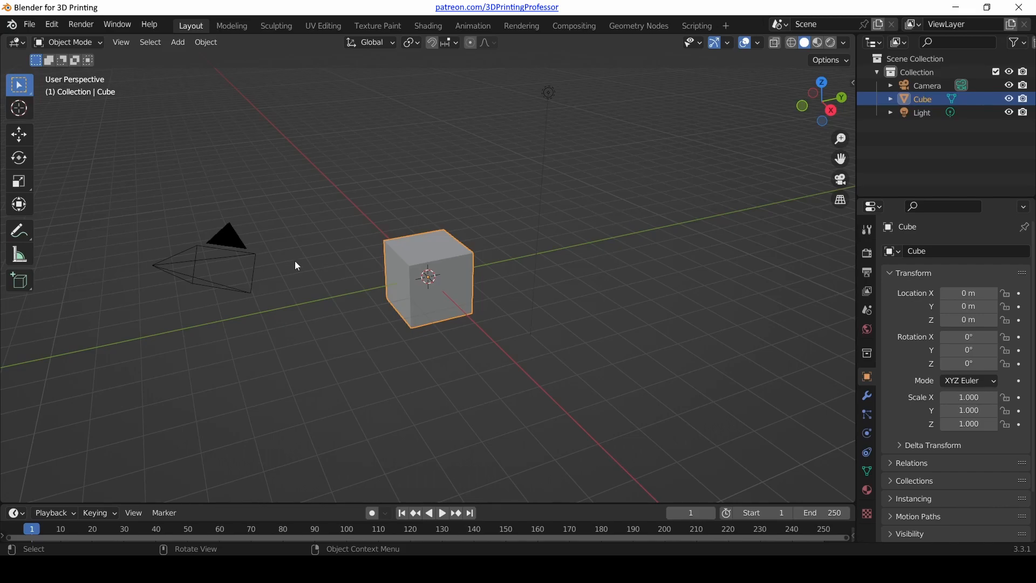
scroll("up", 3)
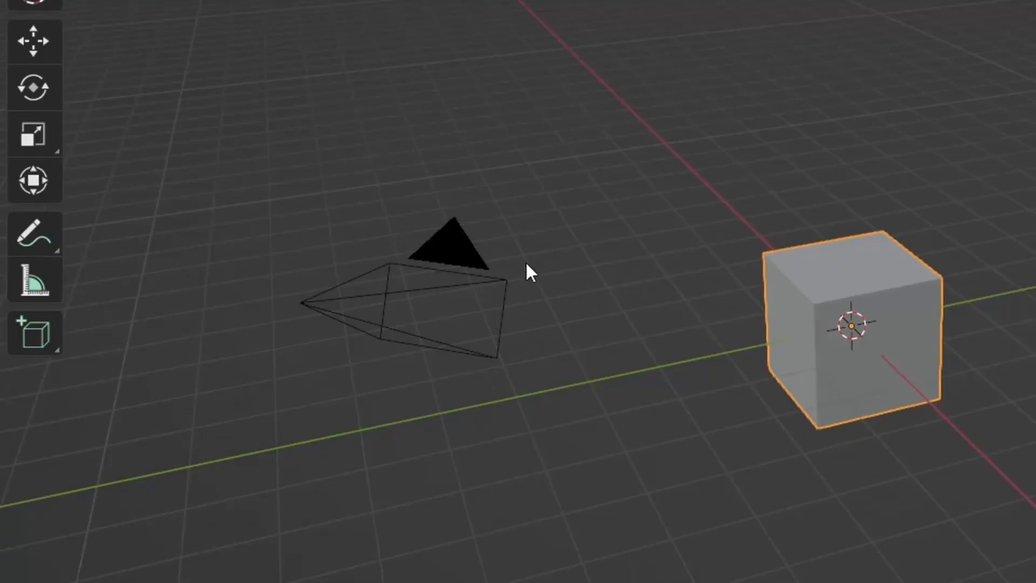
mouse_move(558, 433)
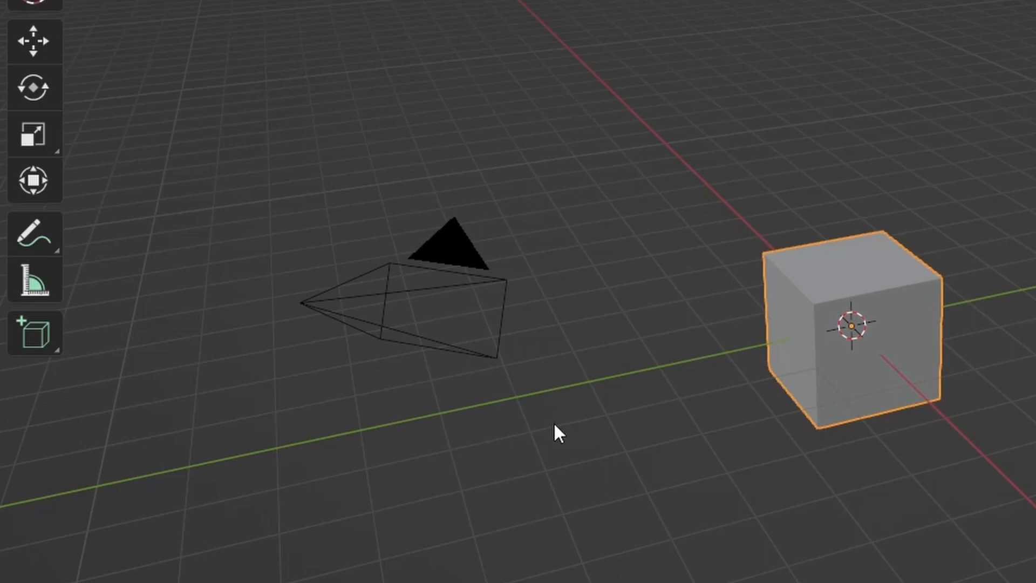
mouse_move(534, 306)
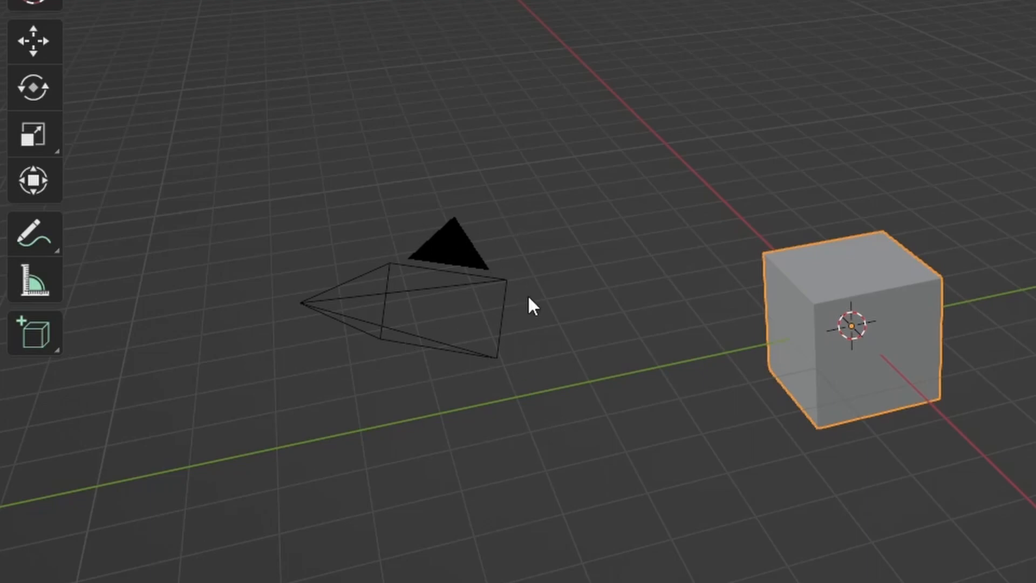
mouse_move(514, 354)
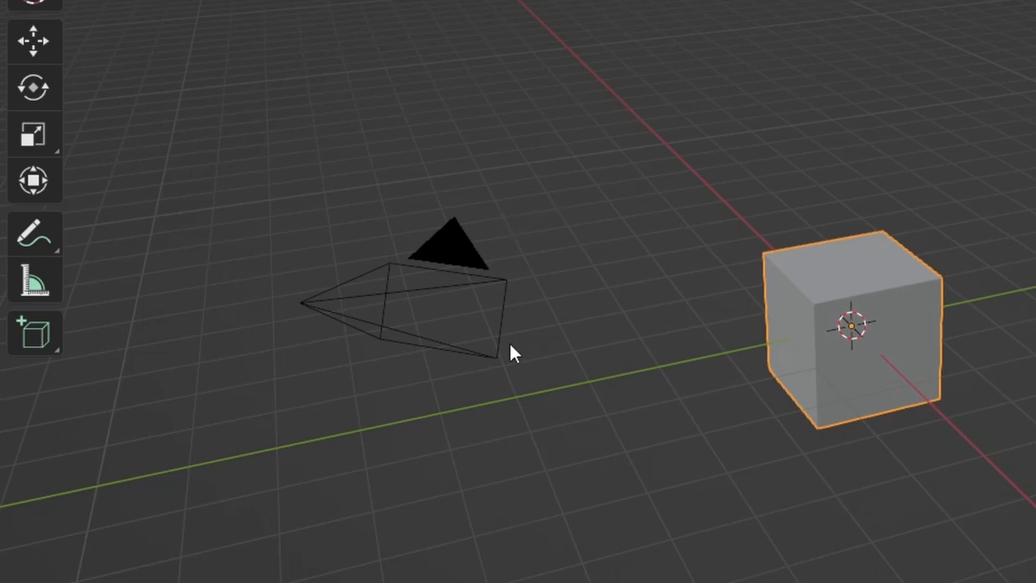
mouse_move(1016, 180)
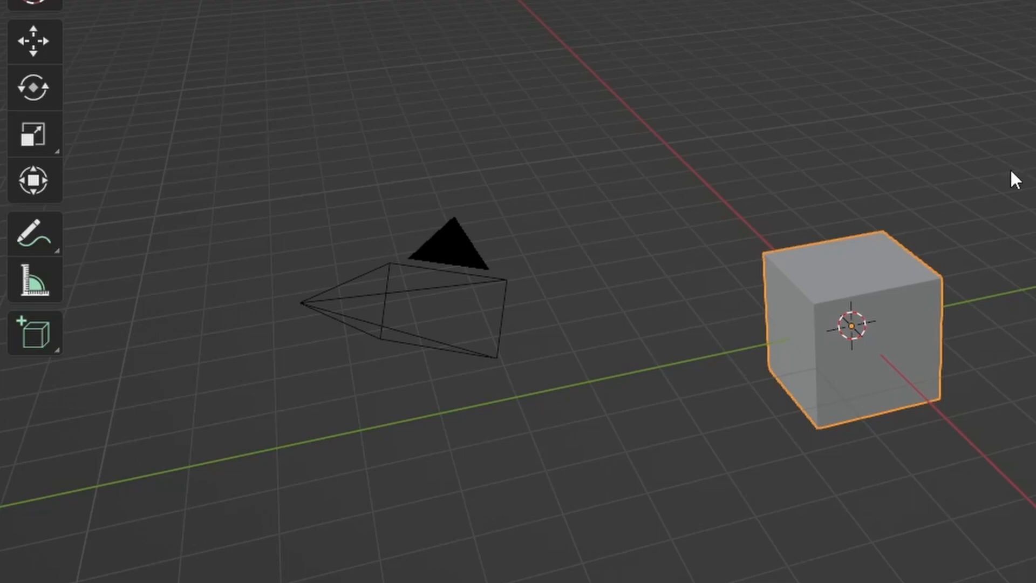
mouse_move(463, 295)
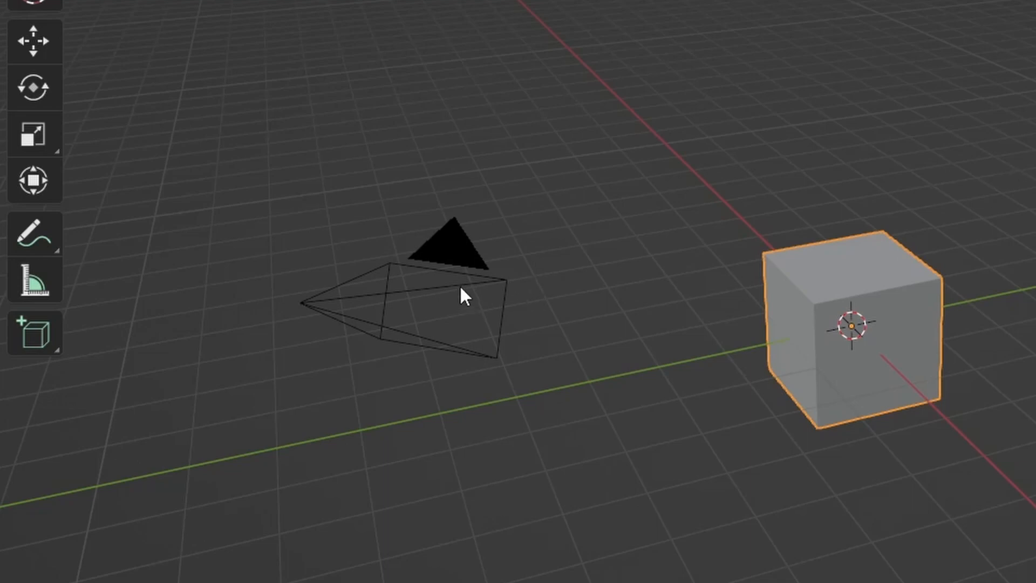
mouse_move(803, 241)
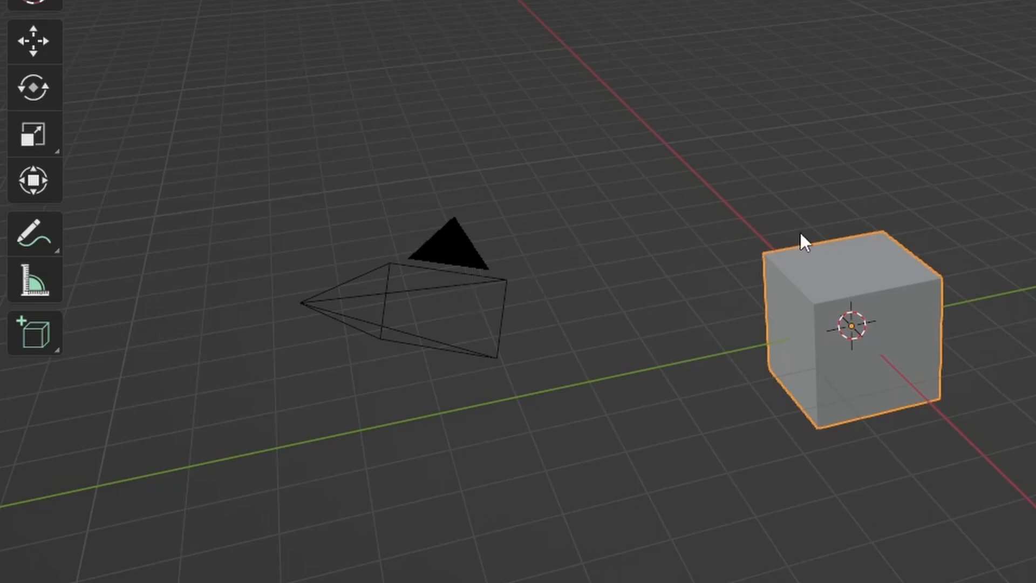
mouse_move(449, 258)
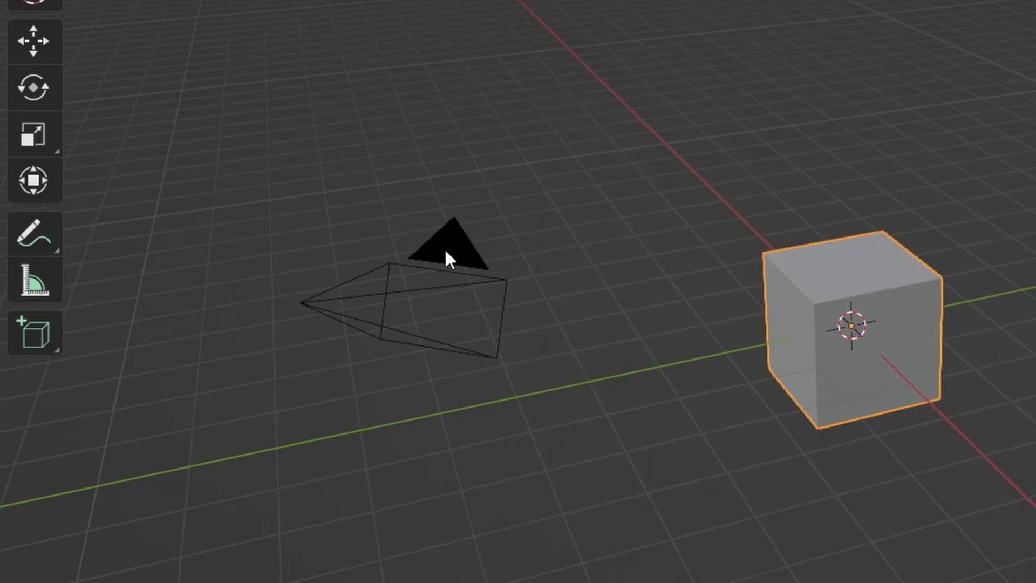
left_click(436, 258)
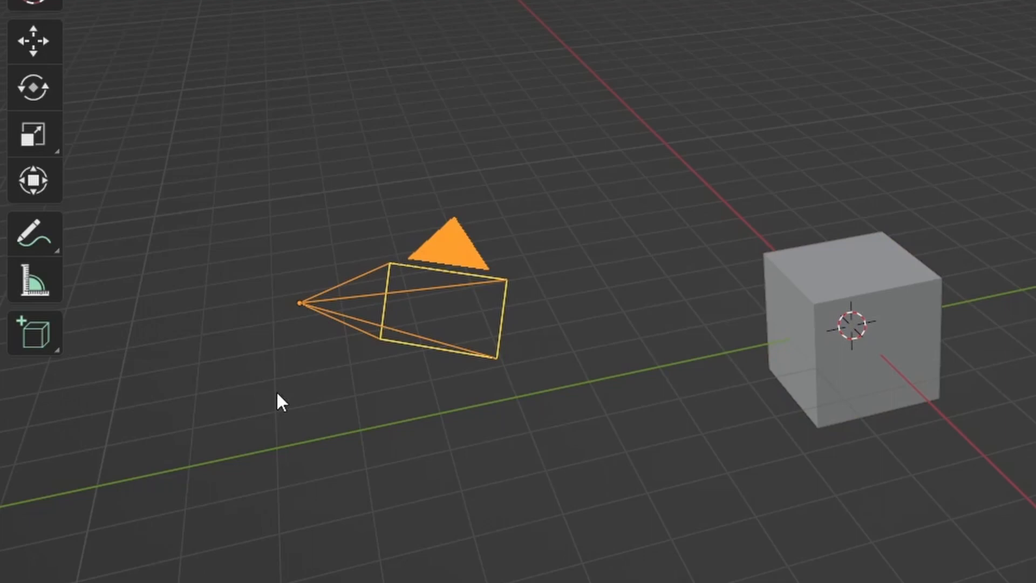
mouse_move(434, 301)
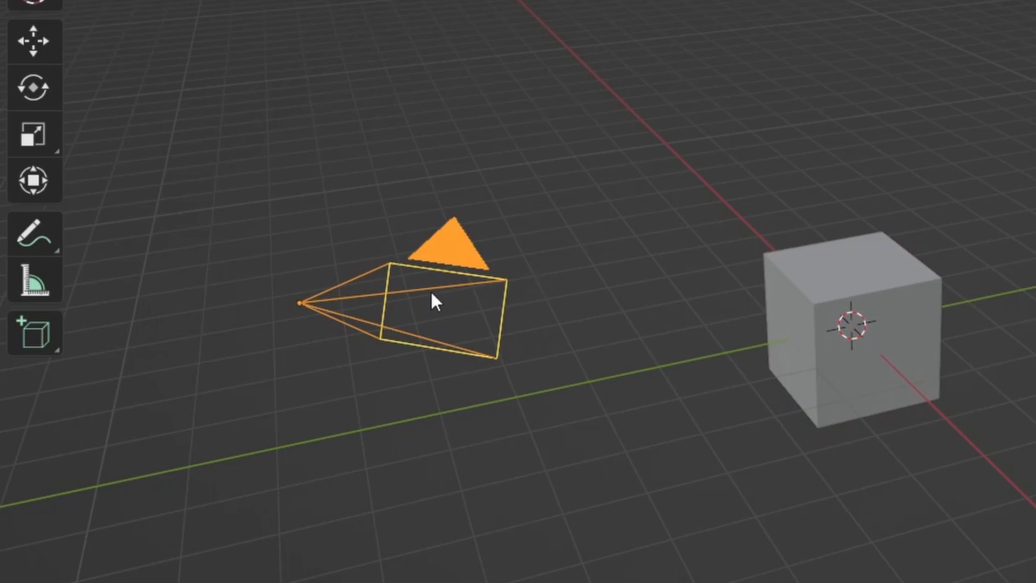
mouse_move(145, 363)
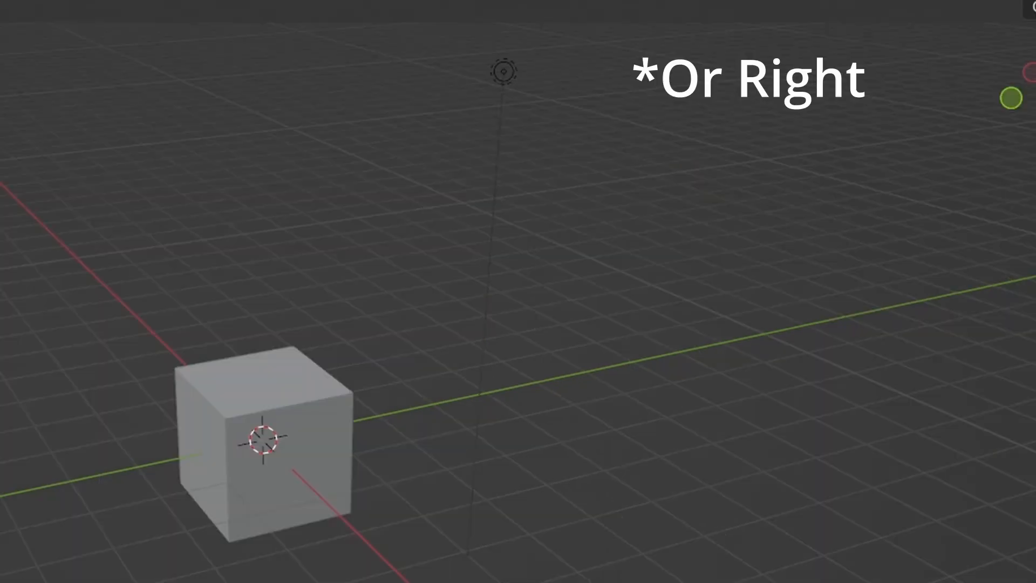
mouse_move(505, 102)
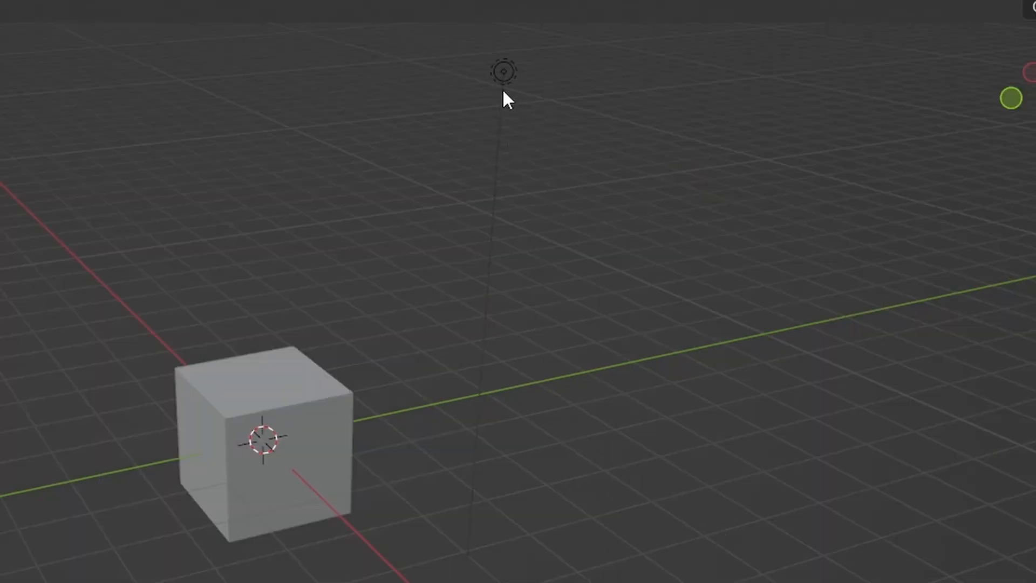
mouse_move(497, 380)
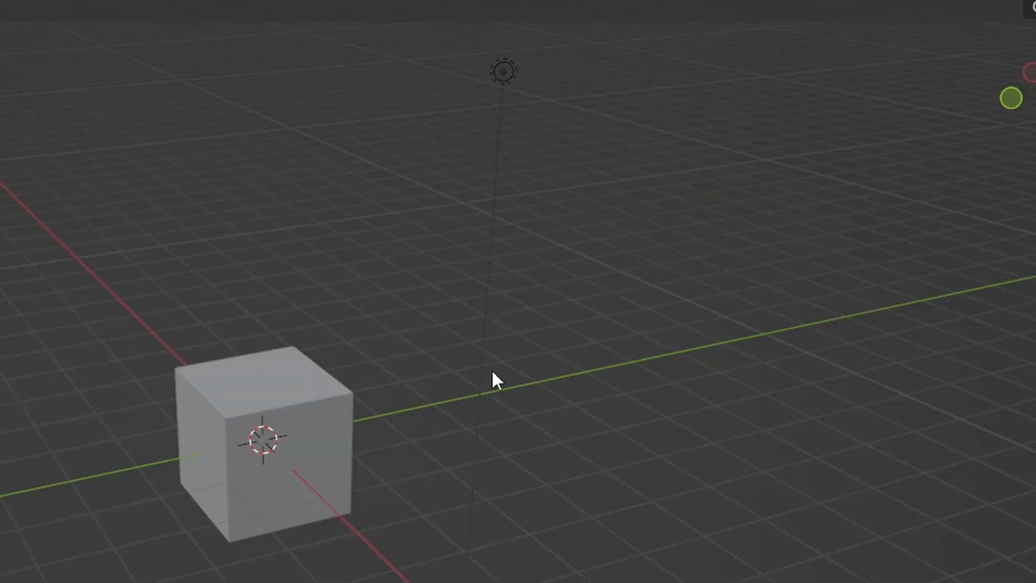
mouse_move(516, 96)
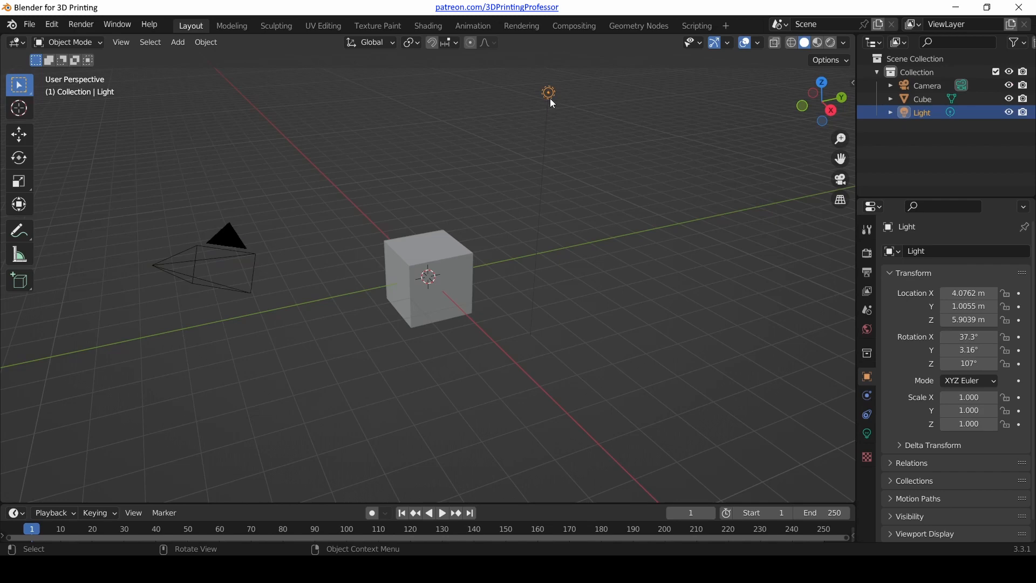
mouse_move(188, 252)
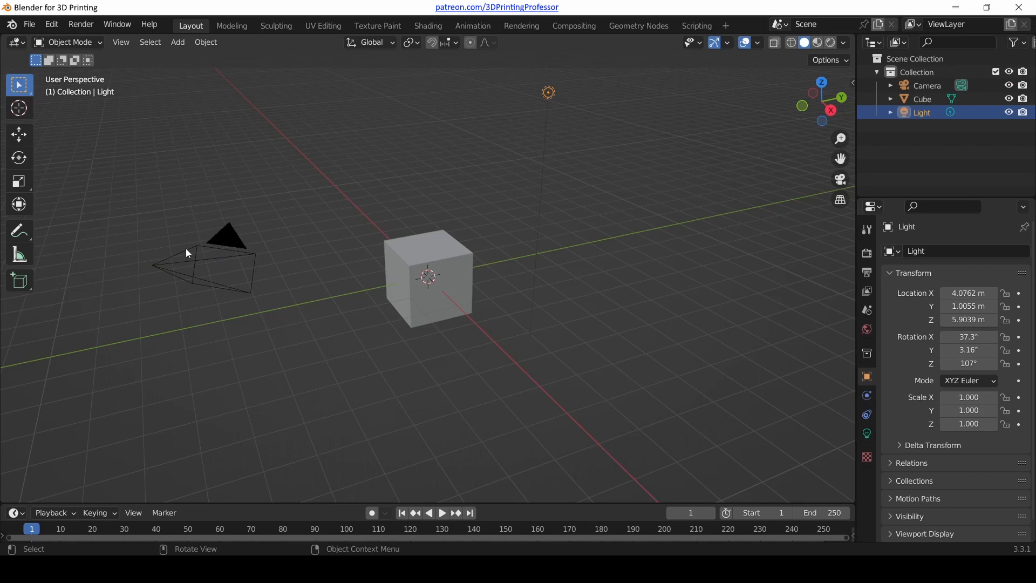
mouse_move(557, 169)
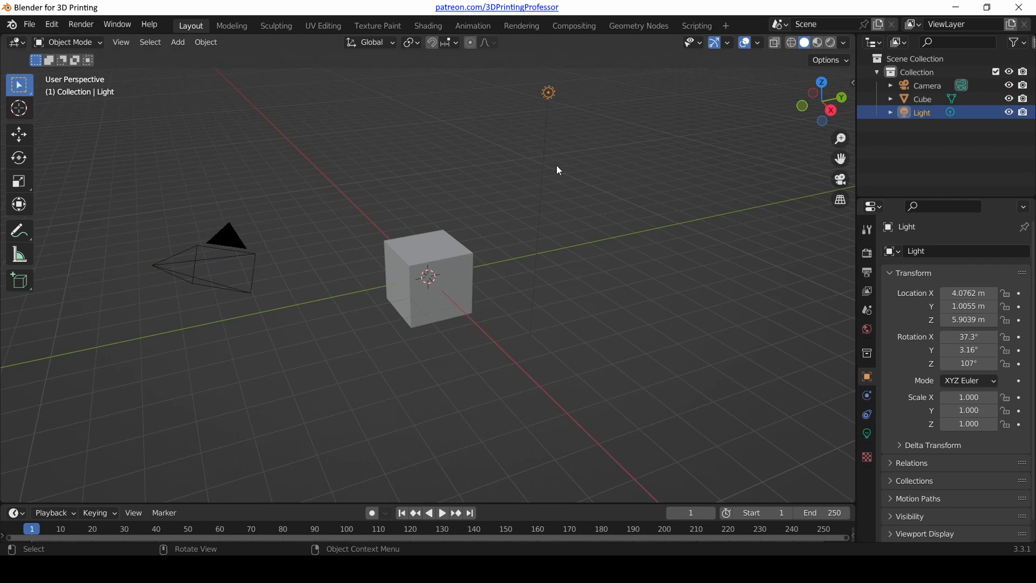
mouse_move(609, 167)
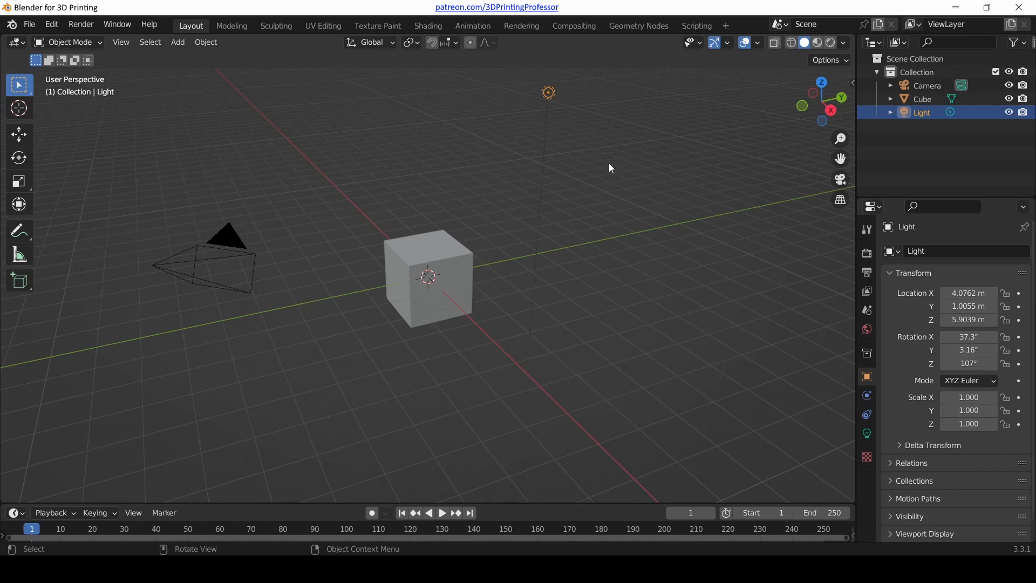
mouse_move(479, 139)
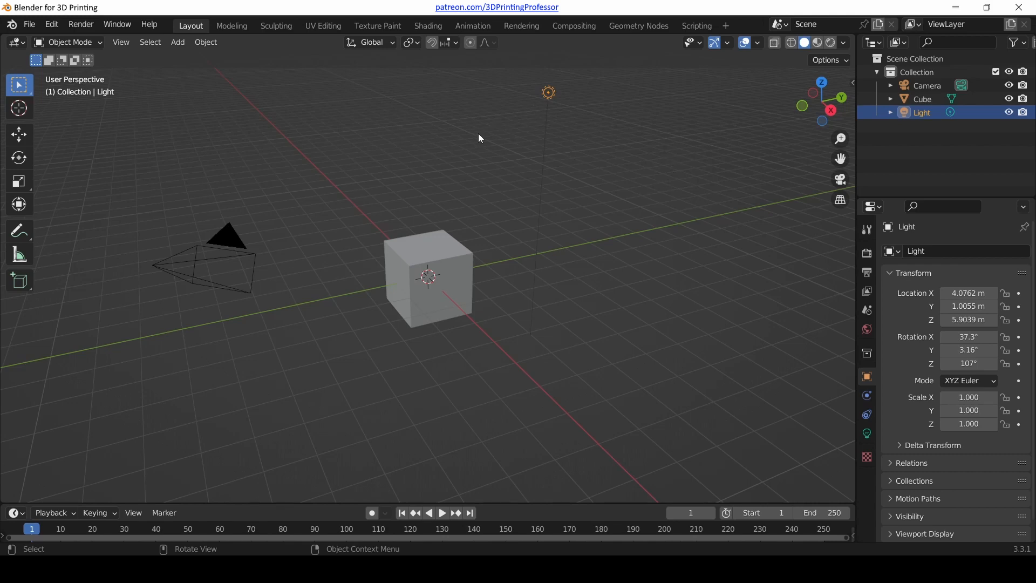
mouse_move(441, 248)
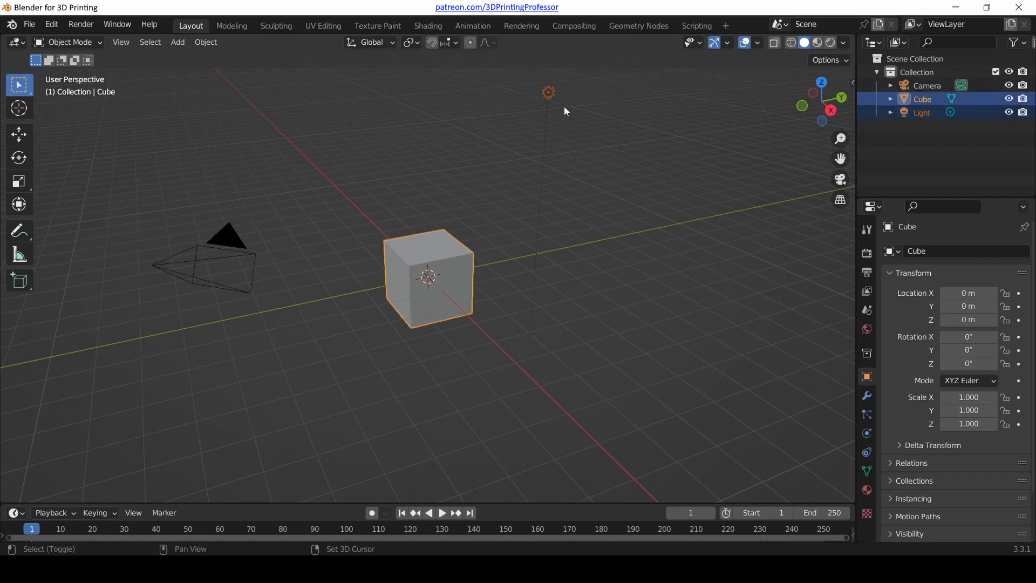
mouse_move(537, 123)
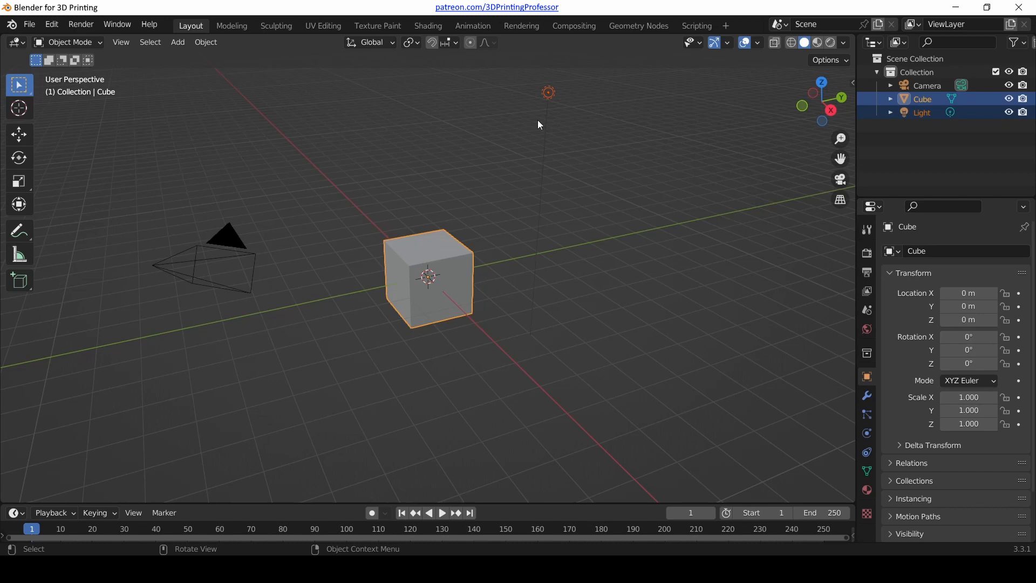
mouse_move(369, 284)
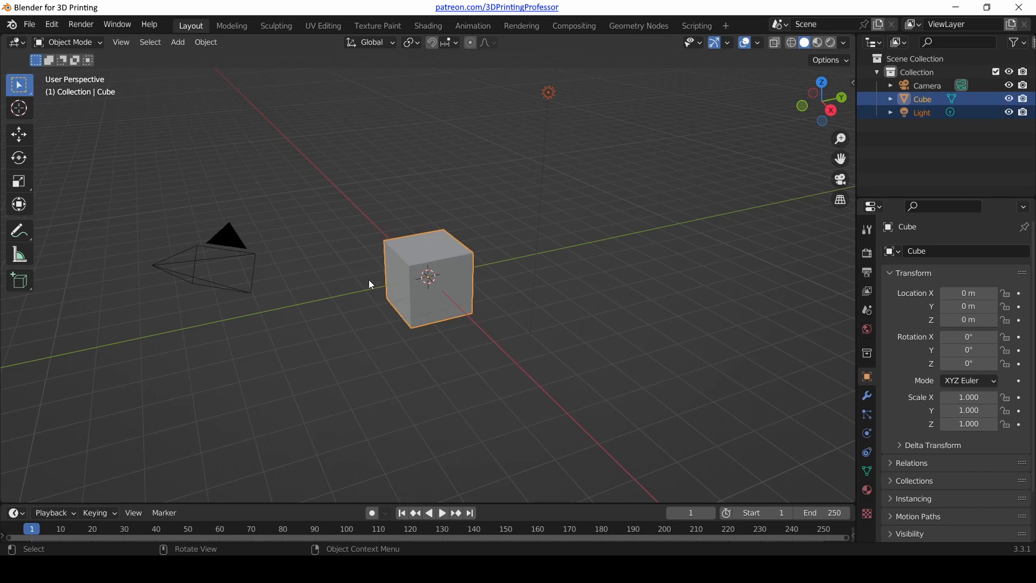
mouse_move(438, 266)
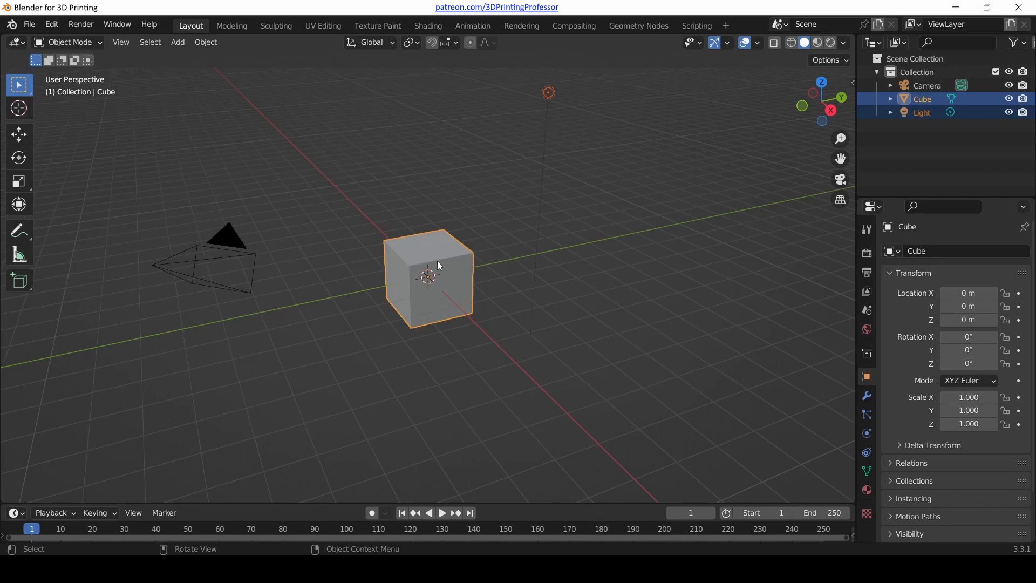
mouse_move(443, 229)
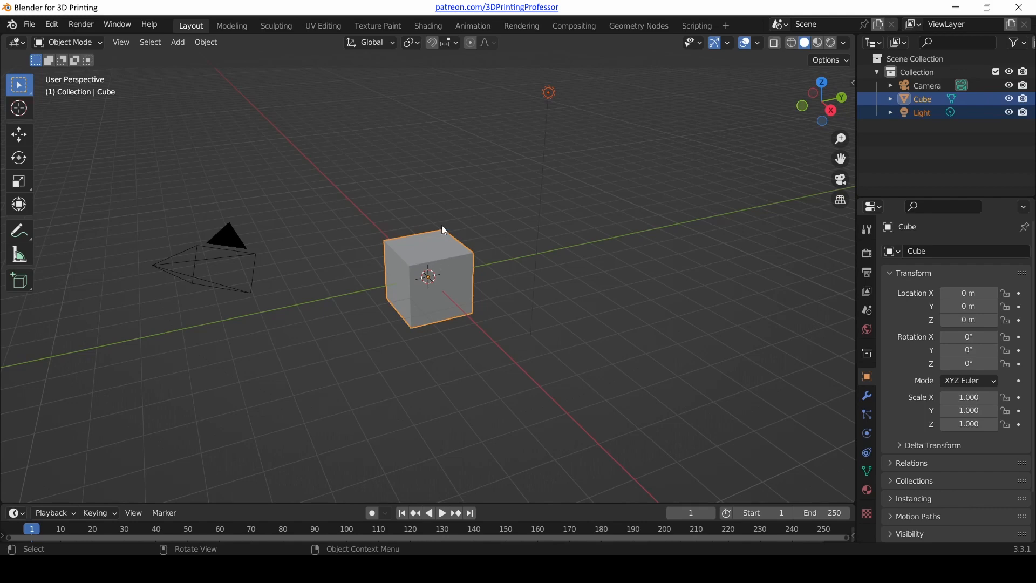
mouse_move(464, 247)
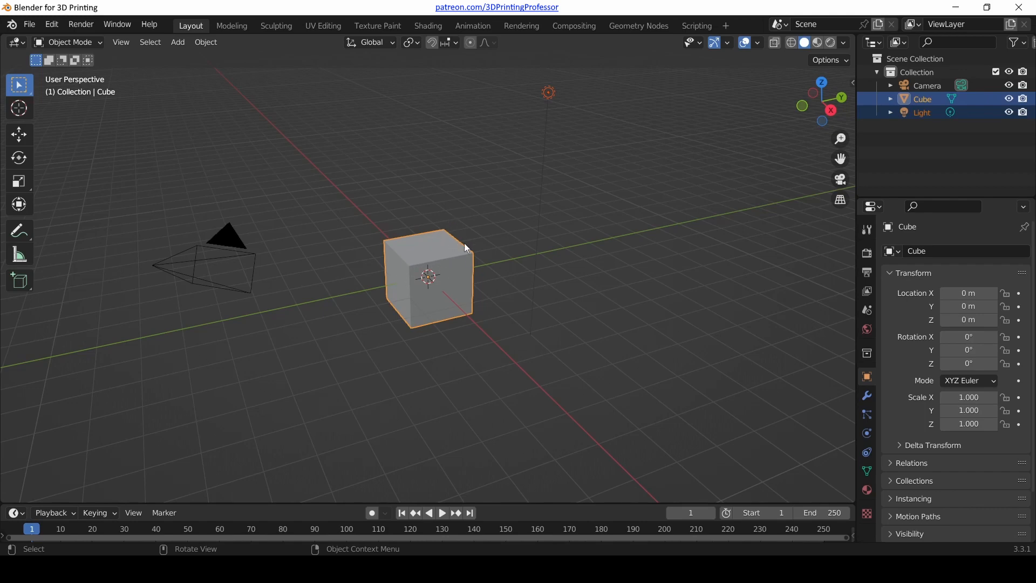
mouse_move(387, 294)
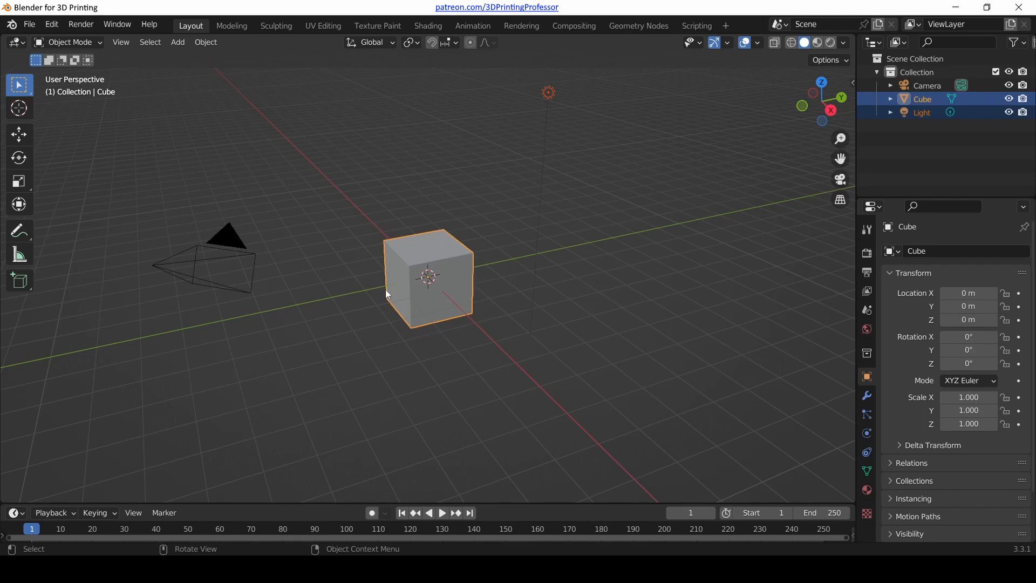
mouse_move(535, 118)
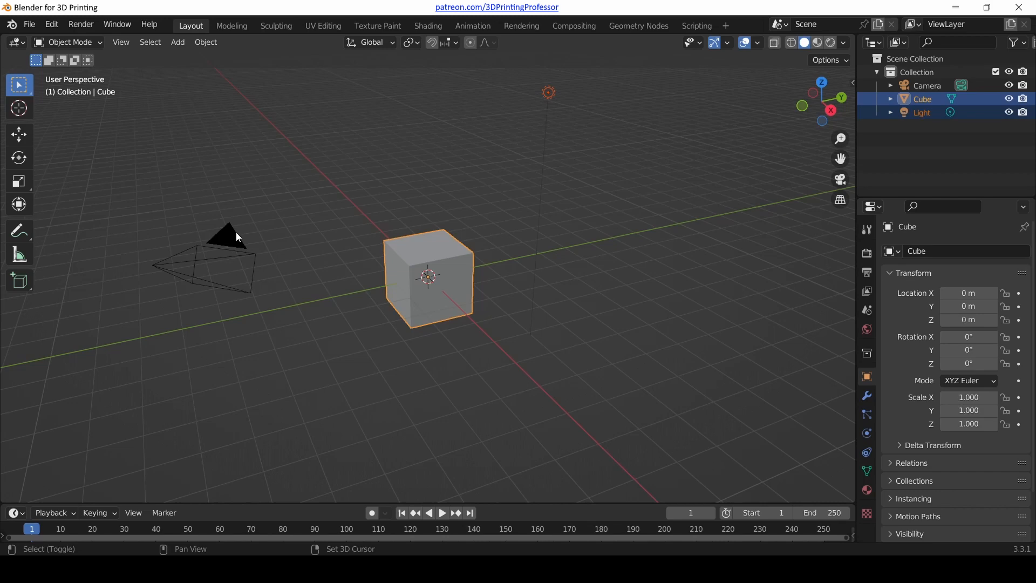
Add the camera to the selection alongside the cube and light.
left_click(228, 237)
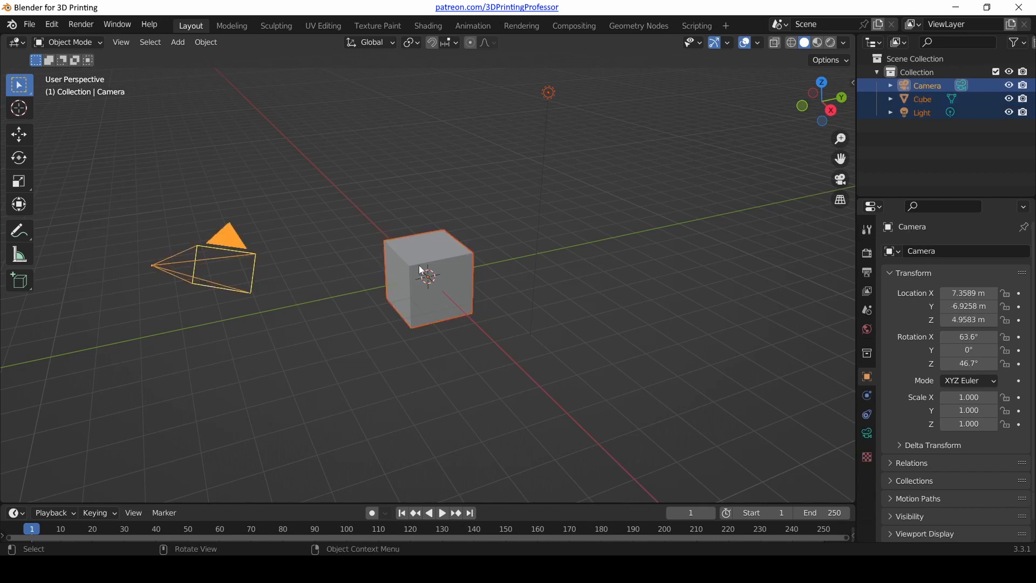
mouse_move(277, 291)
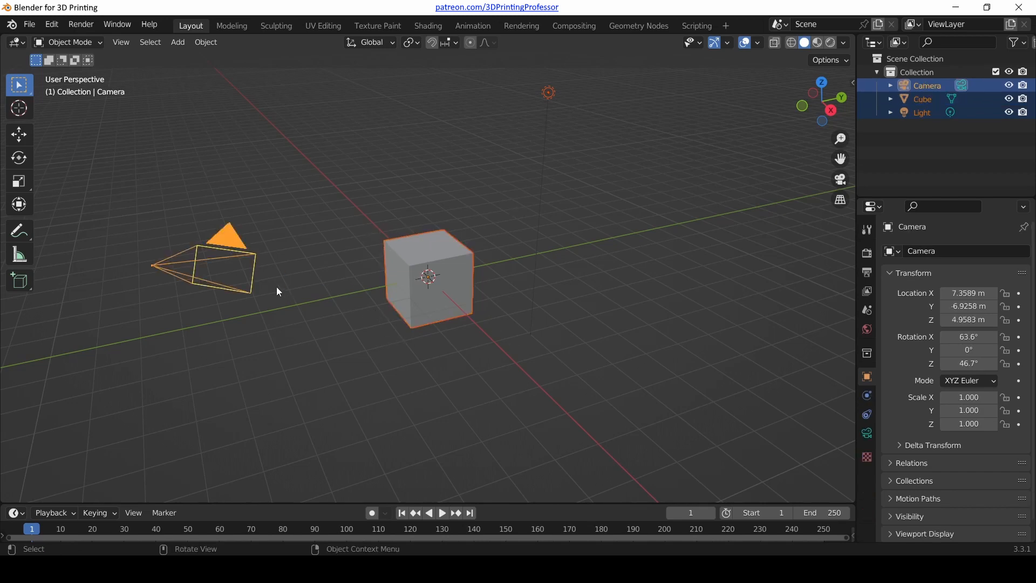
mouse_move(237, 213)
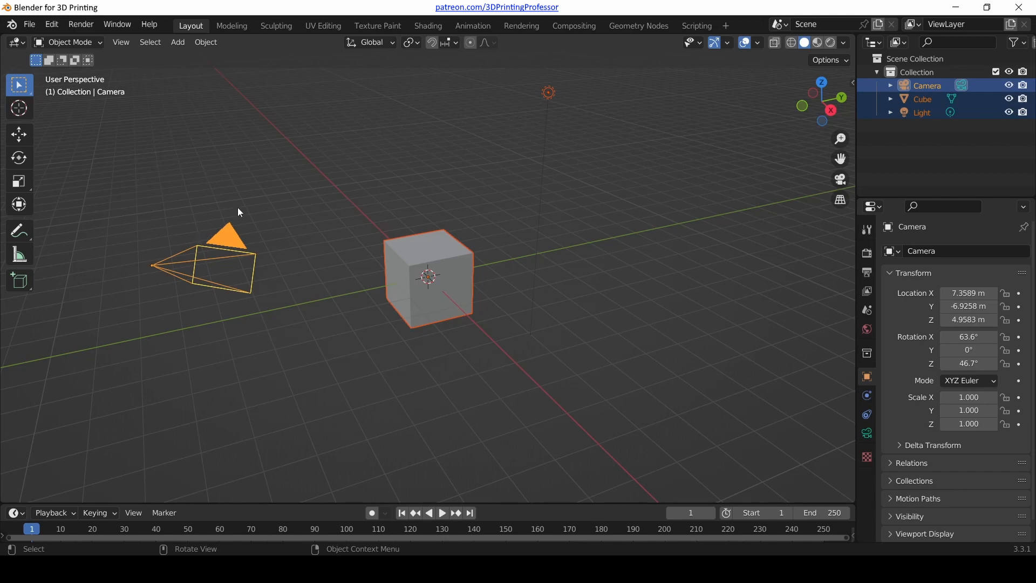
mouse_move(289, 267)
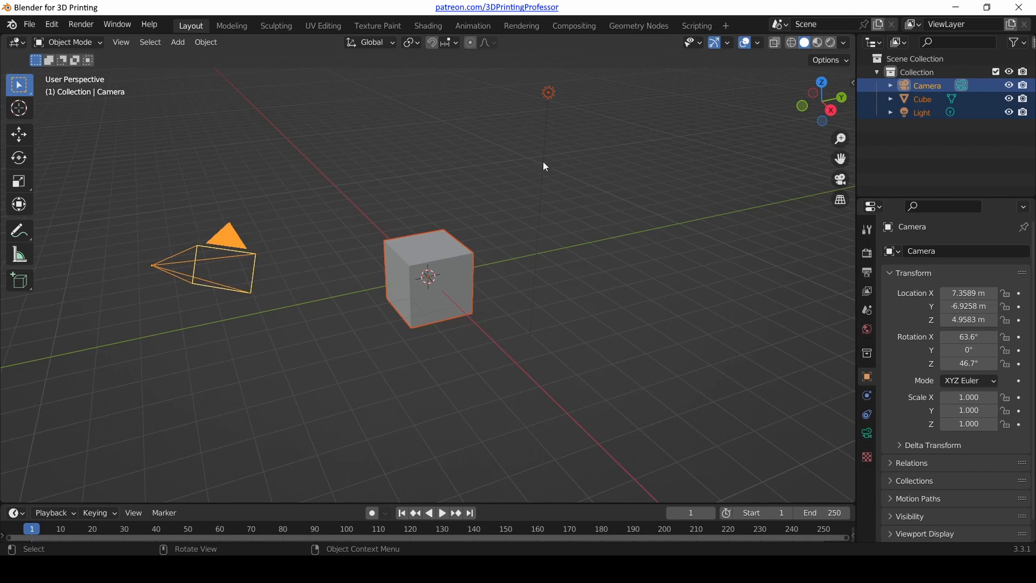
mouse_move(443, 260)
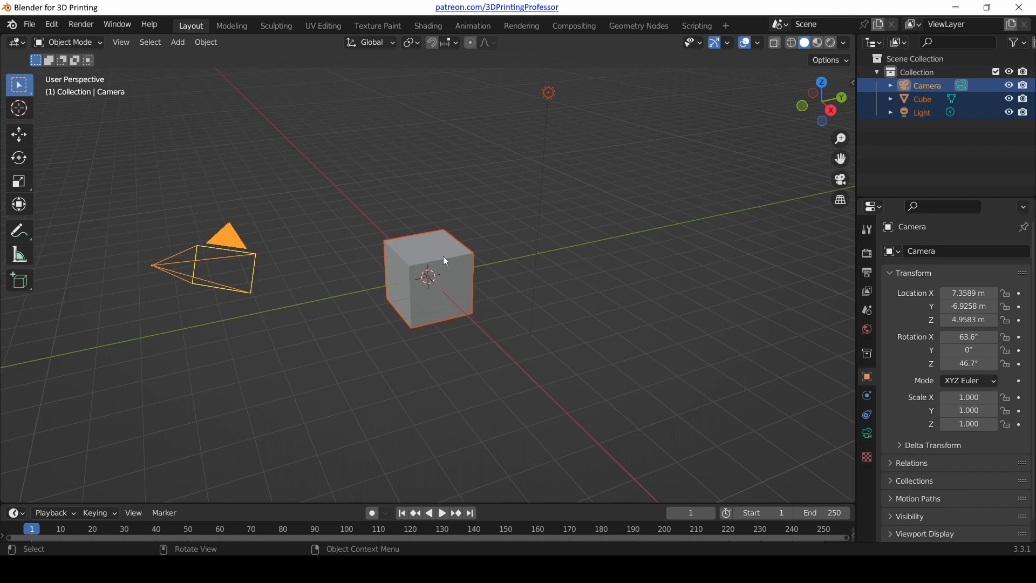
mouse_move(454, 185)
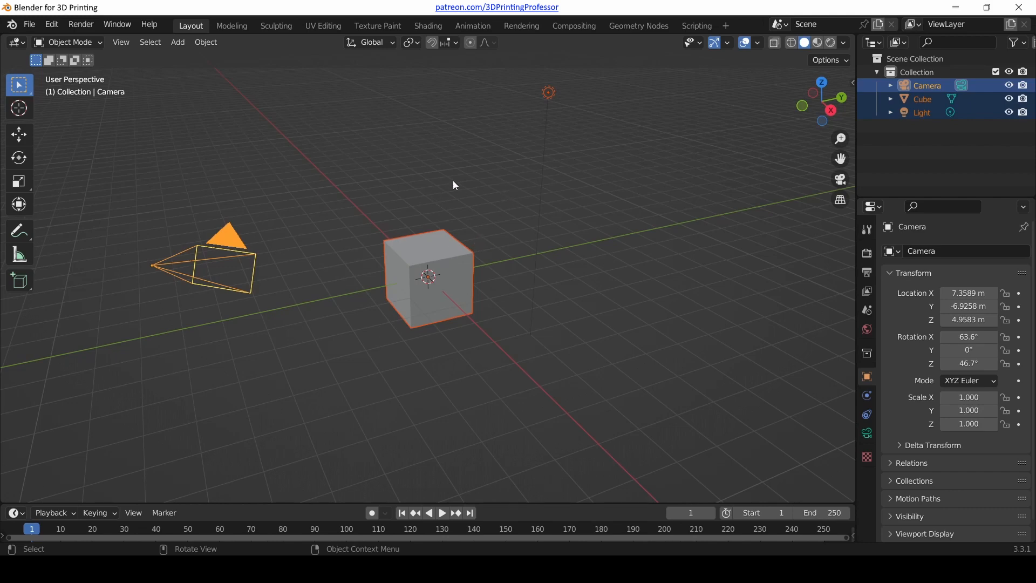
Clear the selection by clicking empty viewport space so no object is selected.
left_click(377, 339)
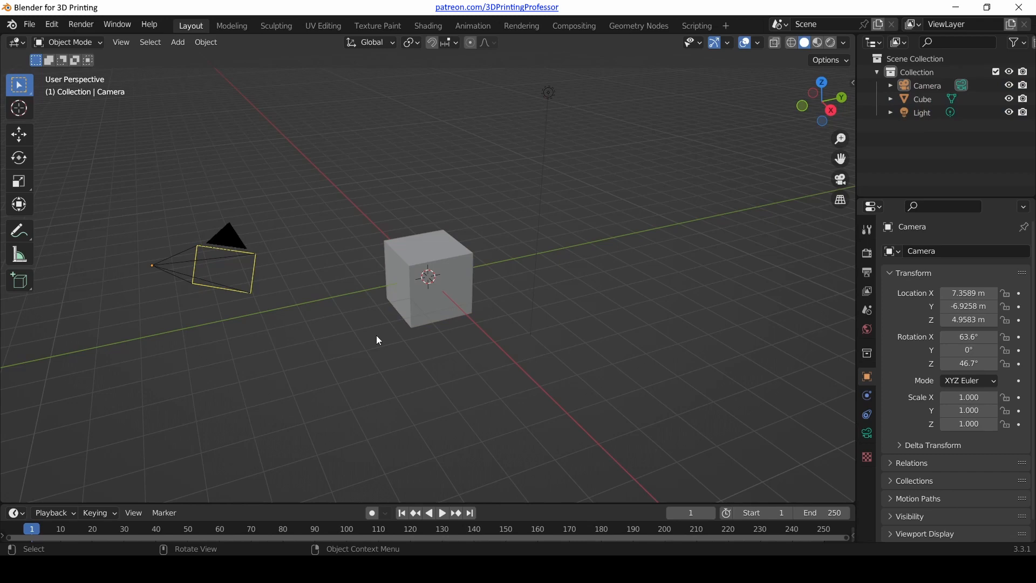
mouse_move(485, 255)
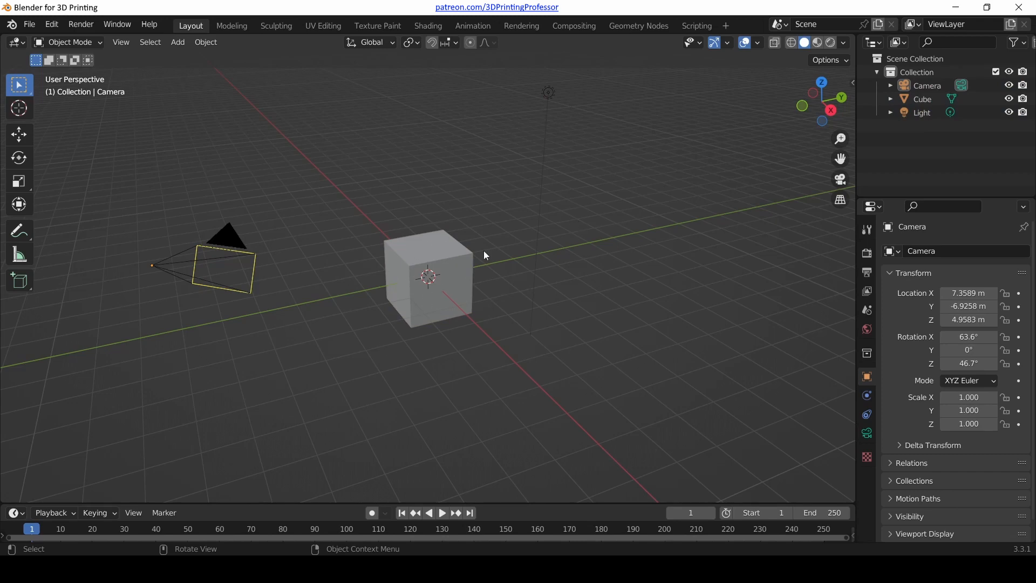
mouse_move(858, 137)
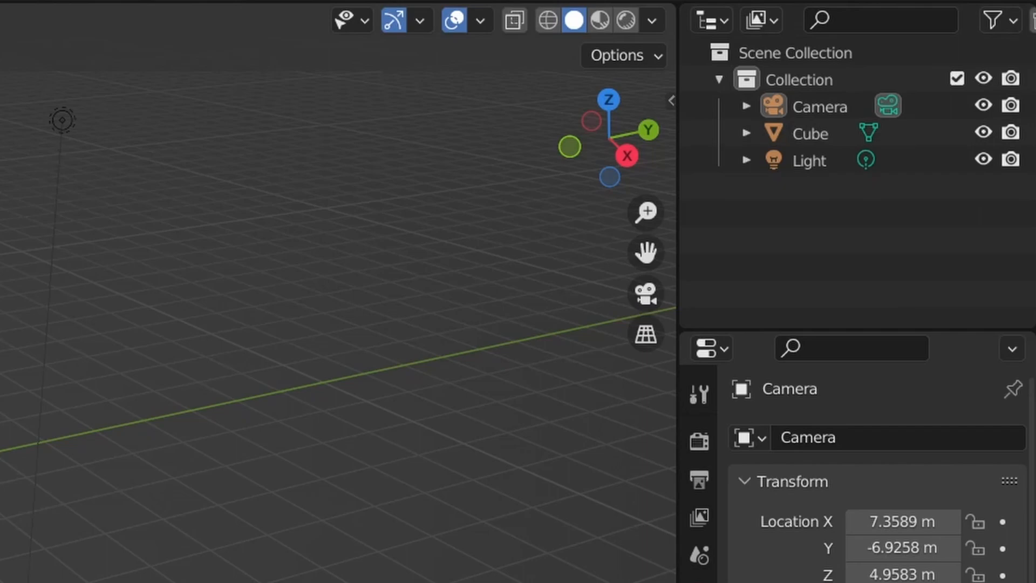
mouse_move(821, 219)
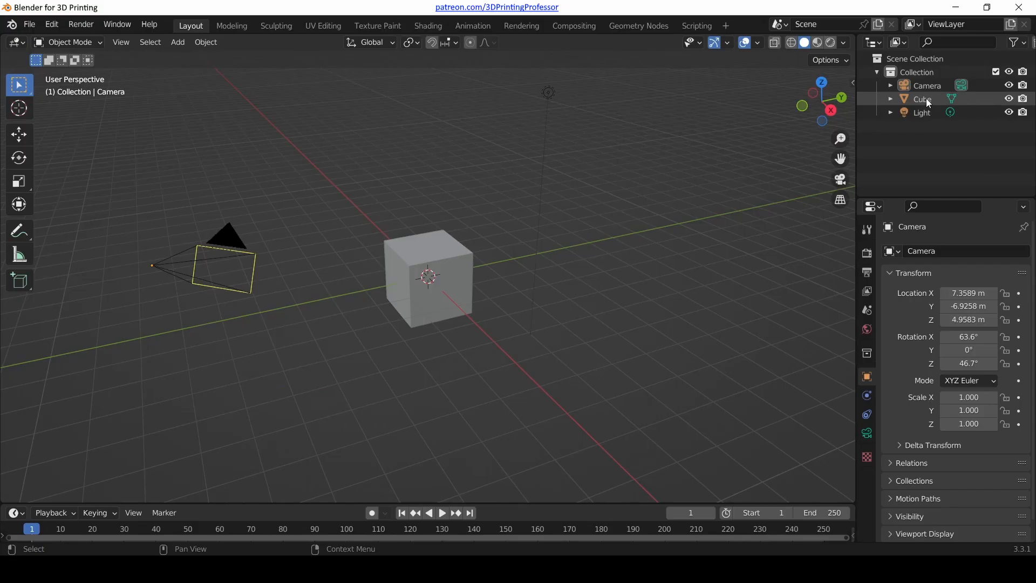
In the Outliner select the Cube and Light, then the Camera-to-Light range, ending with only the Cube selected.
left_click(922, 100)
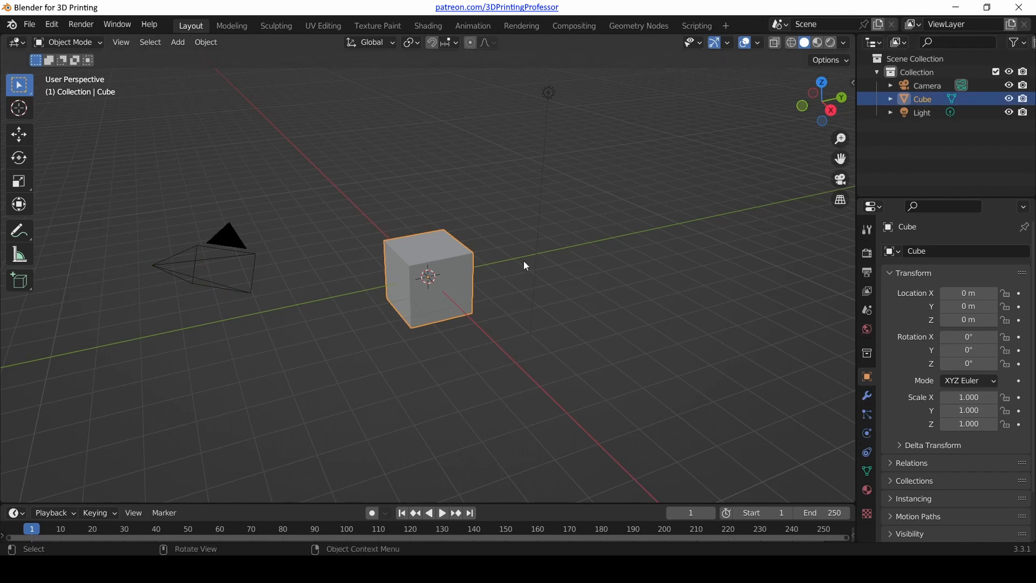
mouse_move(927, 86)
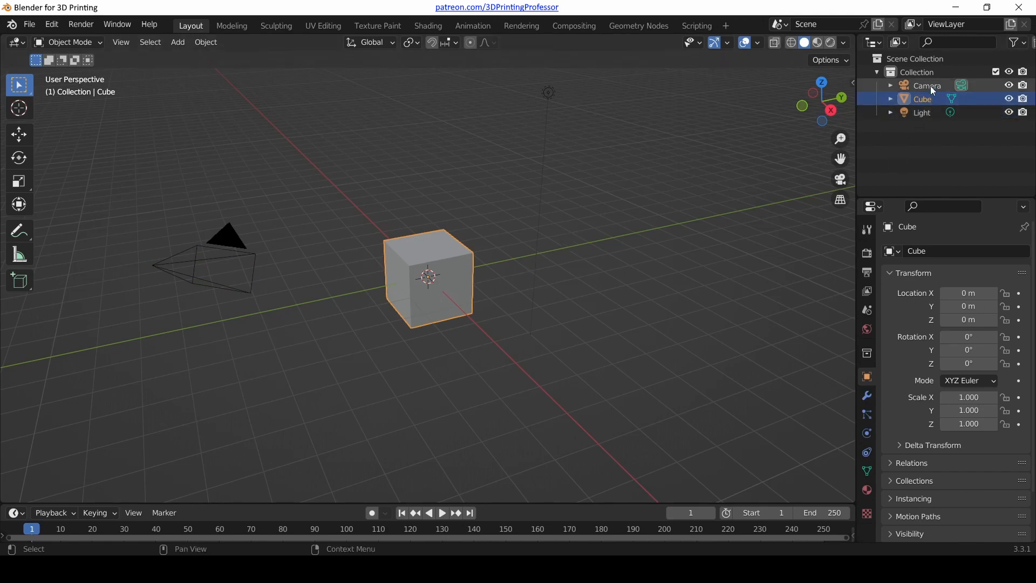
left_click(928, 85)
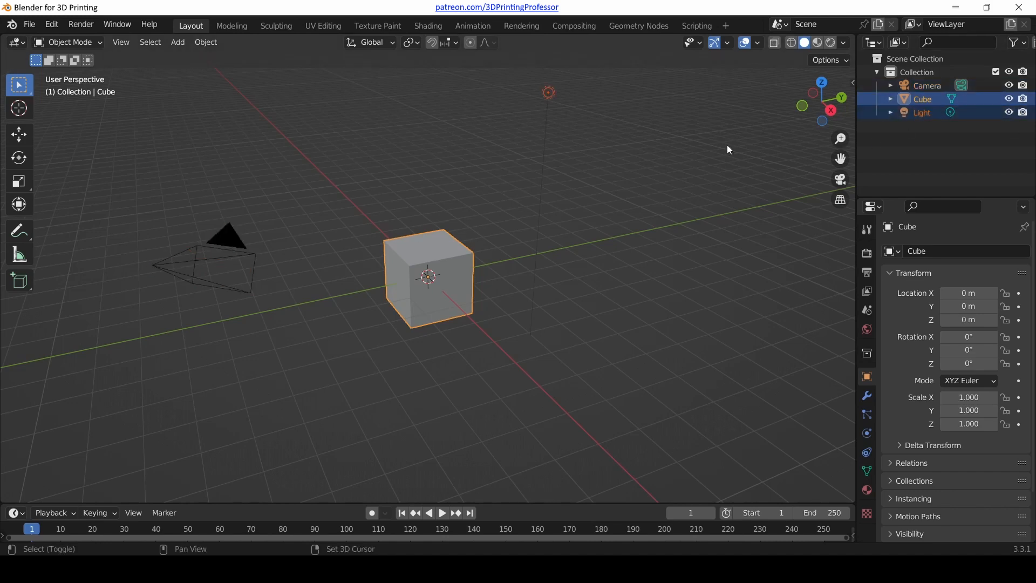
mouse_move(543, 176)
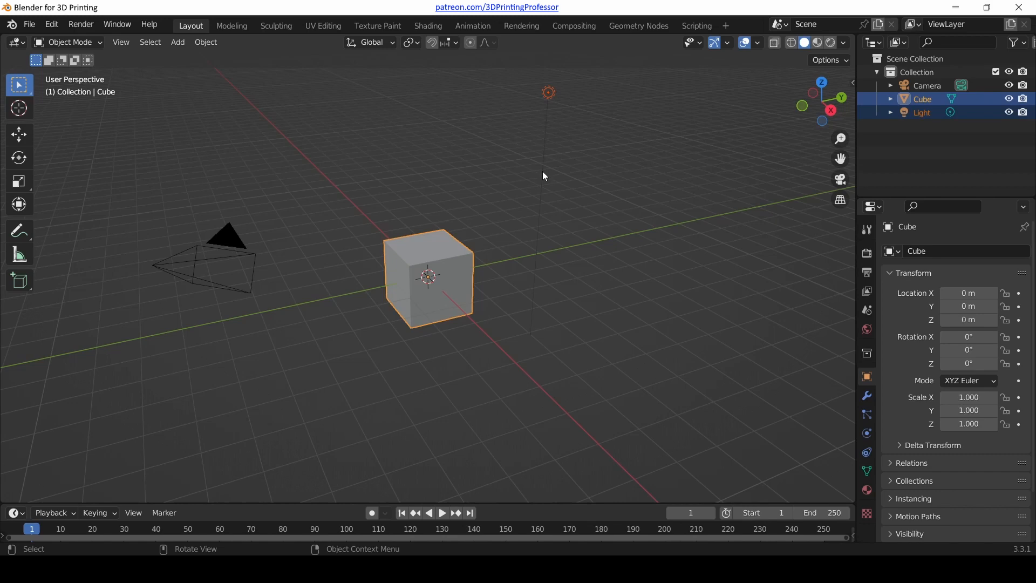
mouse_move(819, 147)
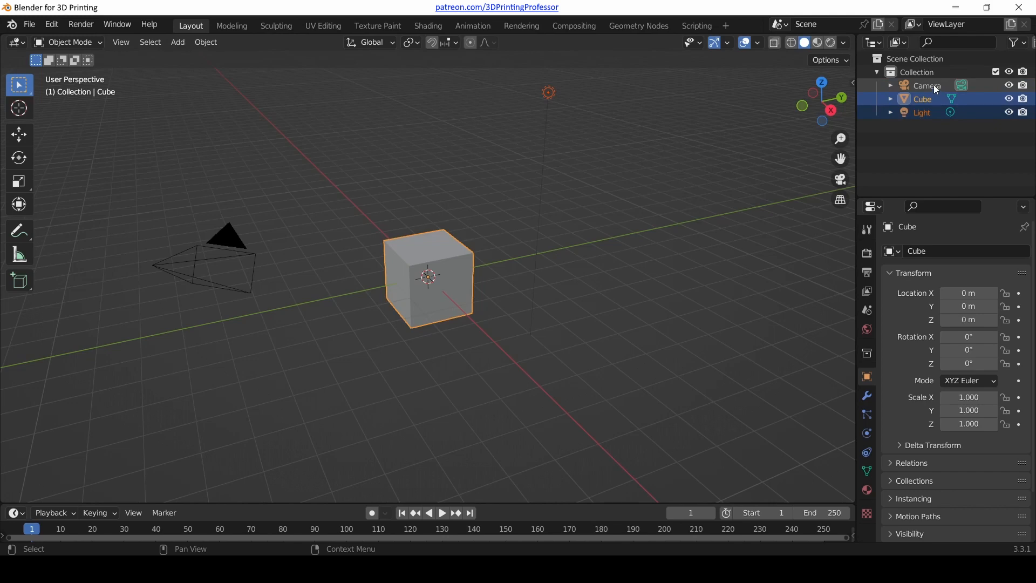
left_click(926, 85)
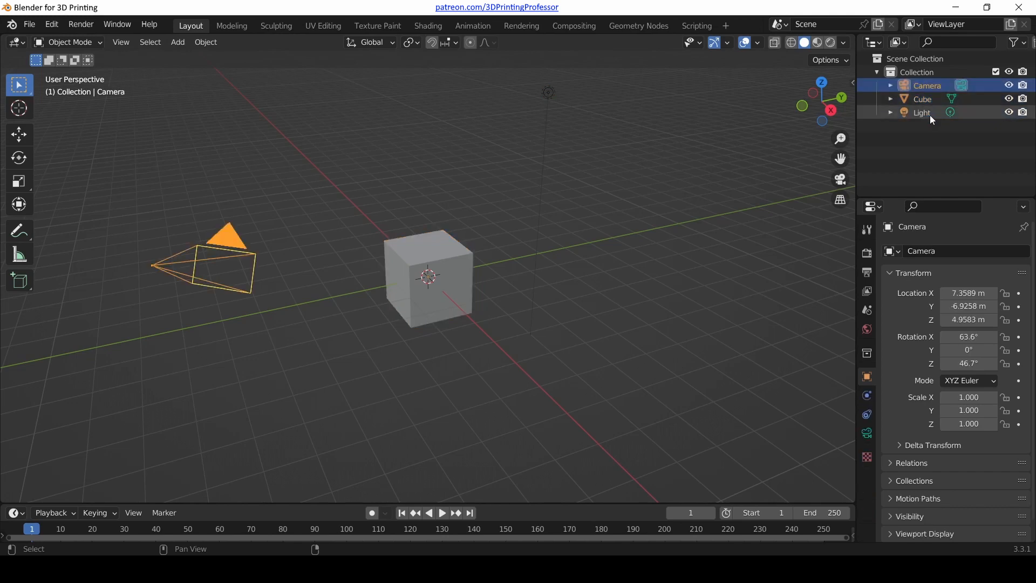
left_click(922, 112)
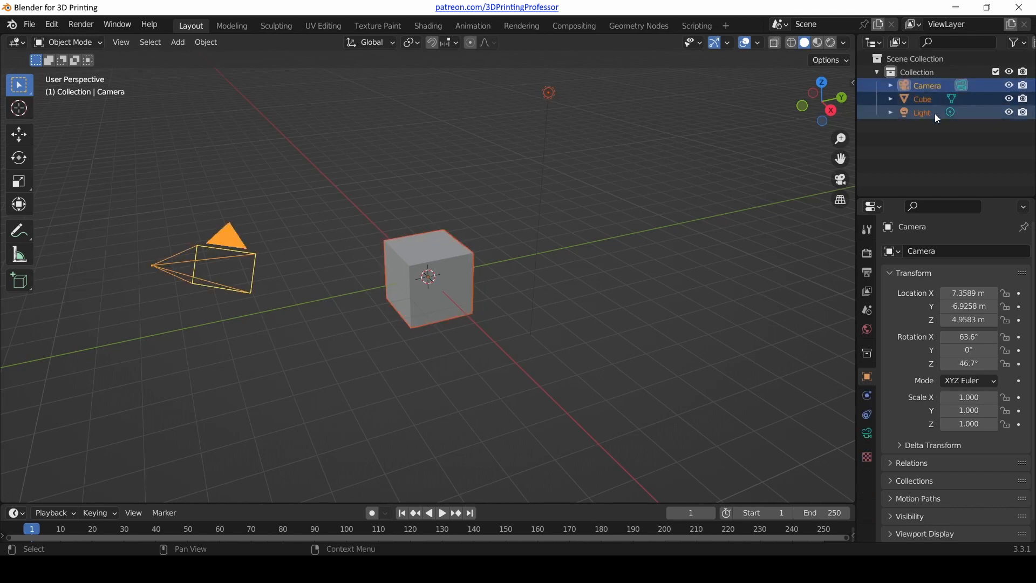
left_click(923, 98)
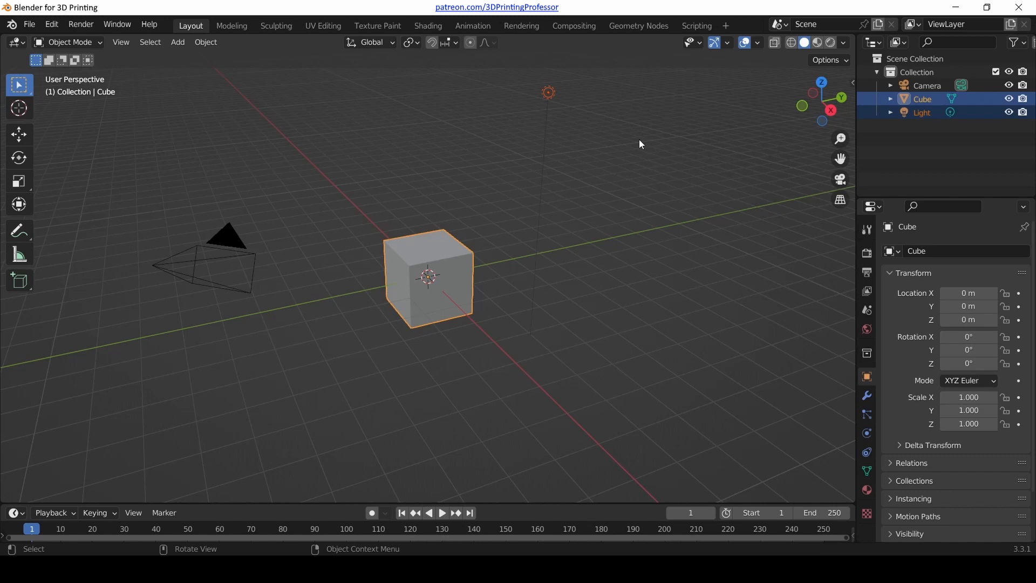
mouse_move(983, 132)
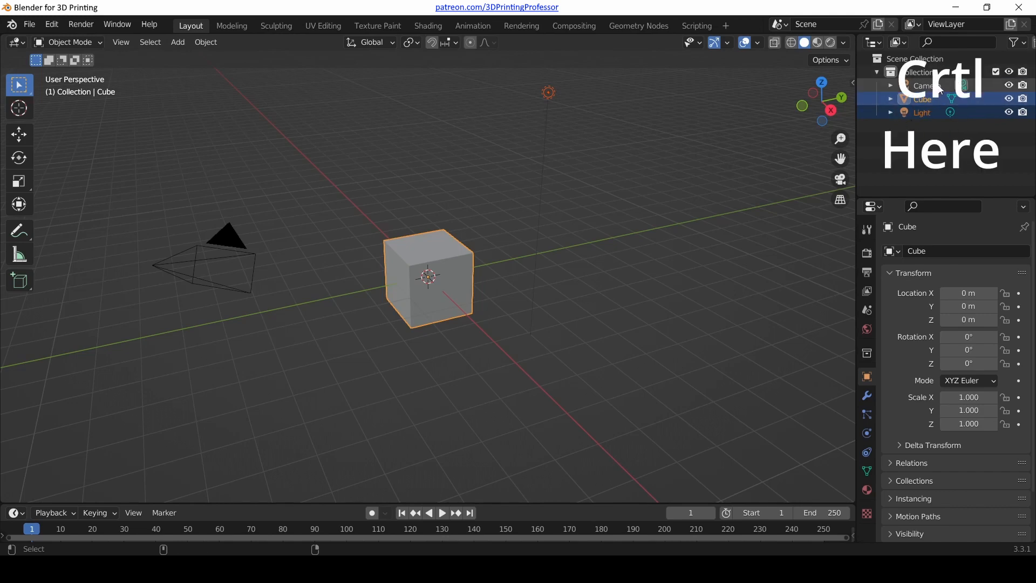
Build a Camera, Cube and Light multi-selection with the Cube active, then deselect everything.
left_click(925, 86)
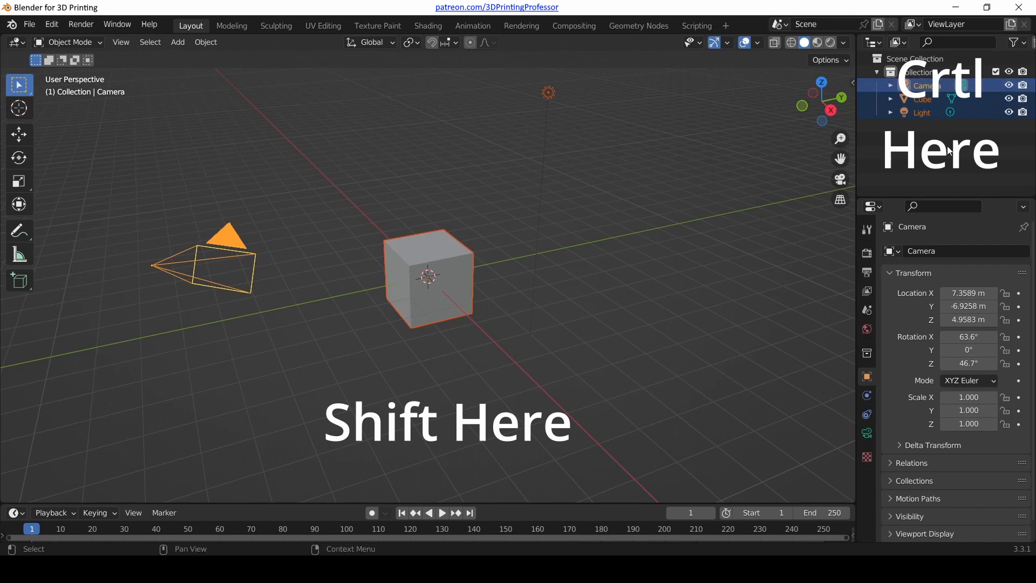
left_click(922, 98)
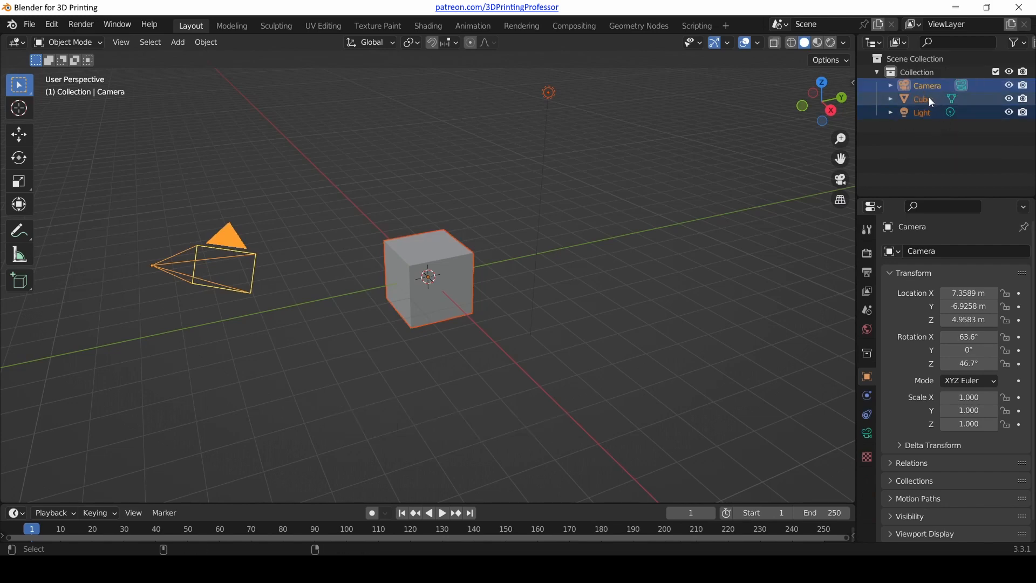
left_click(923, 100)
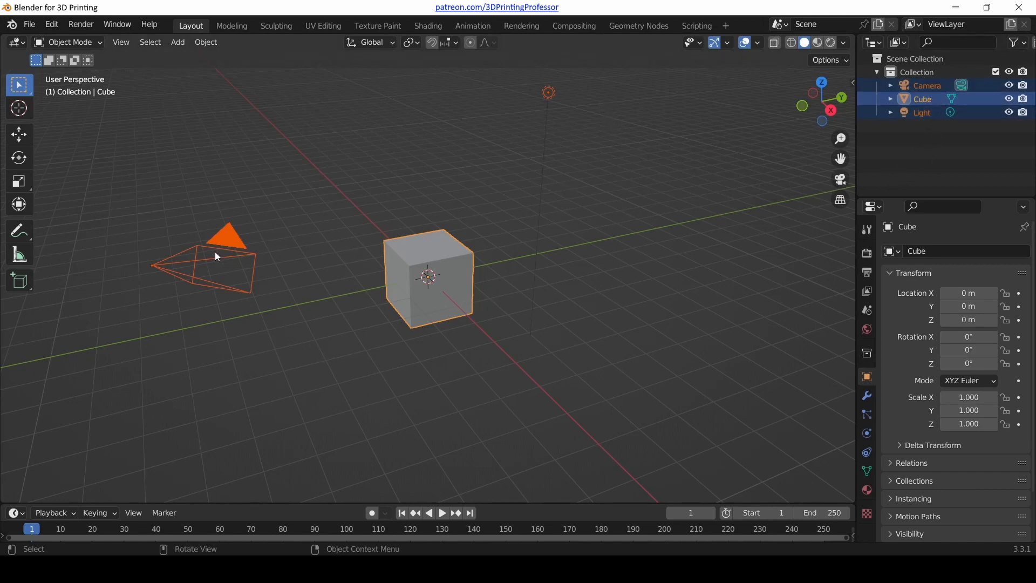
mouse_move(726, 214)
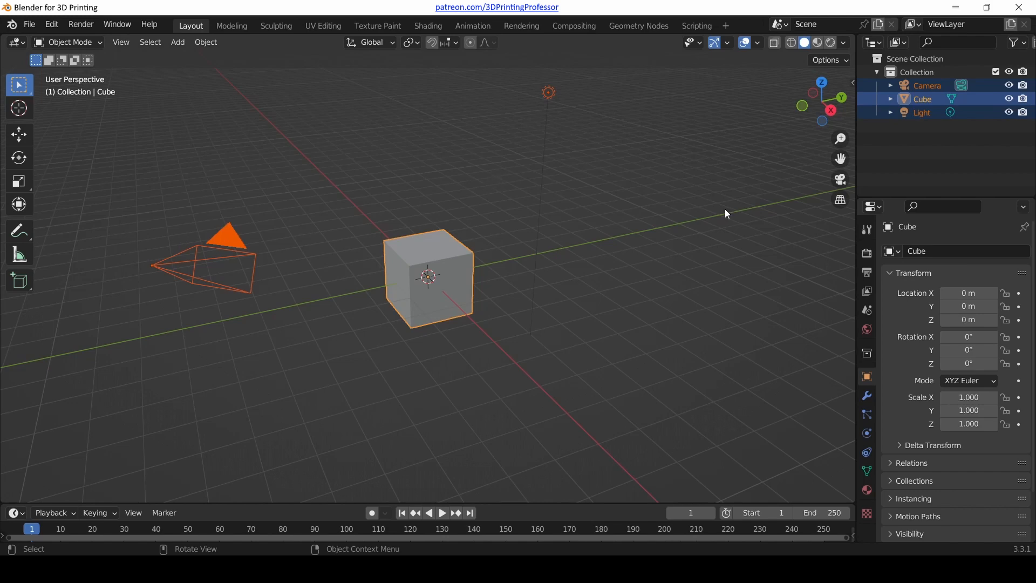
mouse_move(601, 204)
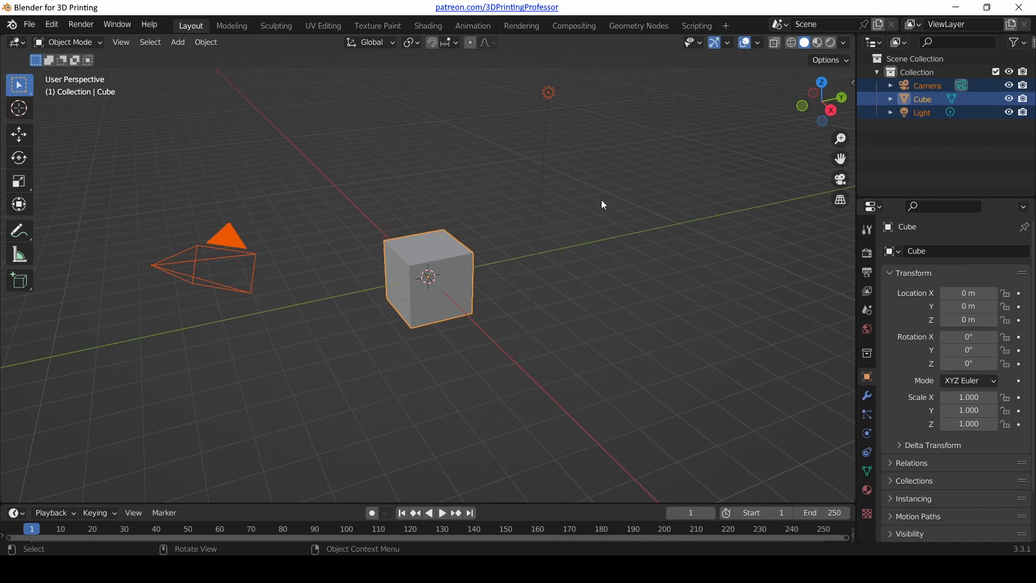
mouse_move(516, 202)
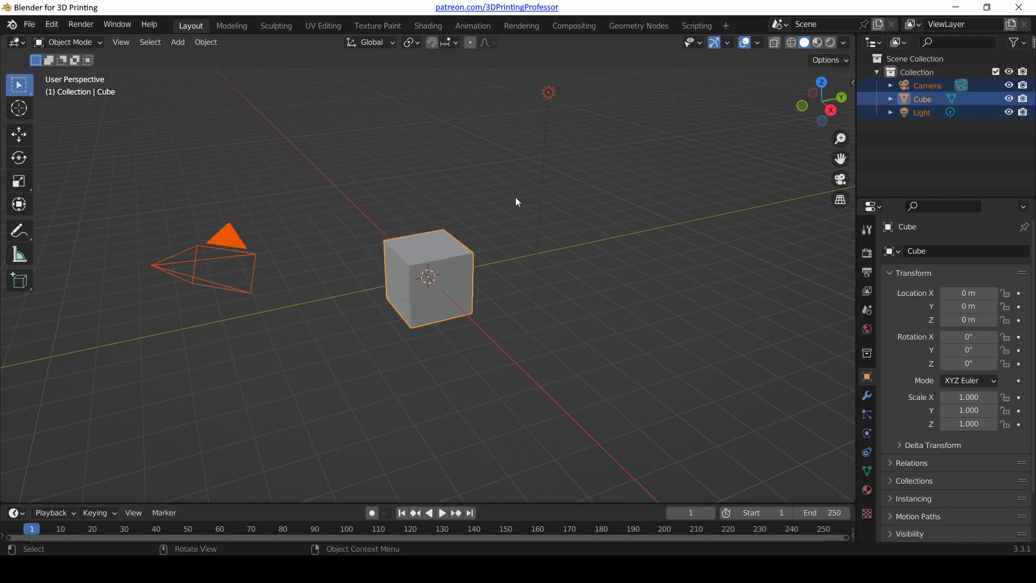
left_click(519, 362)
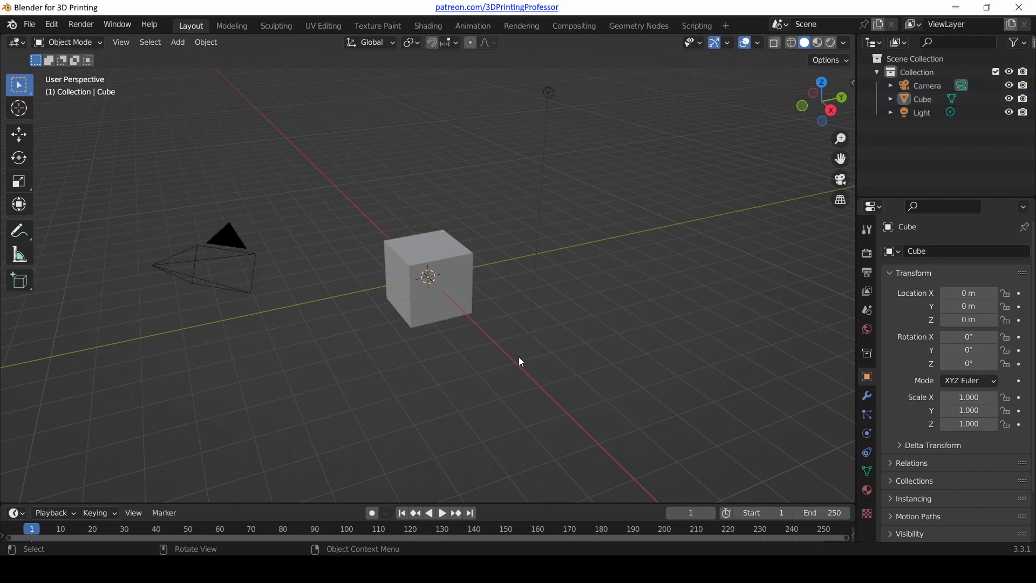
mouse_move(600, 260)
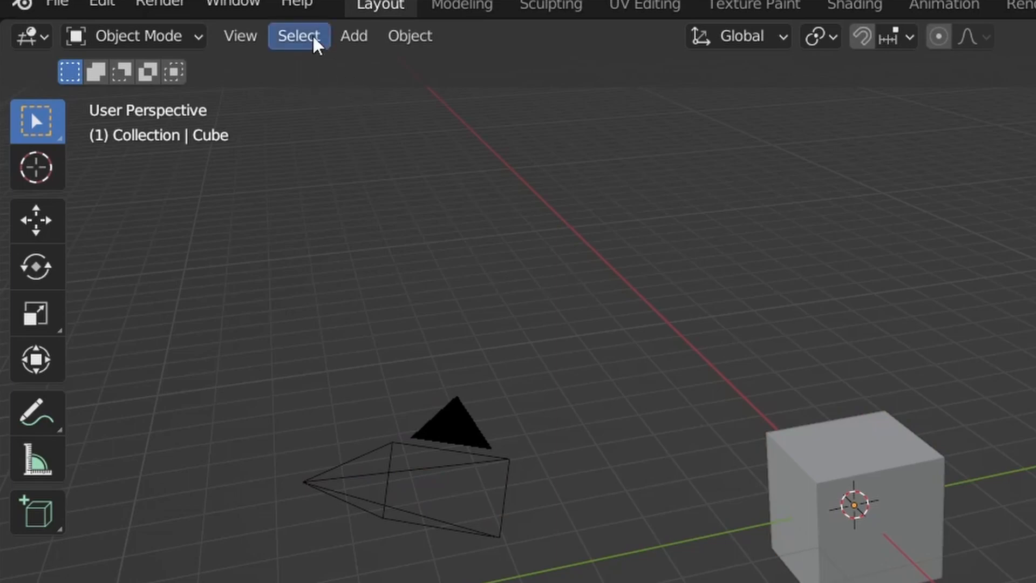
mouse_move(311, 56)
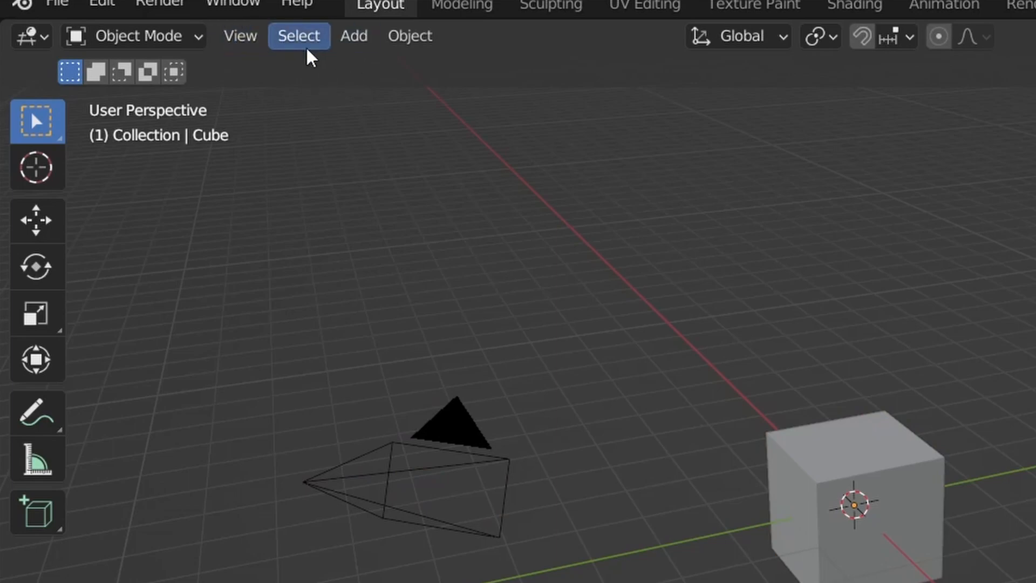
left_click(298, 36)
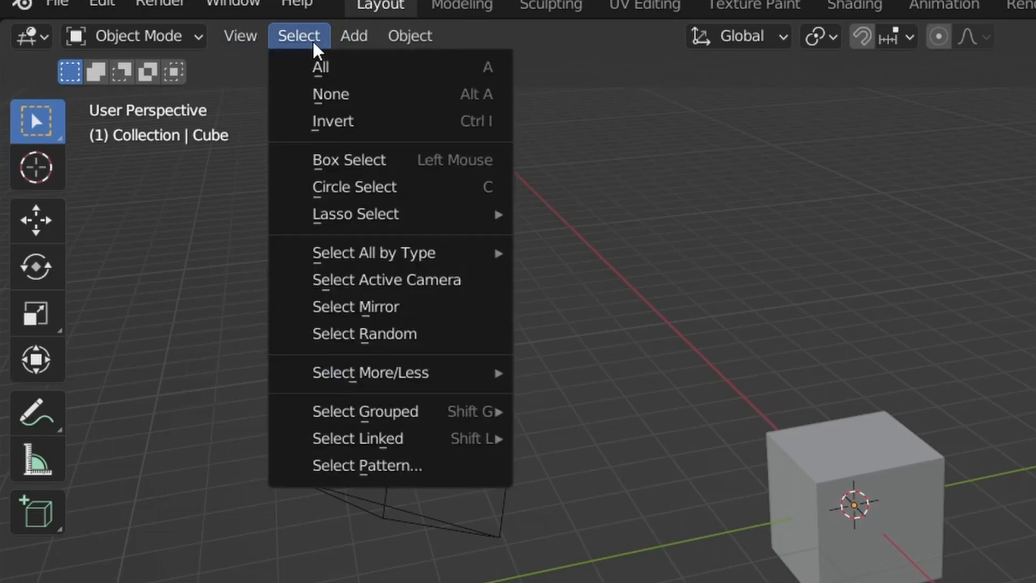
mouse_move(321, 67)
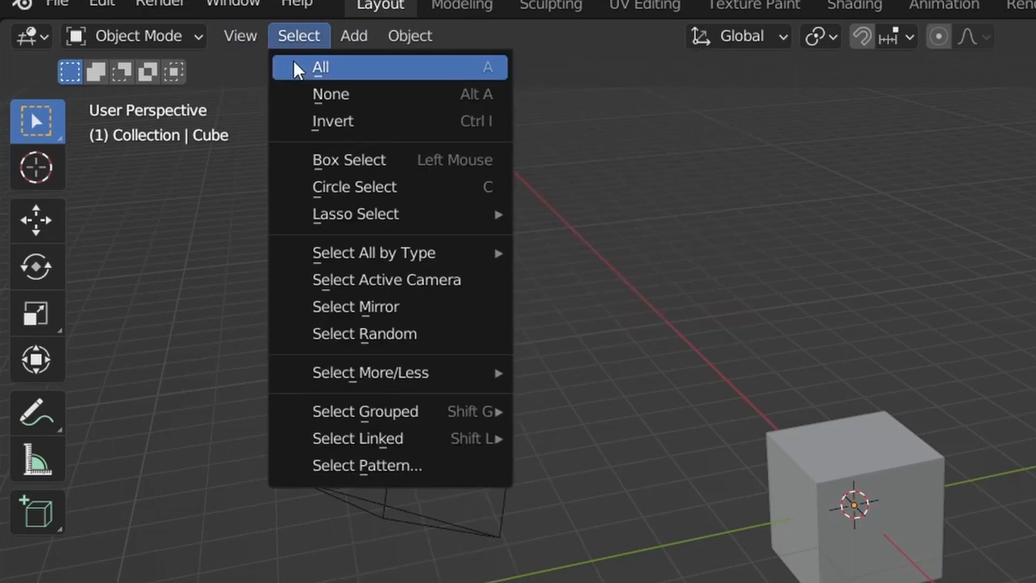
mouse_move(374, 73)
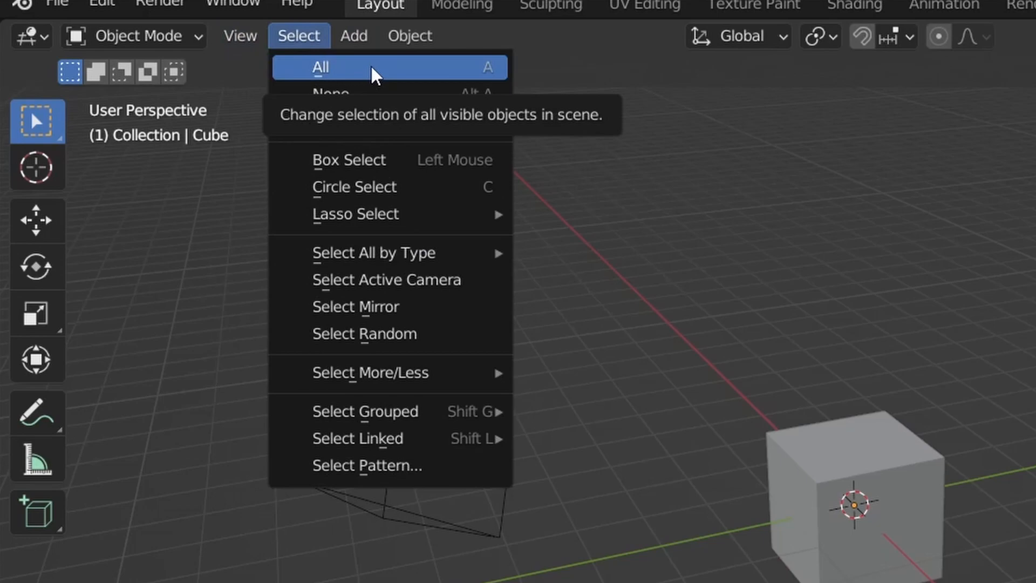
mouse_move(490, 84)
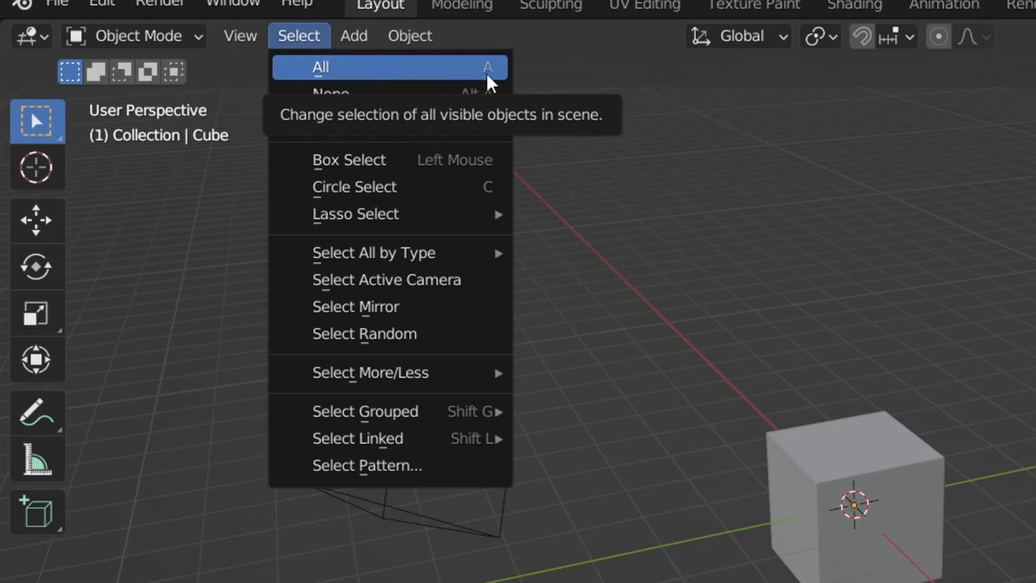
mouse_move(473, 74)
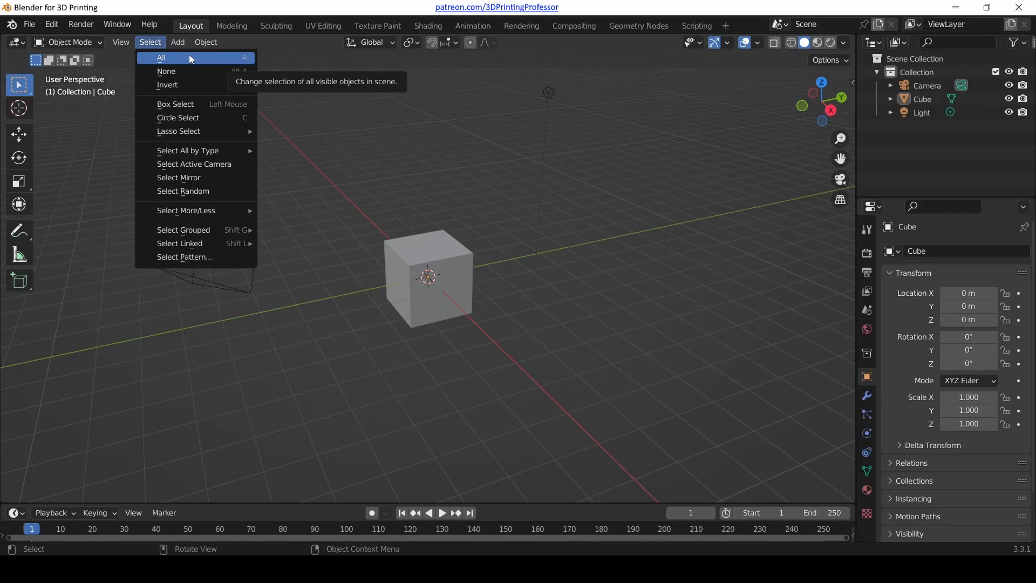
left_click(160, 57)
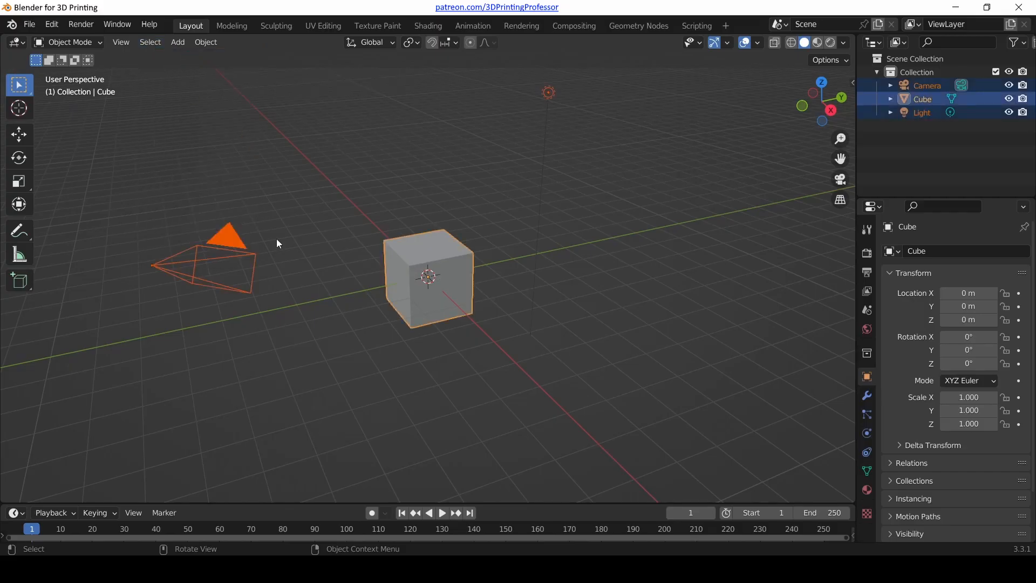
mouse_move(152, 51)
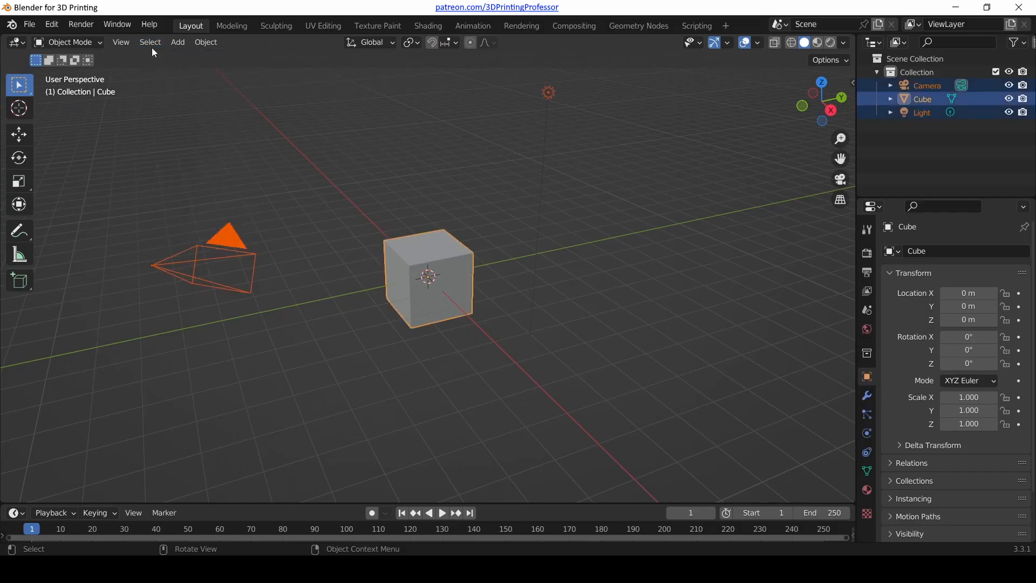
left_click(454, 359)
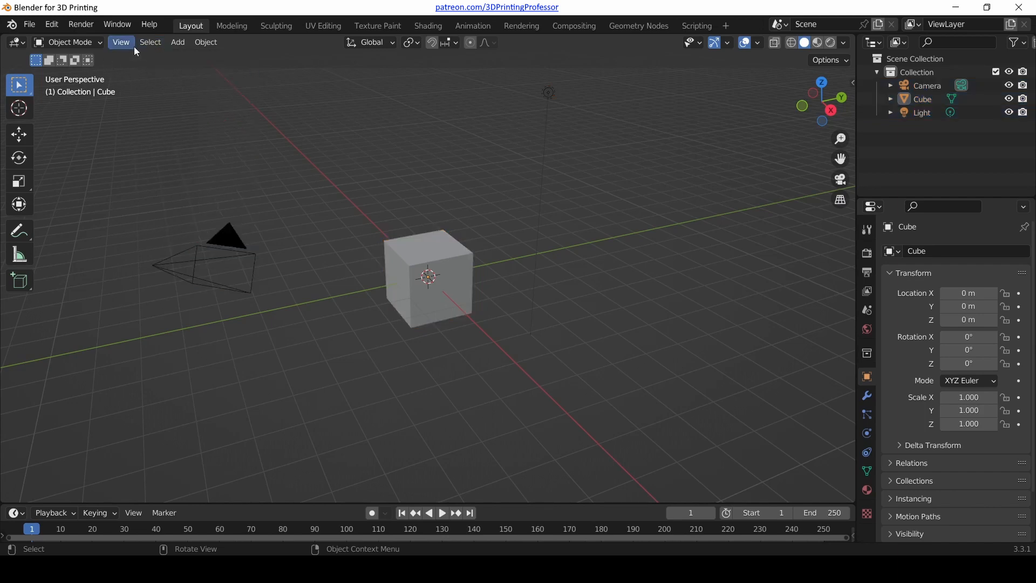
left_click(150, 42)
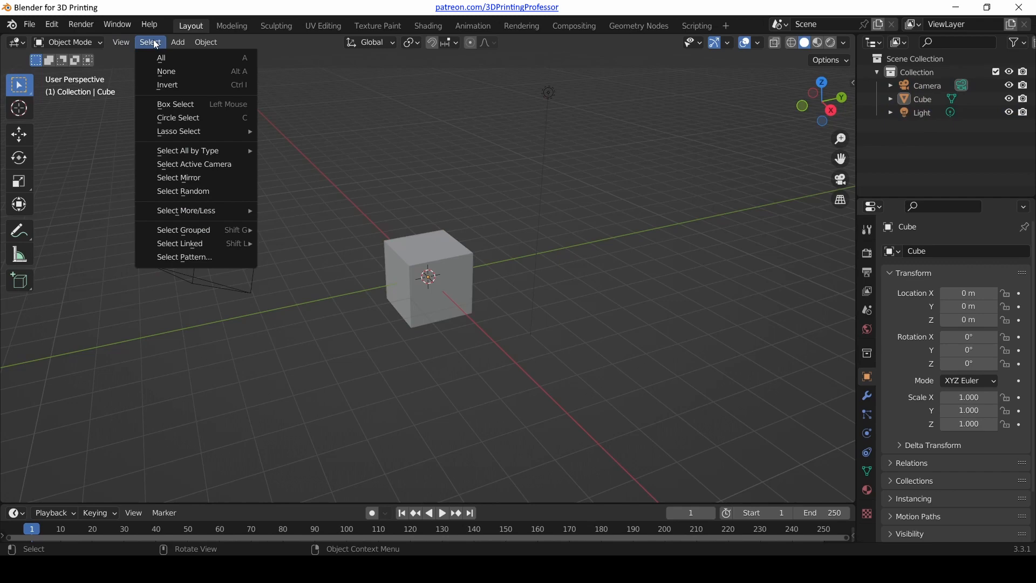
left_click(526, 295)
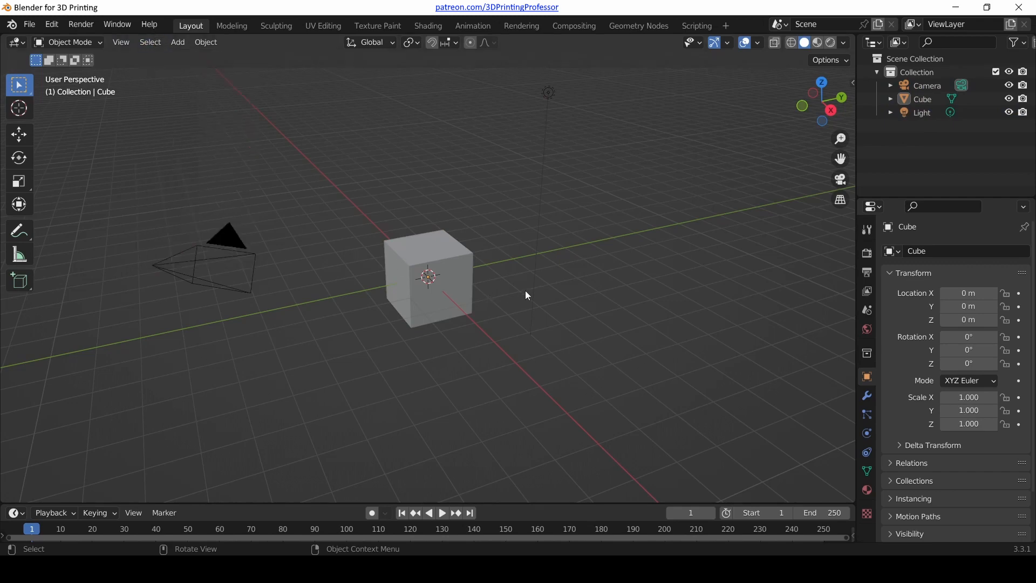
key("a")
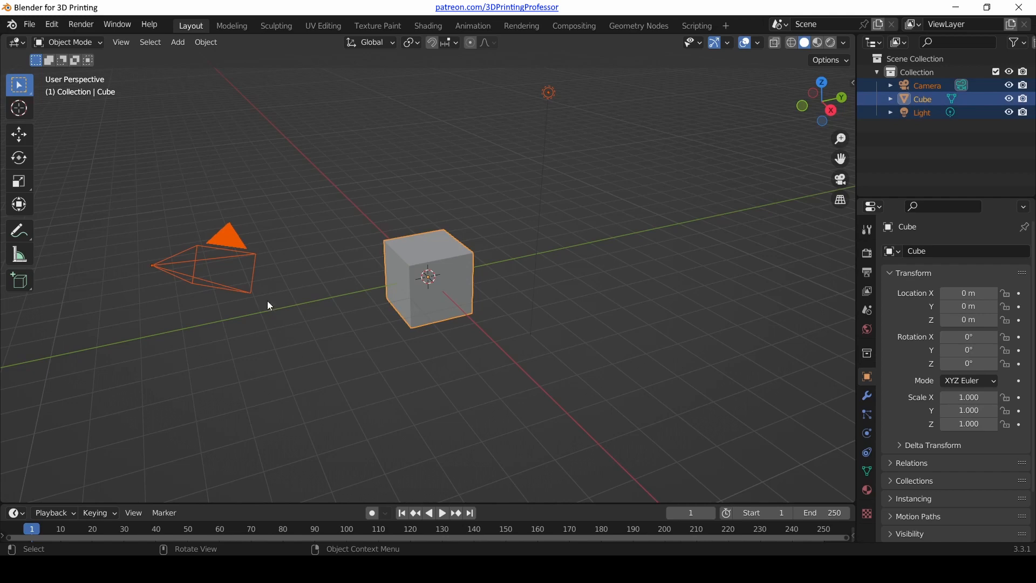
mouse_move(503, 257)
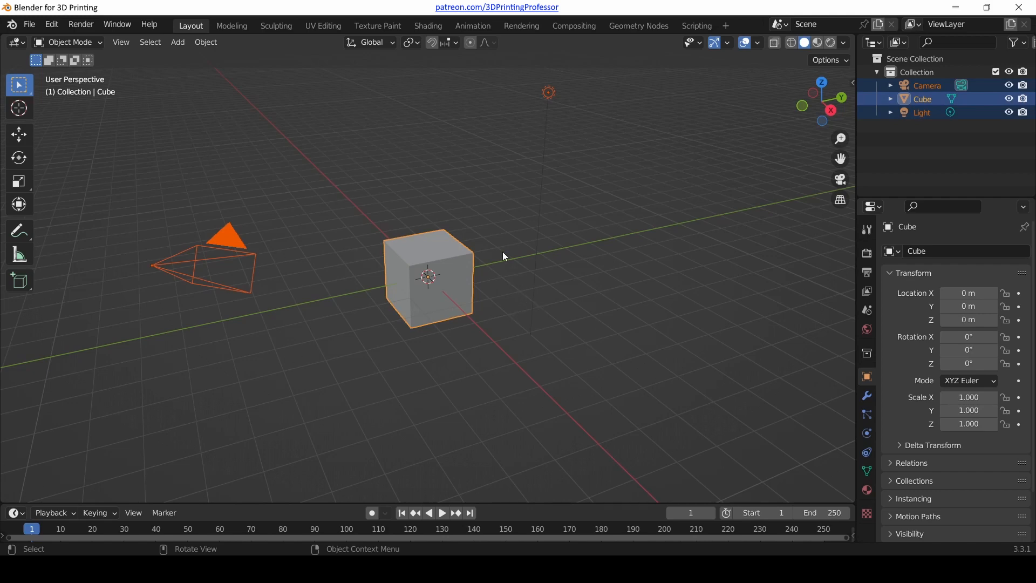
mouse_move(552, 295)
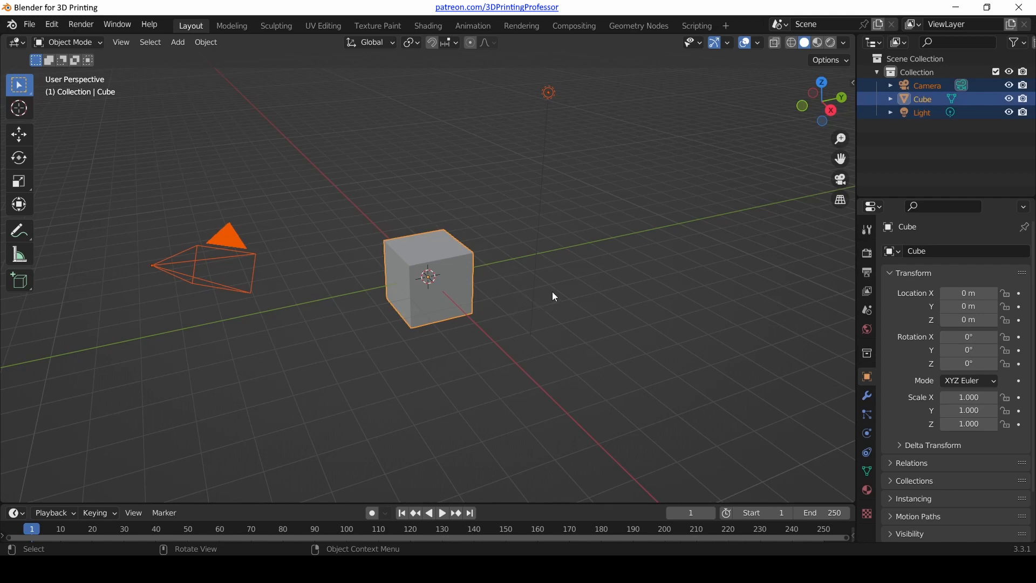
mouse_move(522, 201)
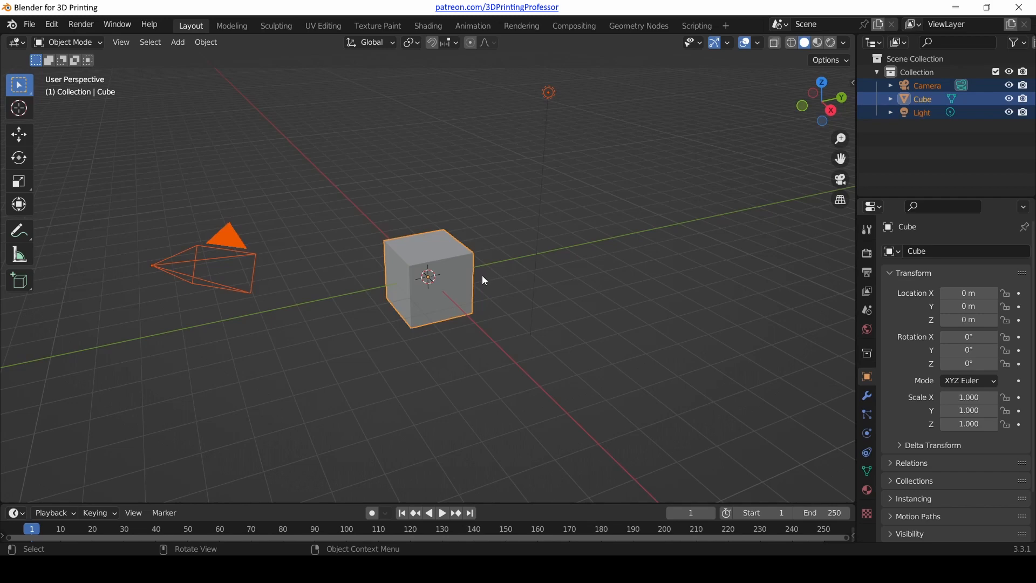
mouse_move(467, 257)
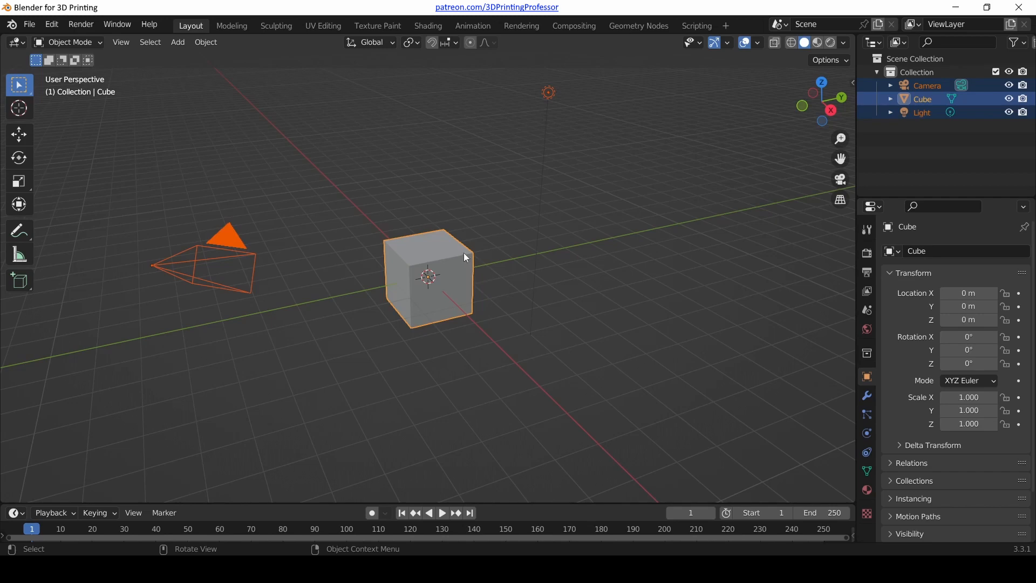
mouse_move(464, 258)
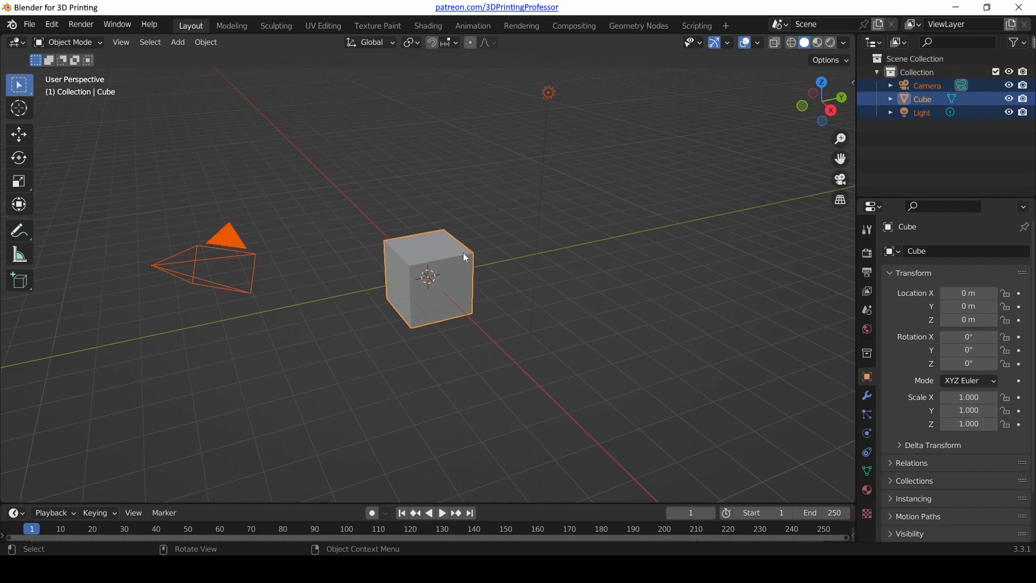
Delete the selected cube, camera and light with X, emptying the scene.
key("x")
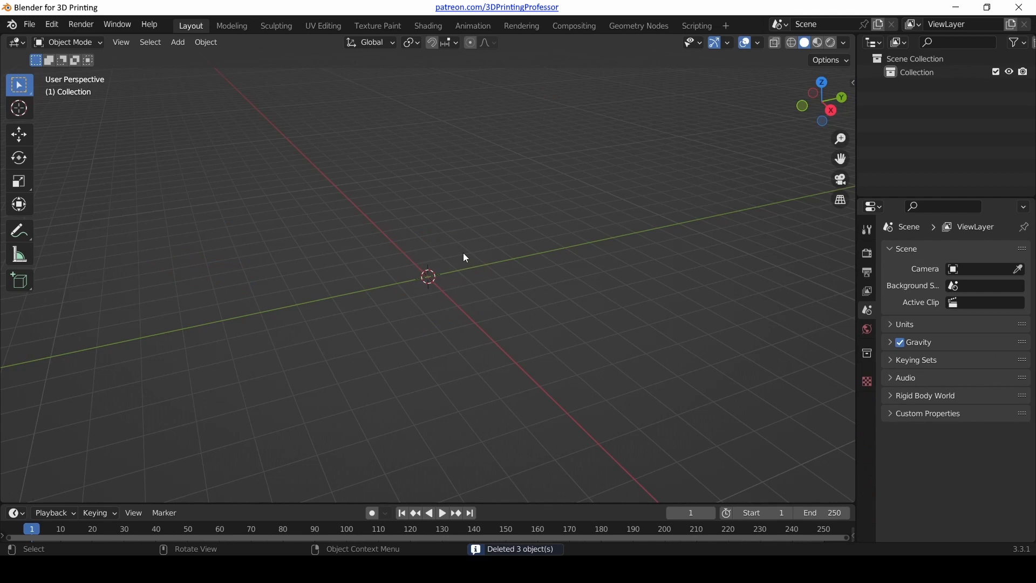
mouse_move(471, 264)
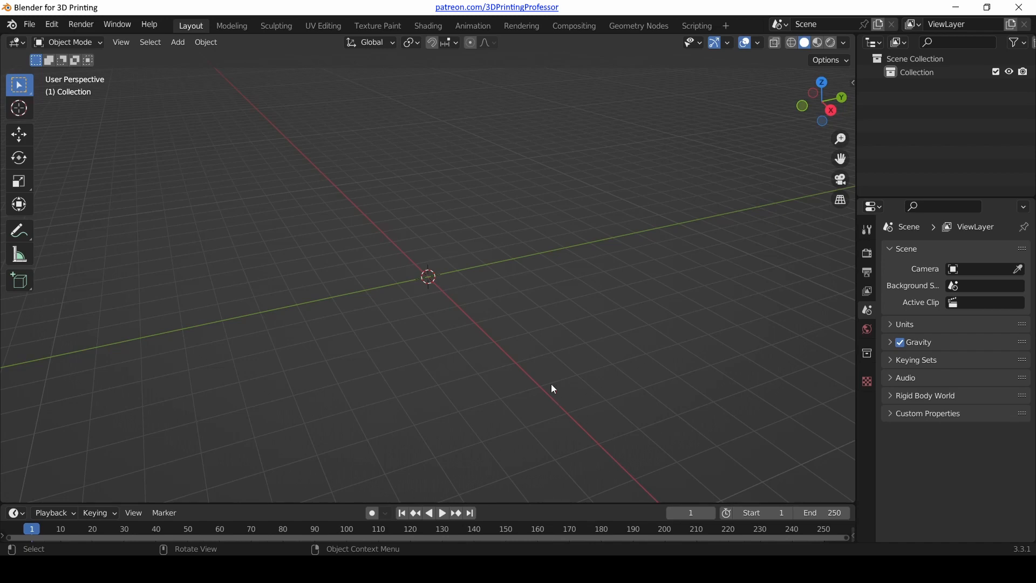
mouse_move(368, 217)
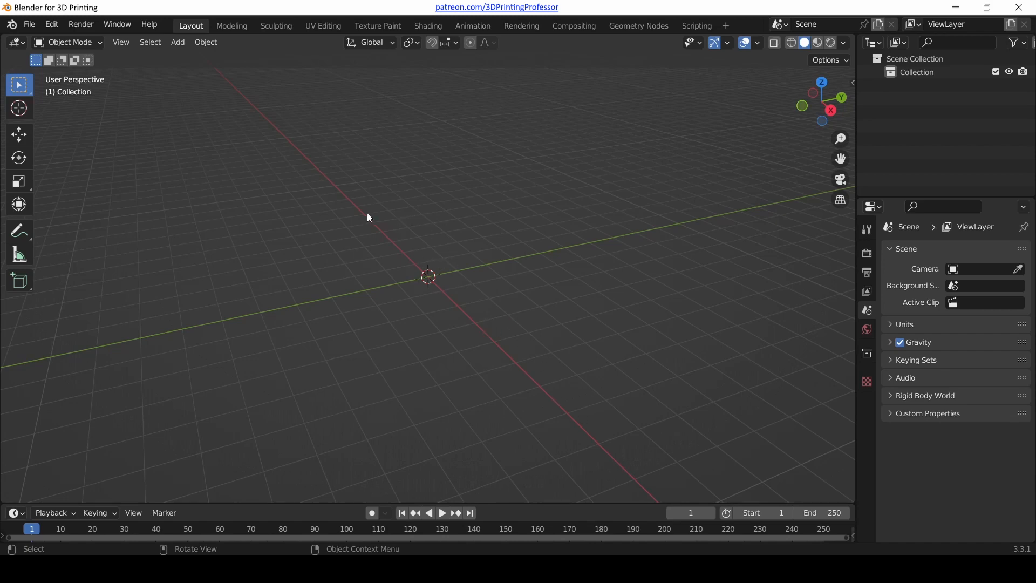
mouse_move(508, 319)
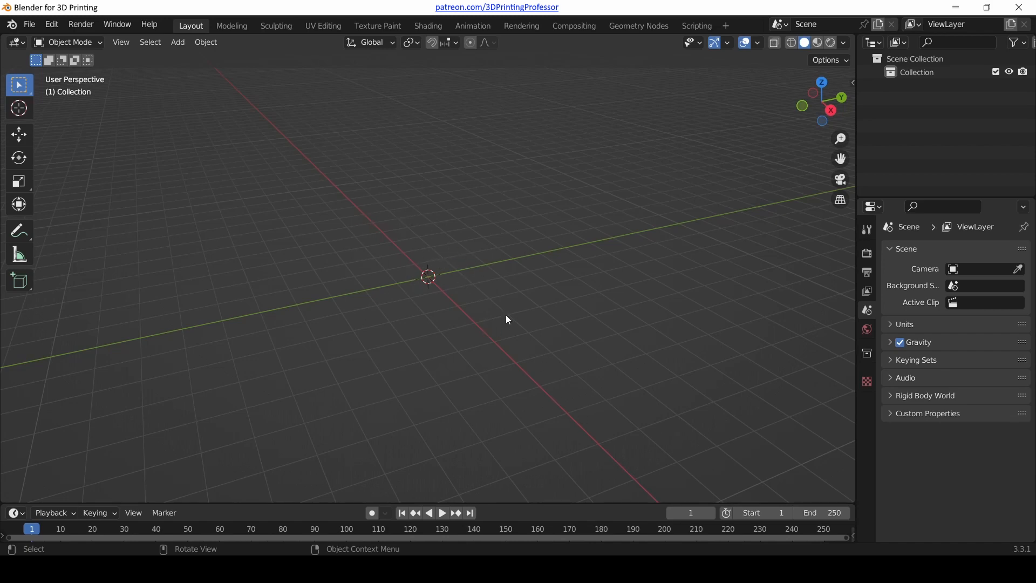
mouse_move(466, 304)
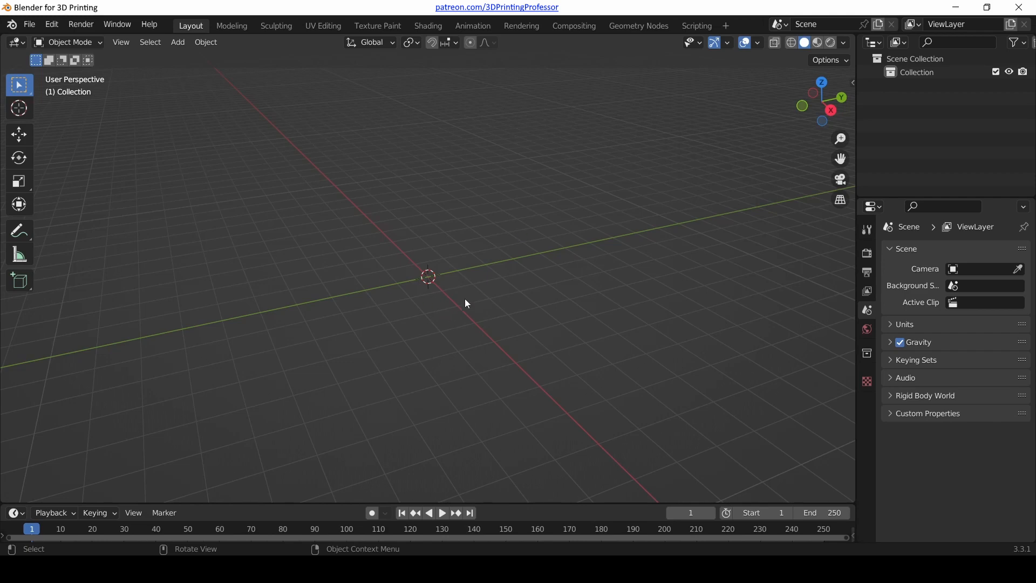
mouse_move(460, 291)
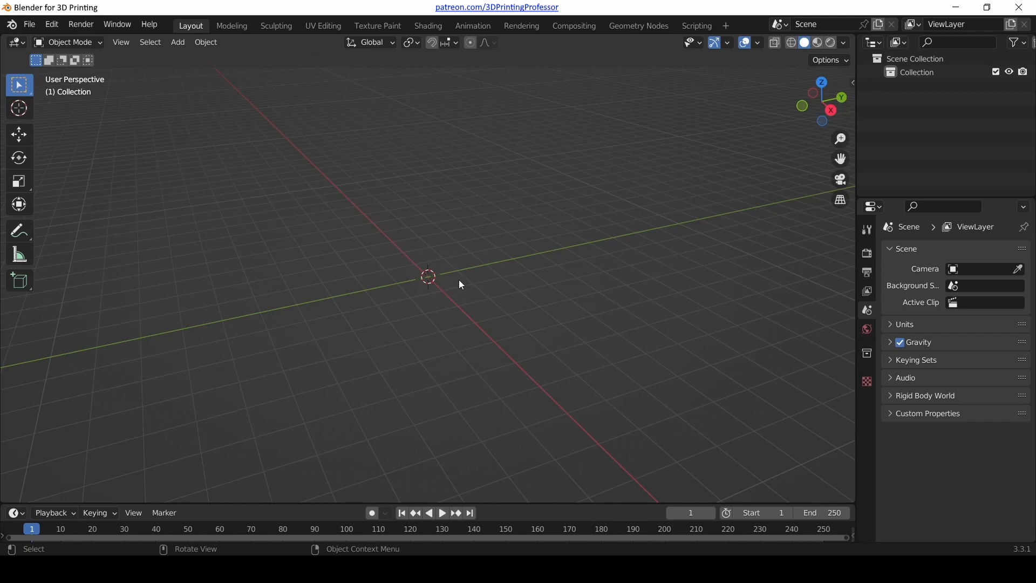
mouse_move(461, 279)
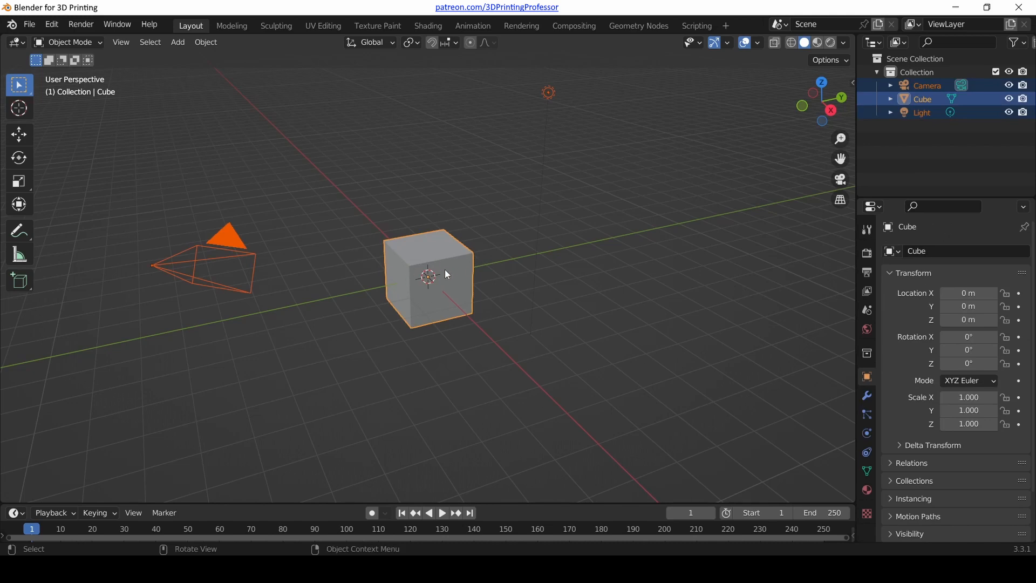
mouse_move(388, 250)
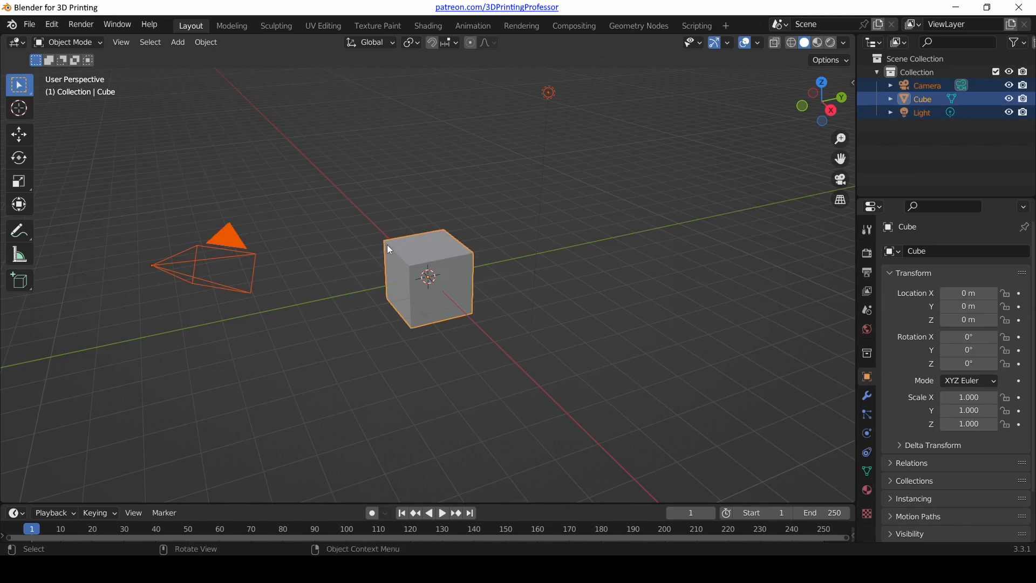
mouse_move(443, 214)
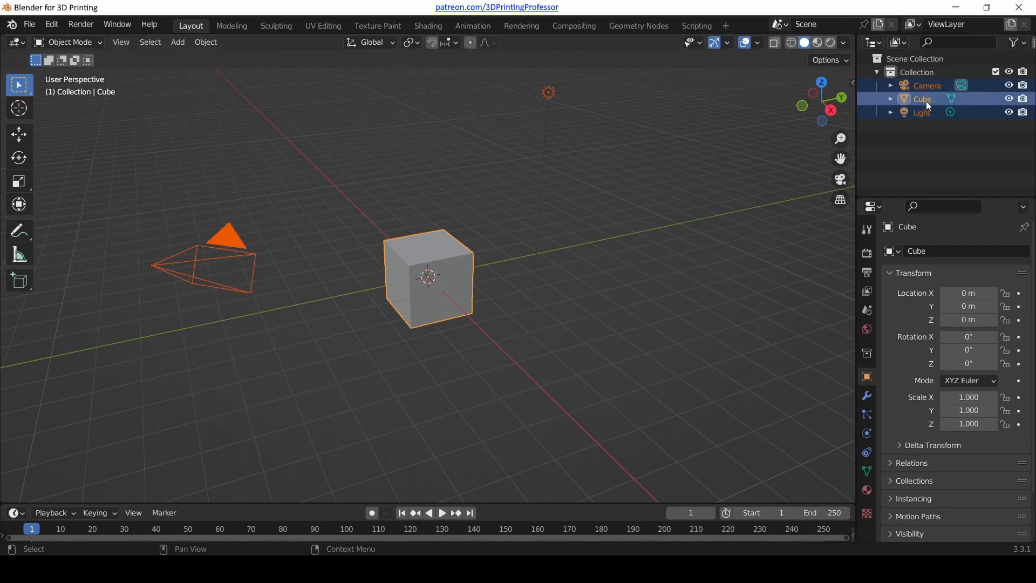
right_click(921, 99)
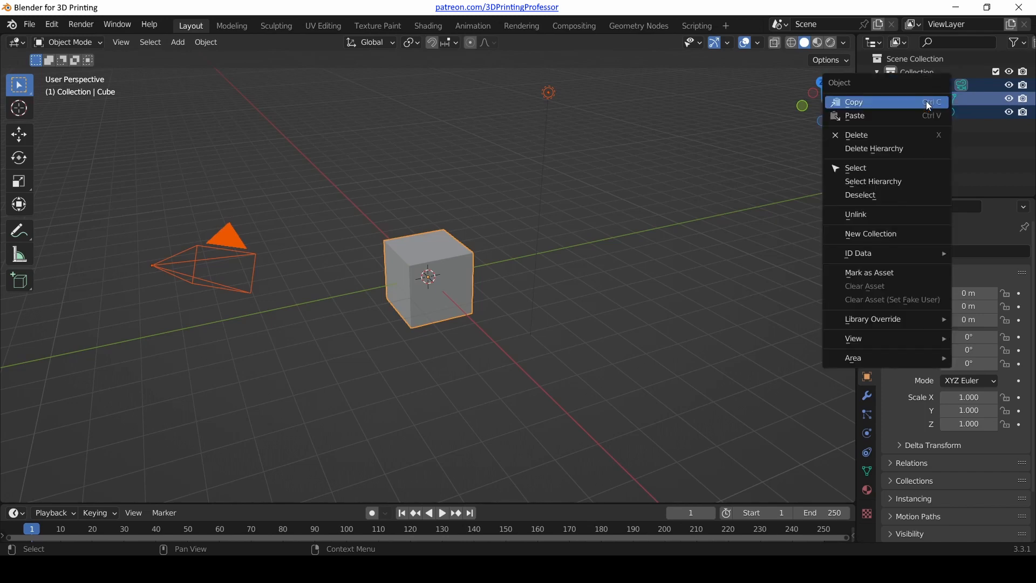
mouse_move(913, 135)
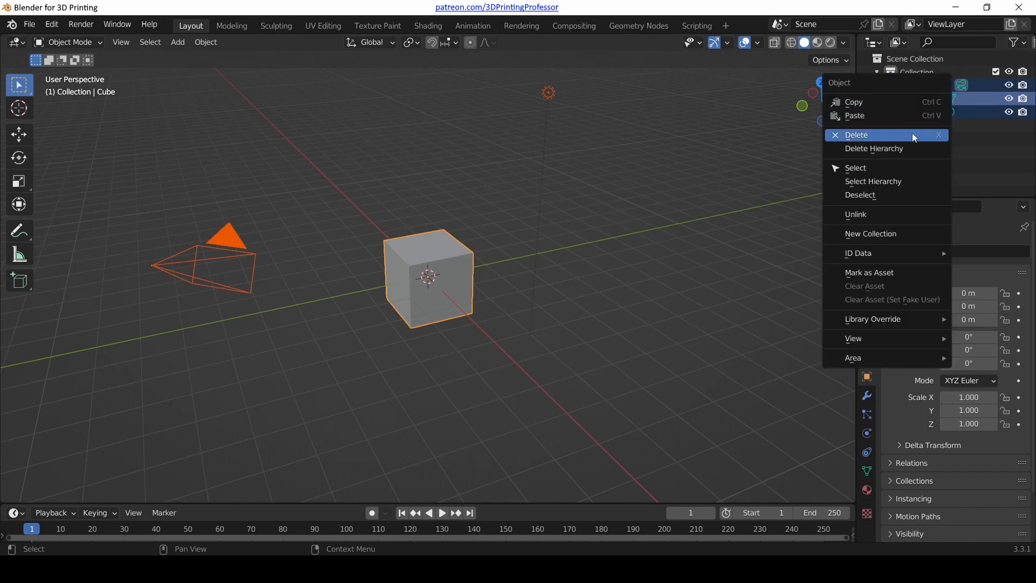
mouse_move(940, 144)
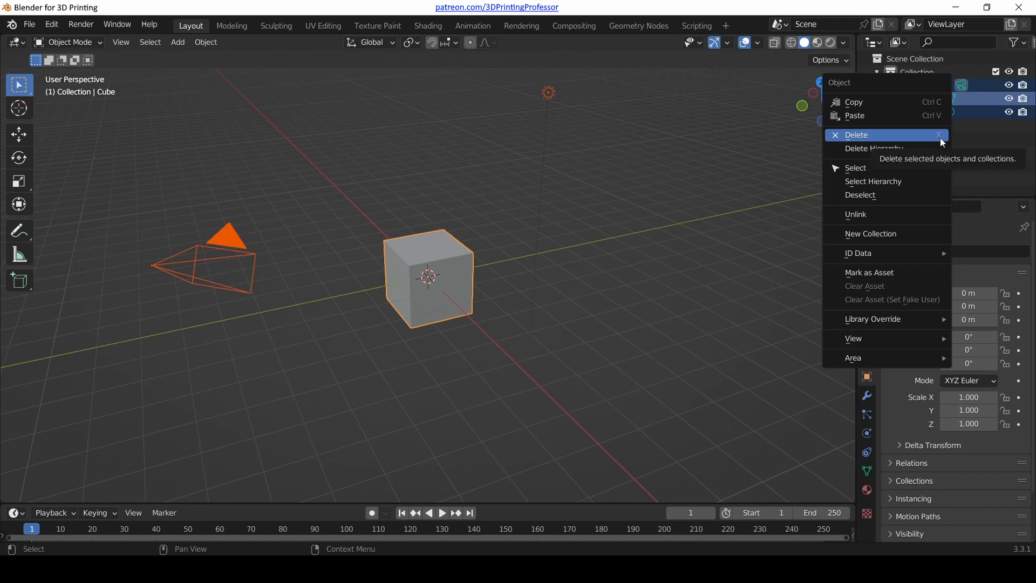
mouse_move(936, 137)
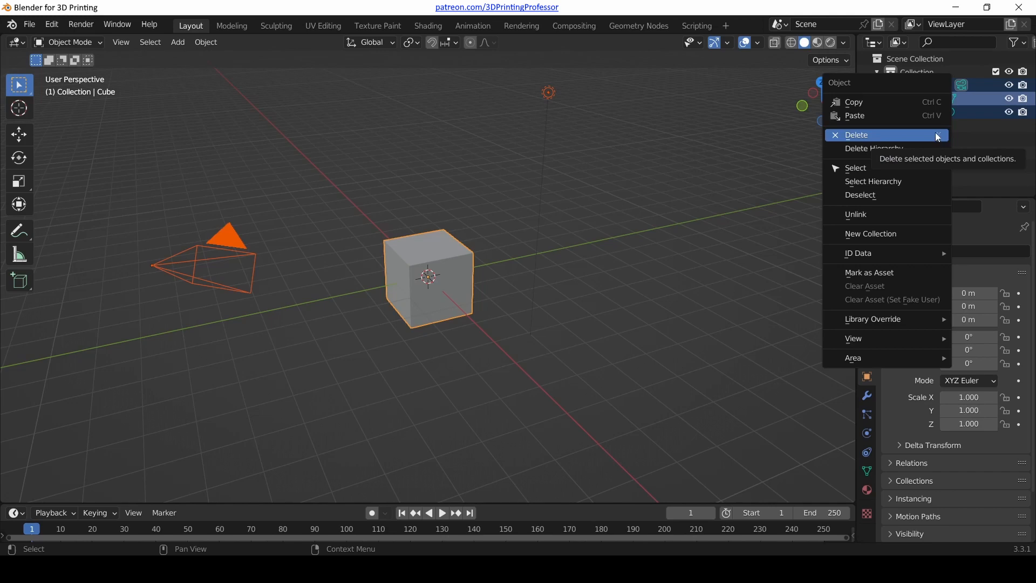
mouse_move(918, 140)
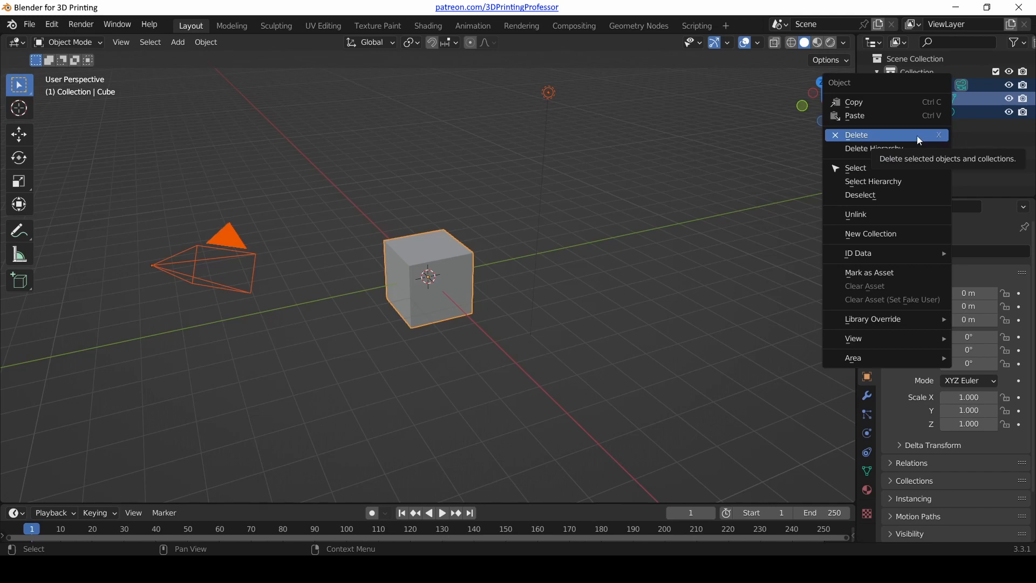
left_click(856, 135)
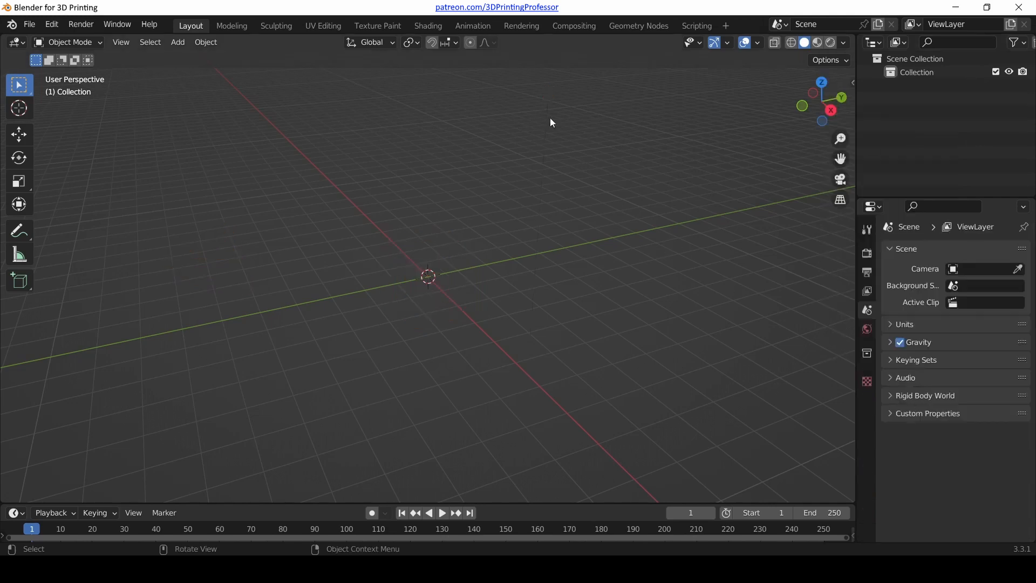
mouse_move(473, 275)
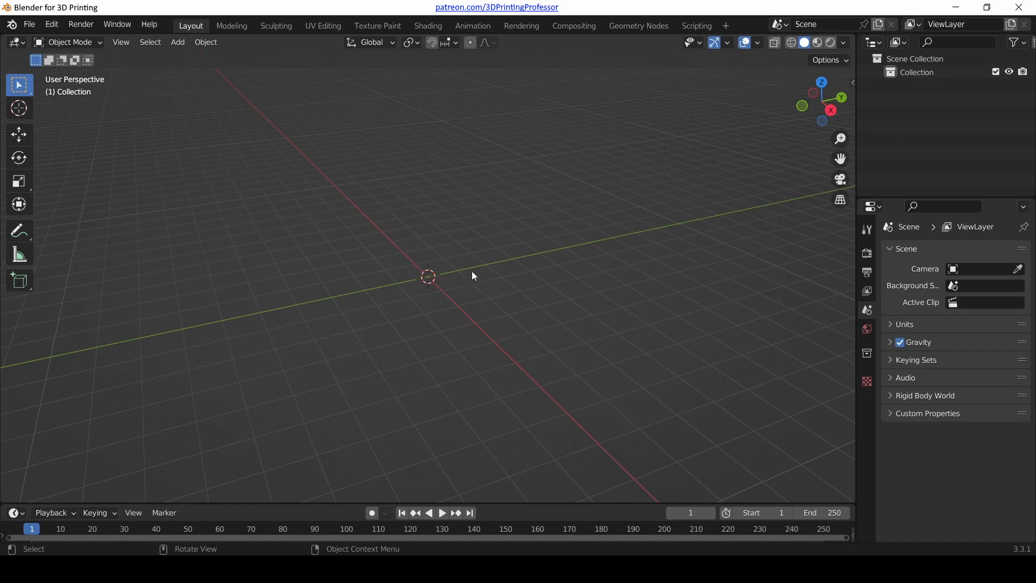
Browse and dismiss the View menu, then use File > New > General for a fresh default scene.
left_click(121, 42)
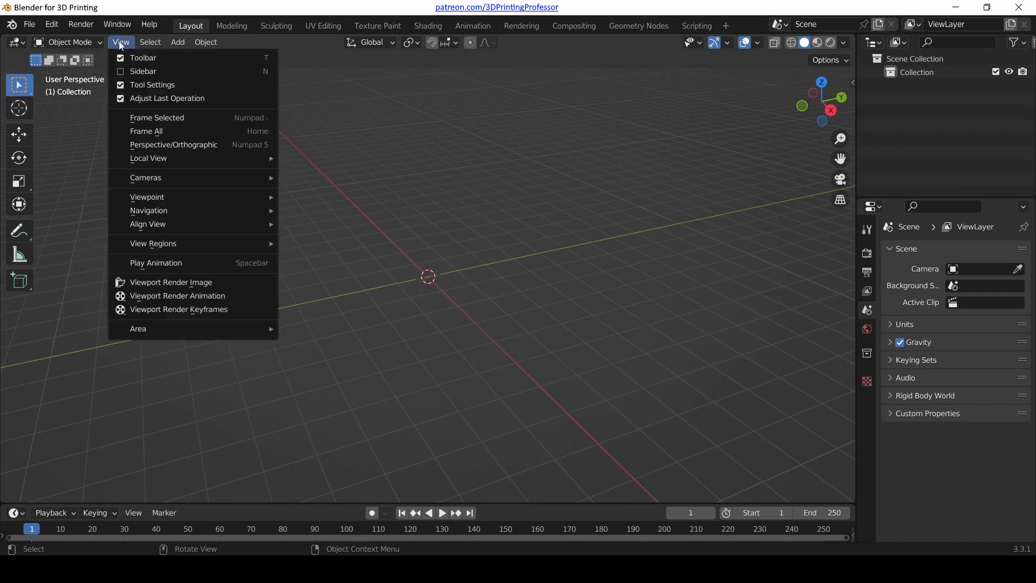
mouse_move(119, 36)
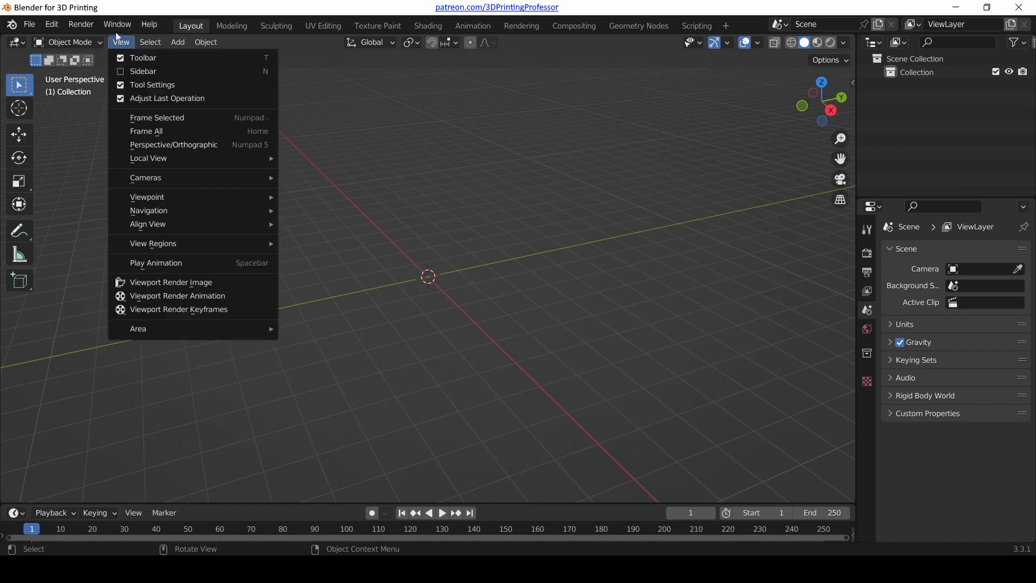
left_click(150, 42)
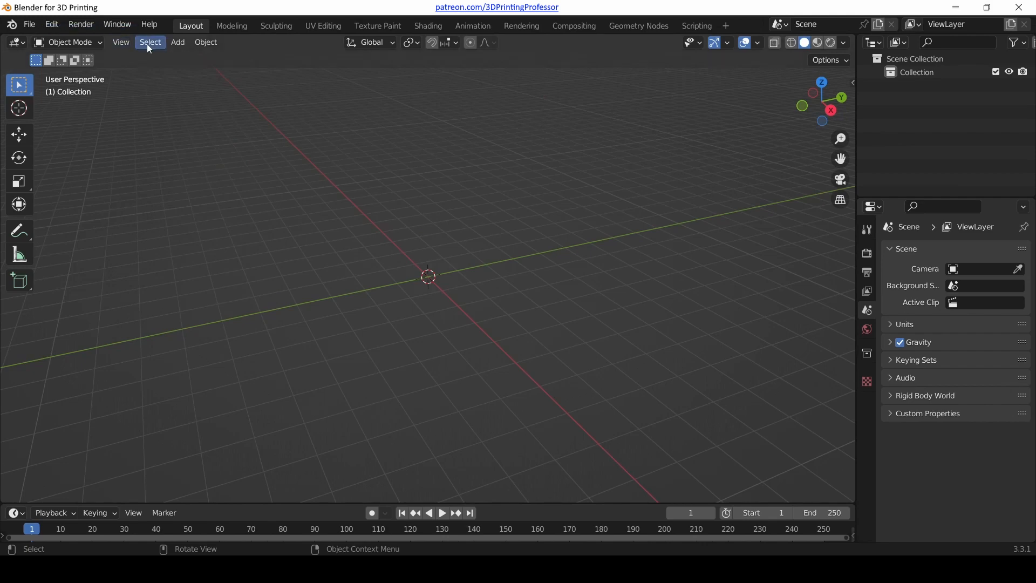
mouse_move(28, 25)
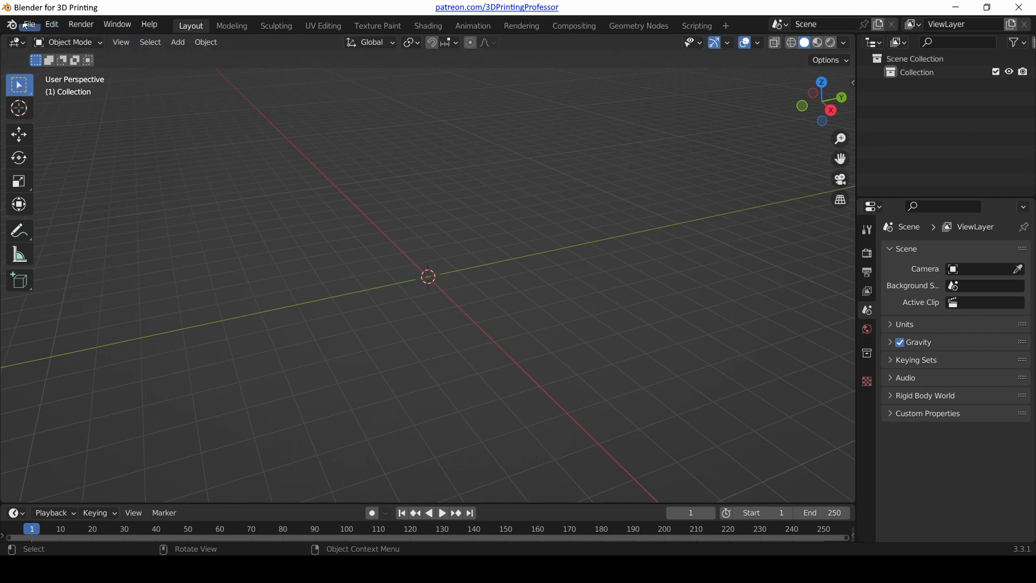
left_click(51, 25)
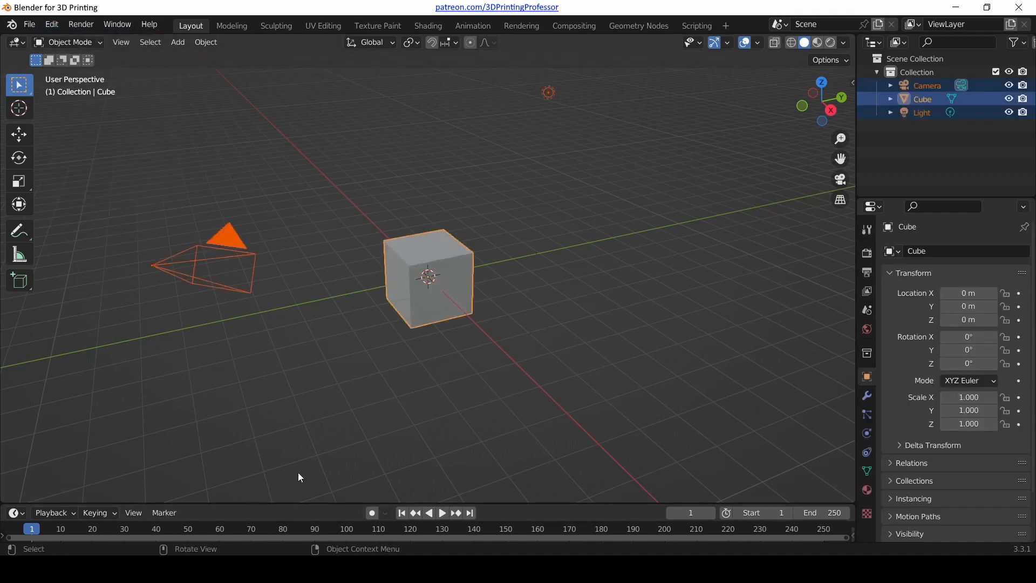
mouse_move(340, 376)
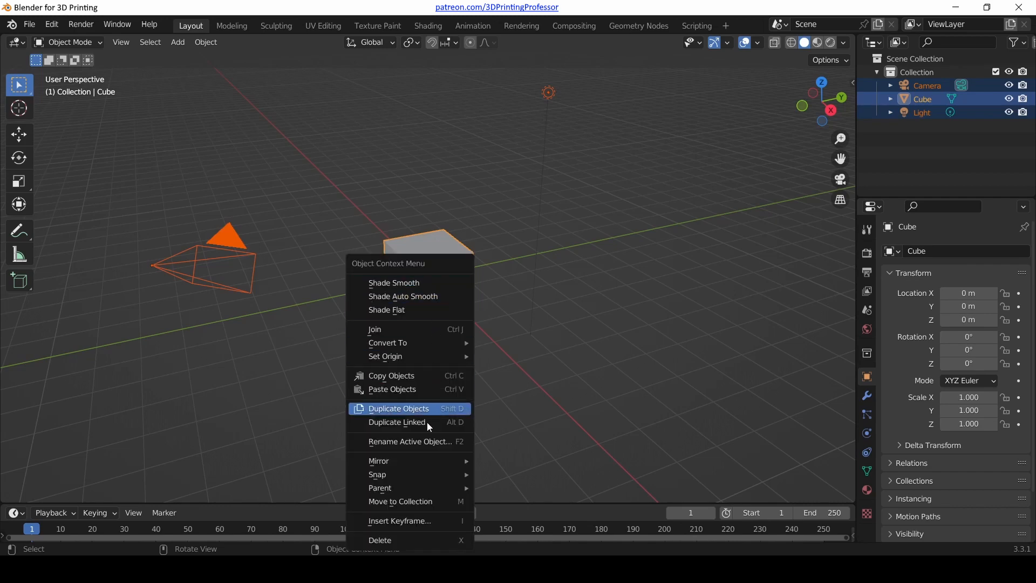
mouse_move(380, 540)
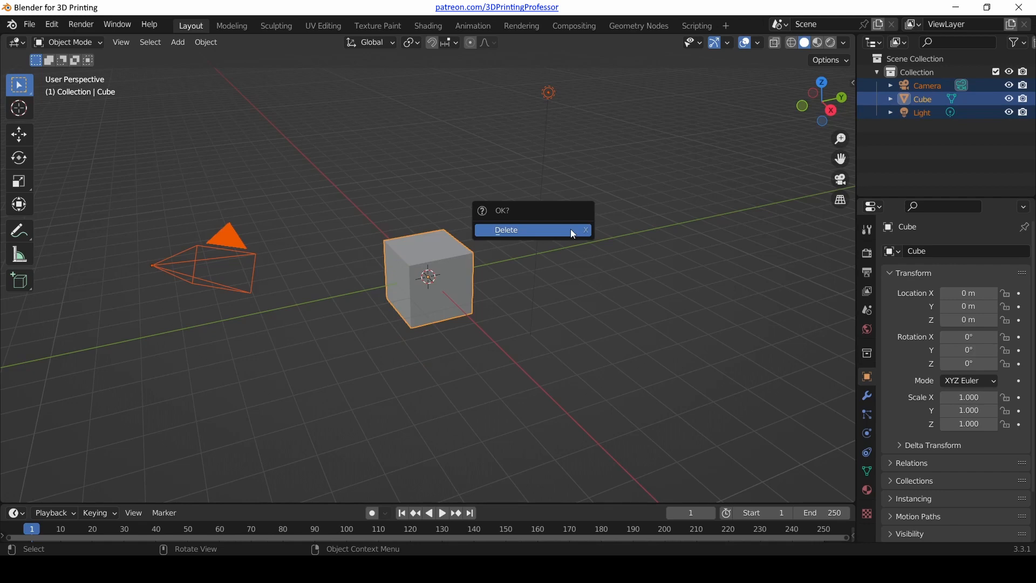
mouse_move(548, 232)
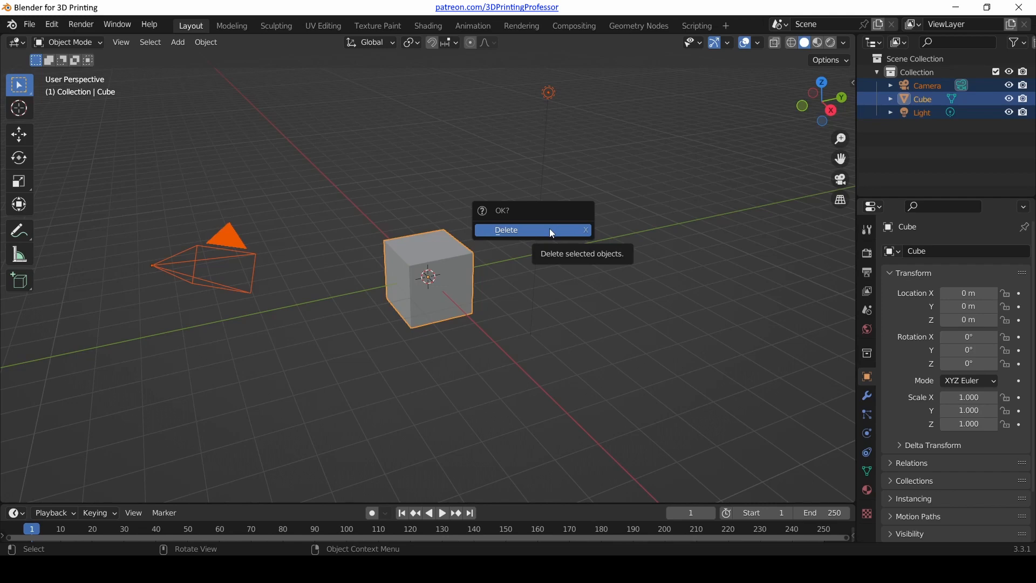
Confirm the deletion of the cube, camera and light in the OK? popup.
left_click(506, 230)
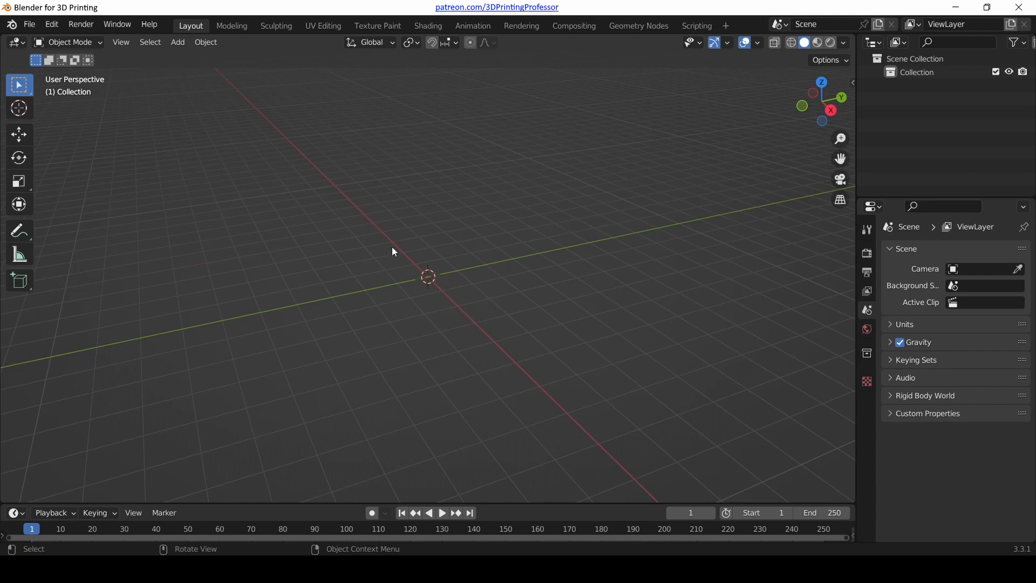
mouse_move(514, 289)
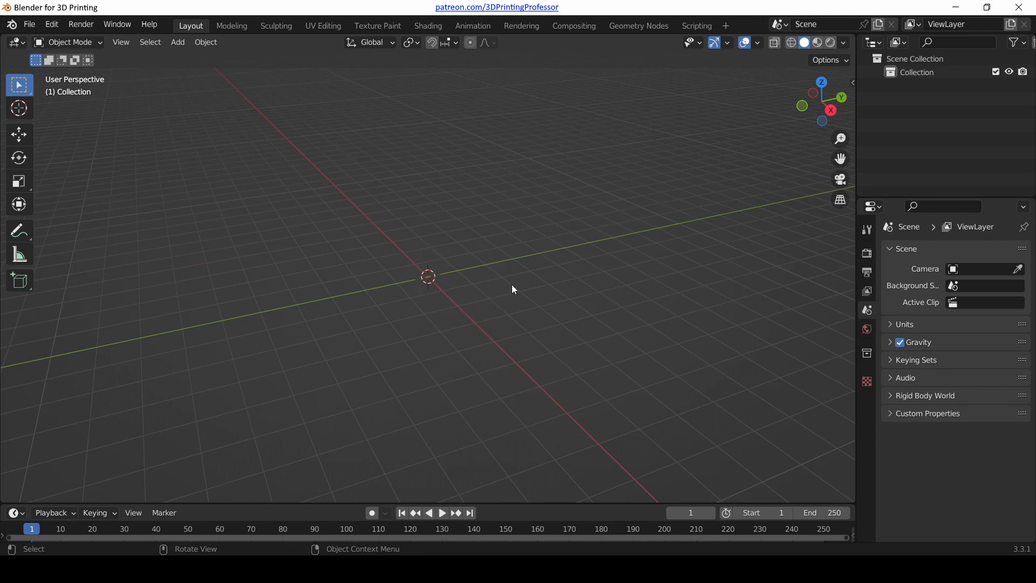
mouse_move(515, 280)
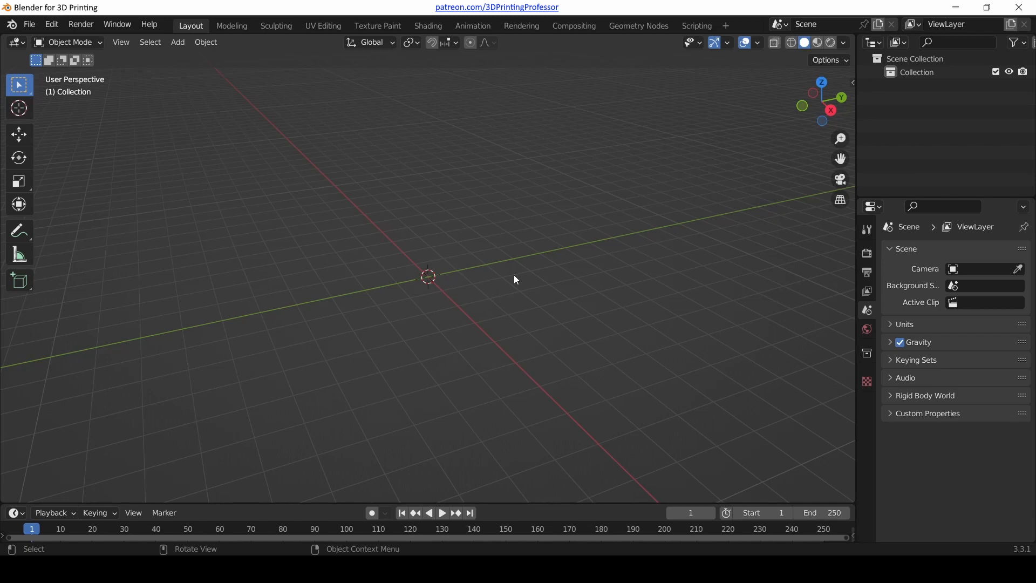
mouse_move(420, 301)
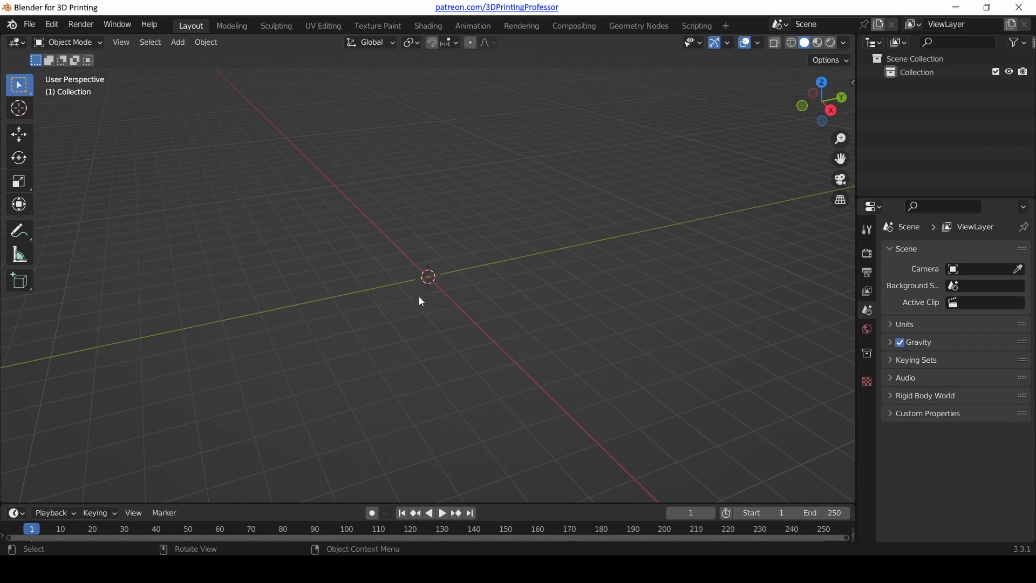
mouse_move(395, 234)
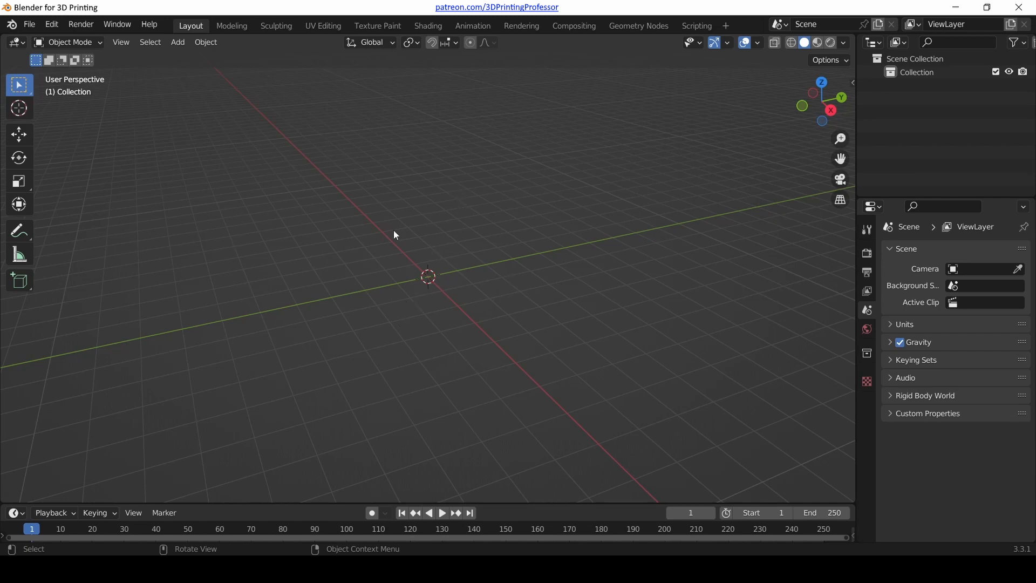
mouse_move(172, 371)
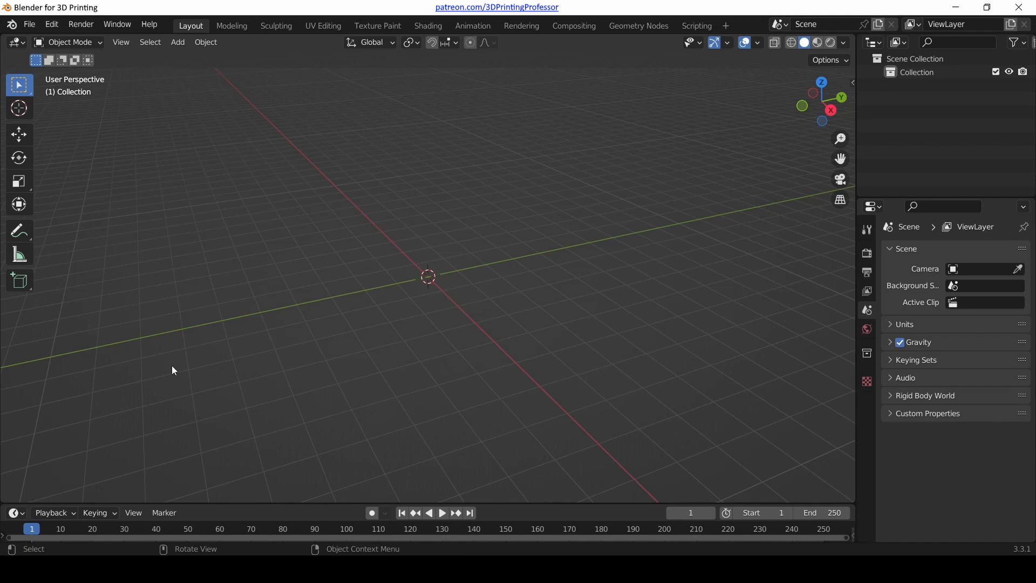
mouse_move(414, 170)
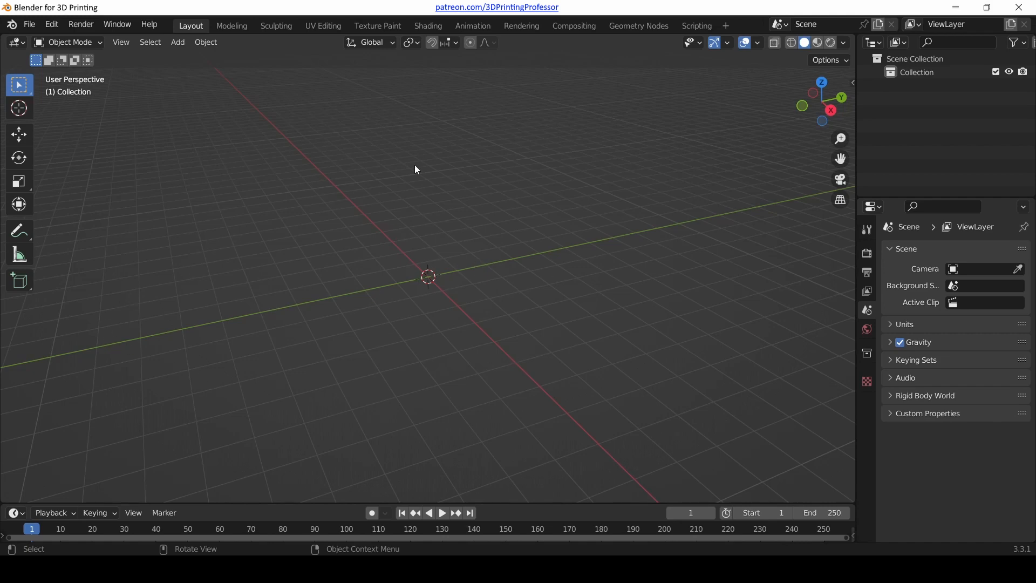
mouse_move(470, 287)
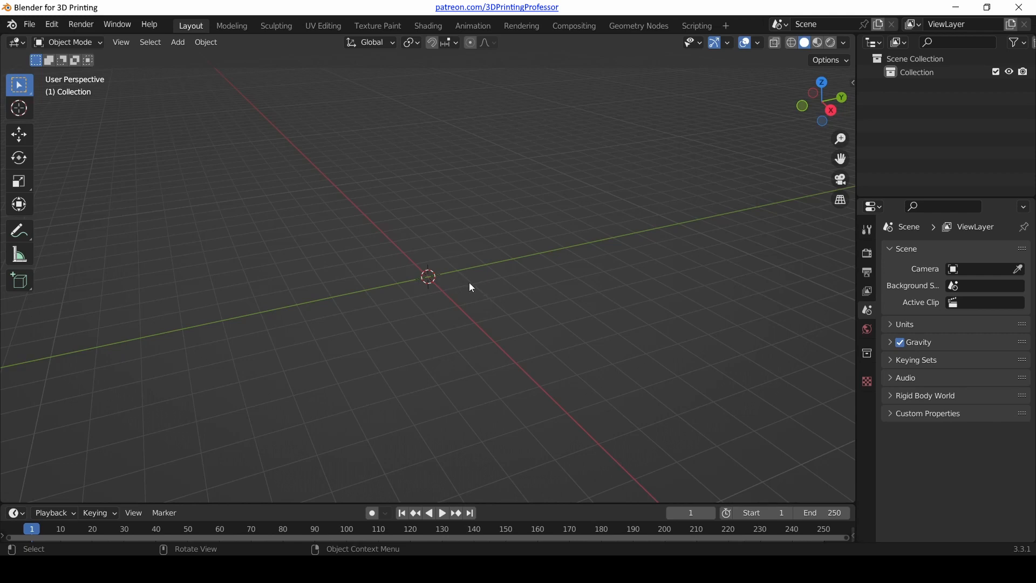
mouse_move(463, 251)
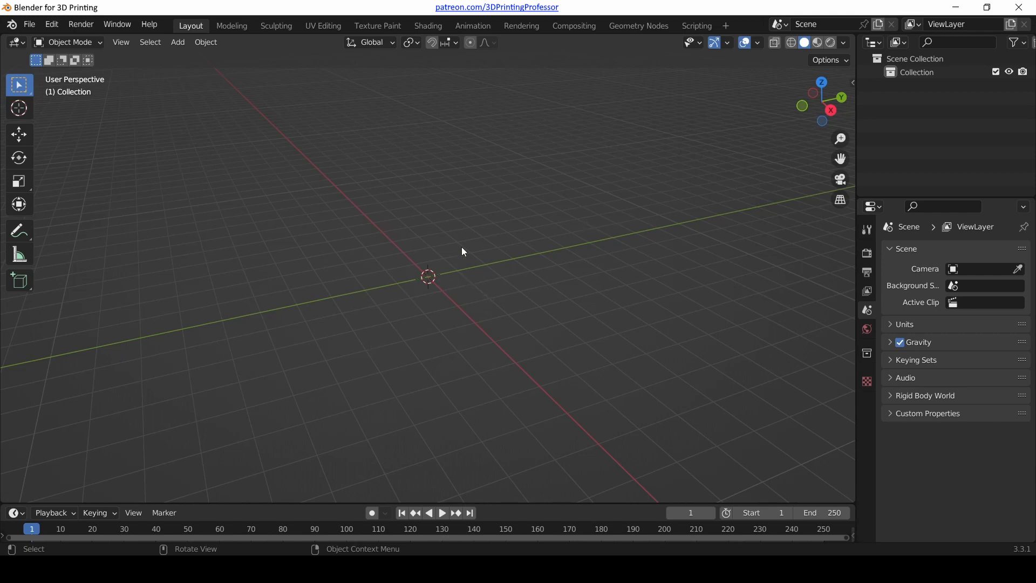
mouse_move(434, 218)
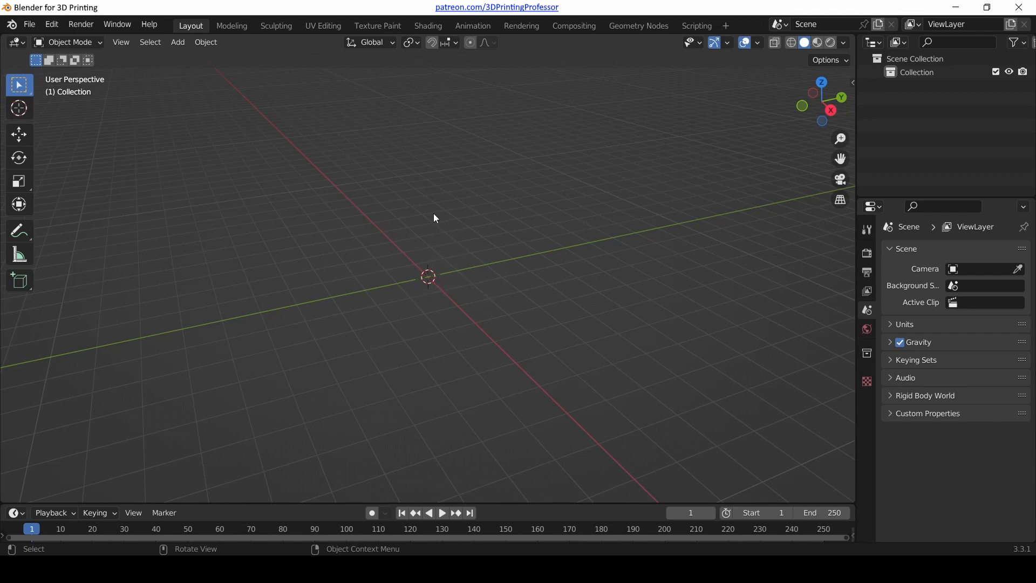
mouse_move(515, 338)
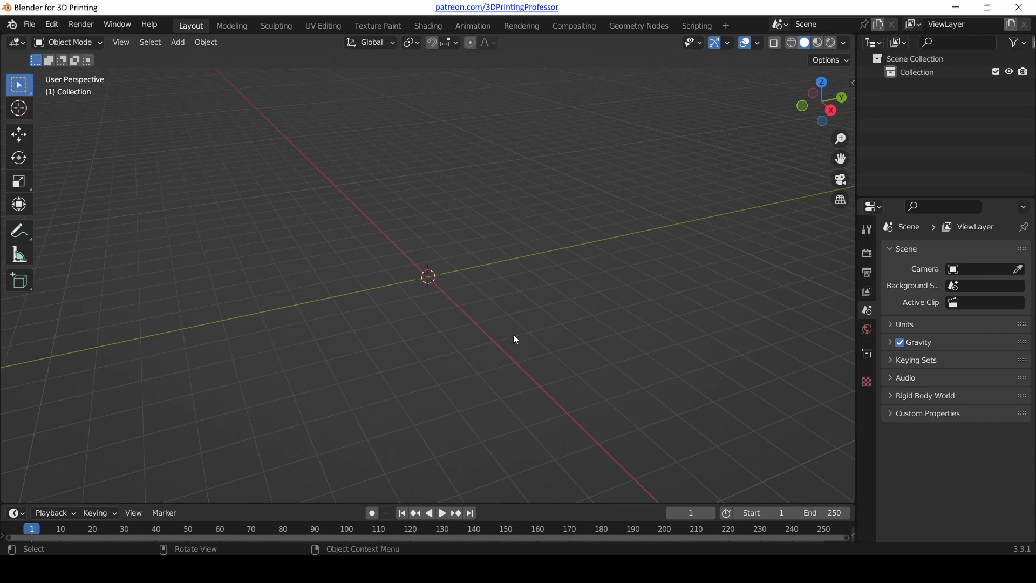
mouse_move(479, 293)
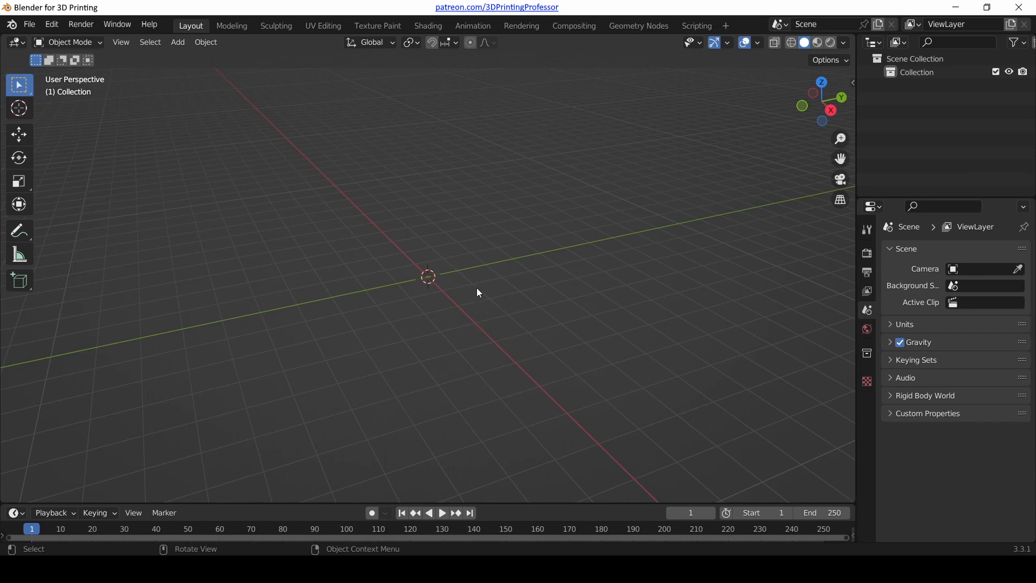
mouse_move(492, 262)
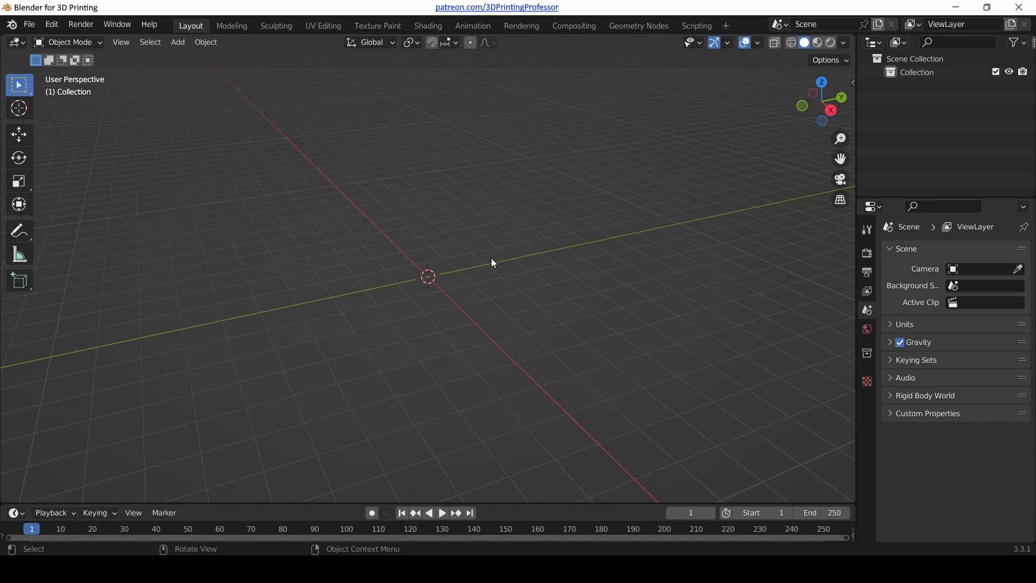
mouse_move(387, 252)
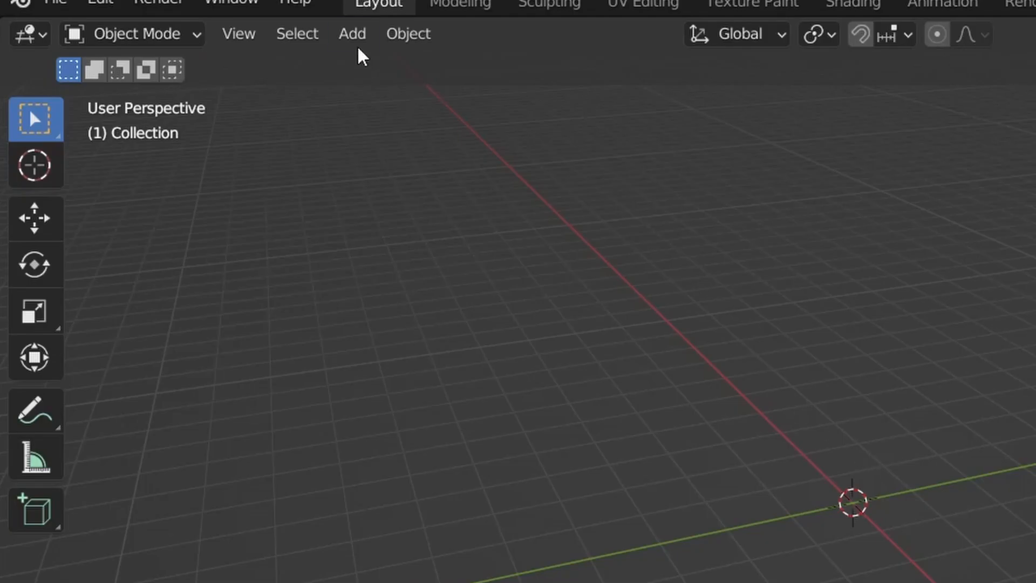
mouse_move(352, 33)
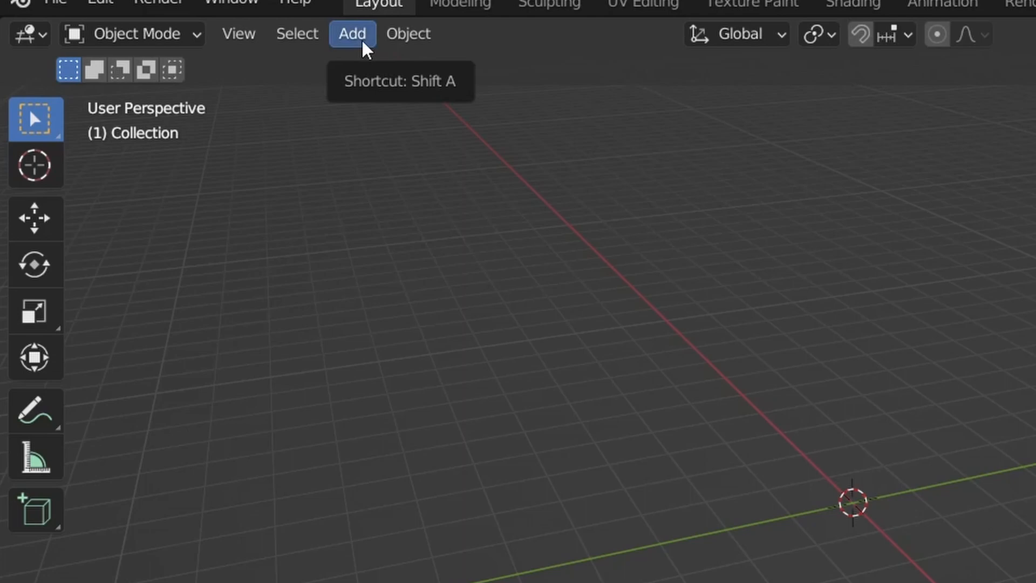
left_click(352, 34)
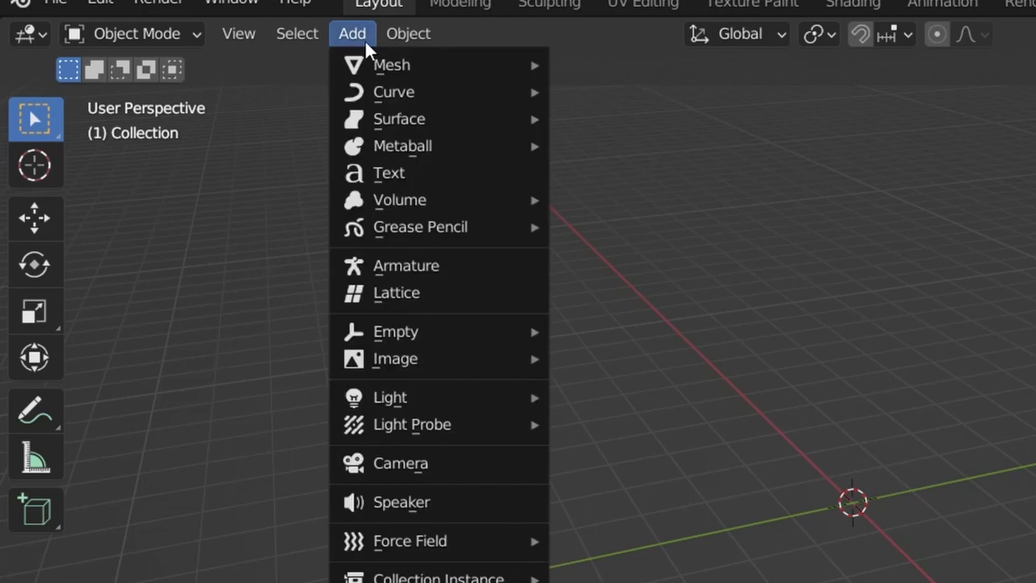
mouse_move(423, 541)
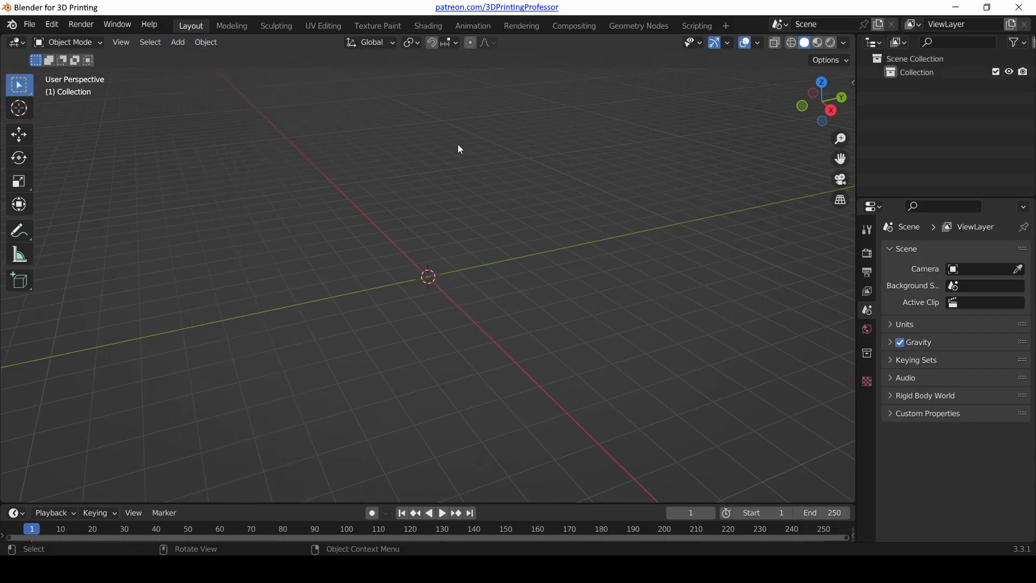
mouse_move(443, 292)
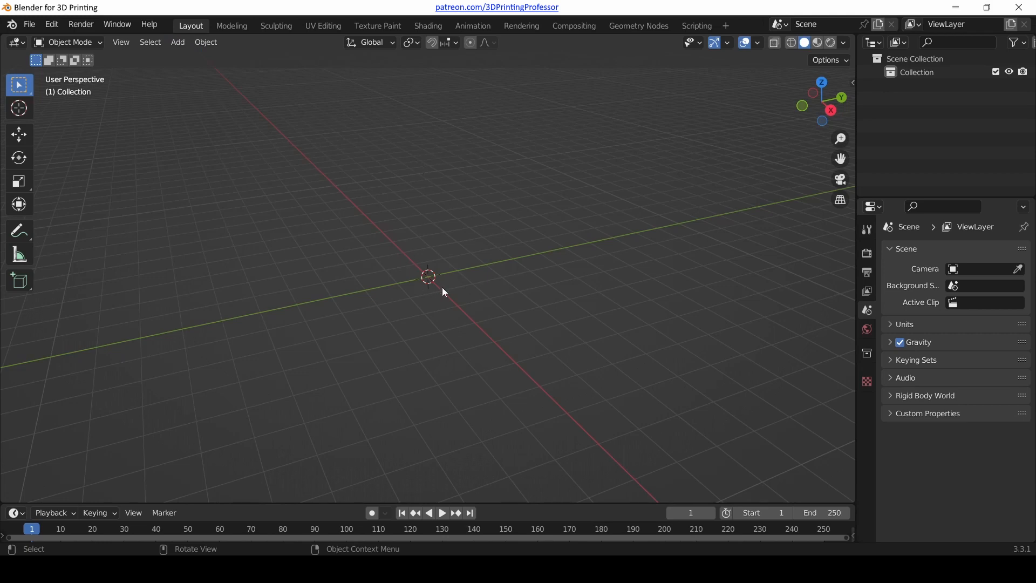
mouse_move(302, 316)
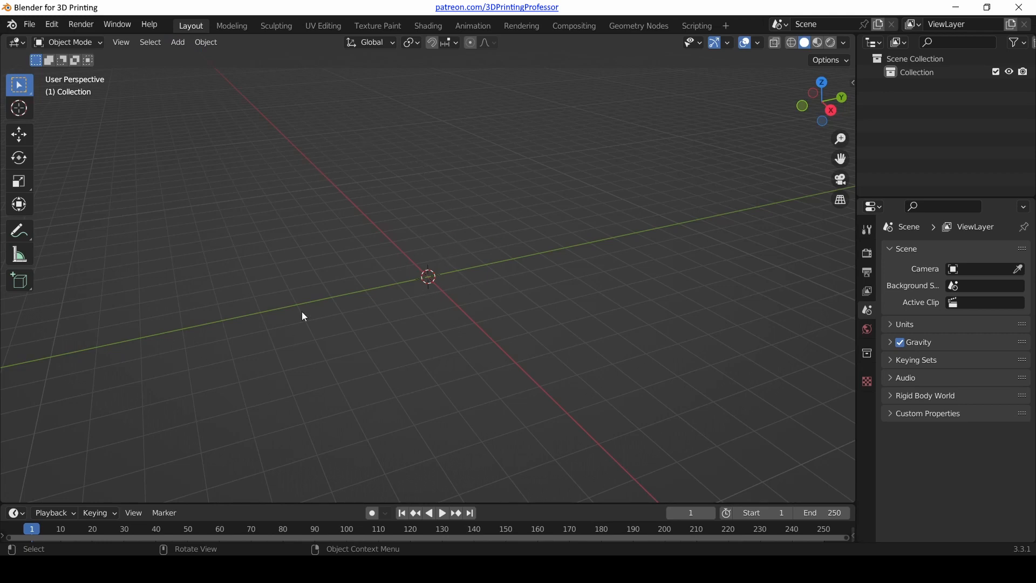
mouse_move(561, 185)
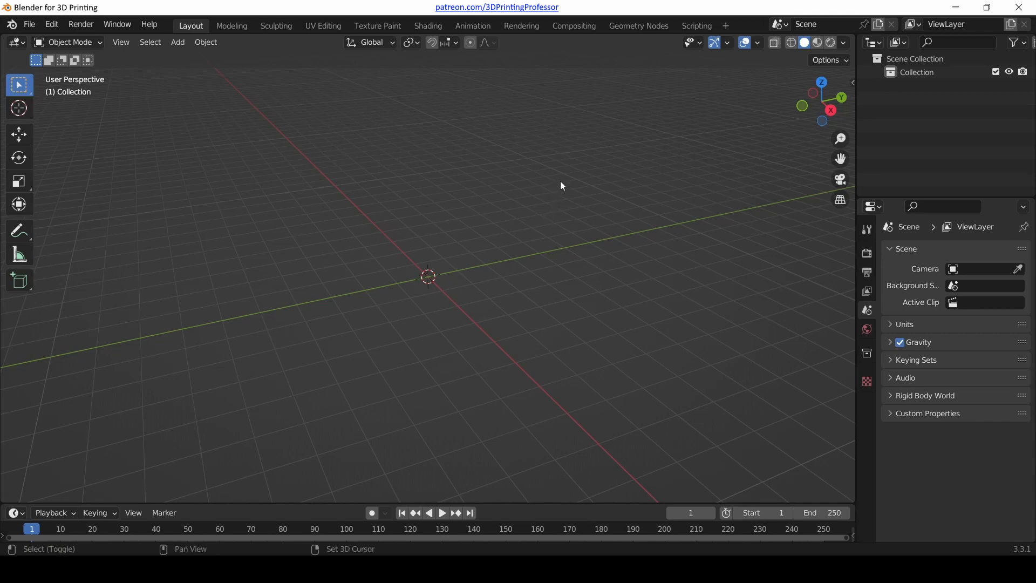
left_click(176, 42)
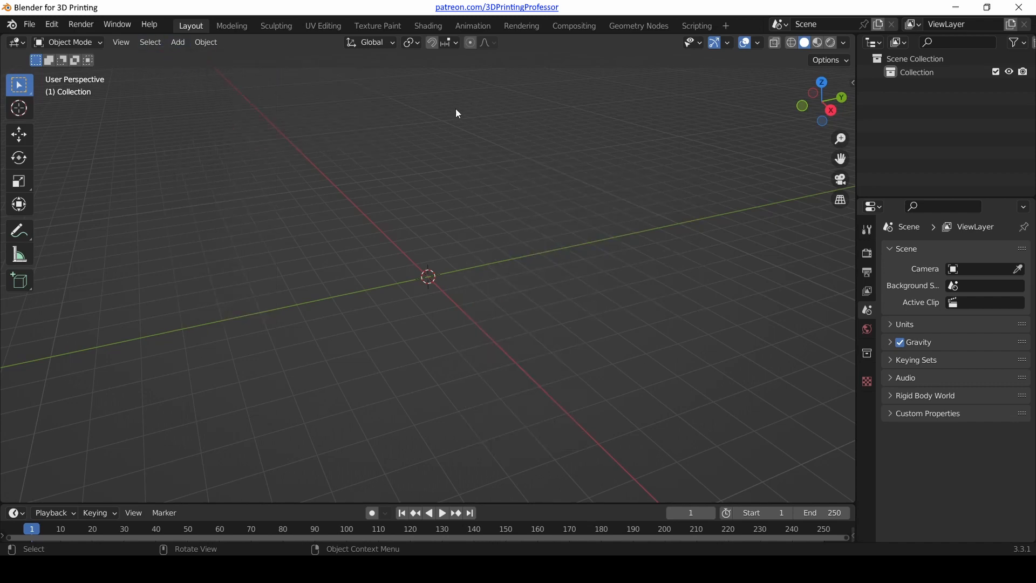
mouse_move(266, 399)
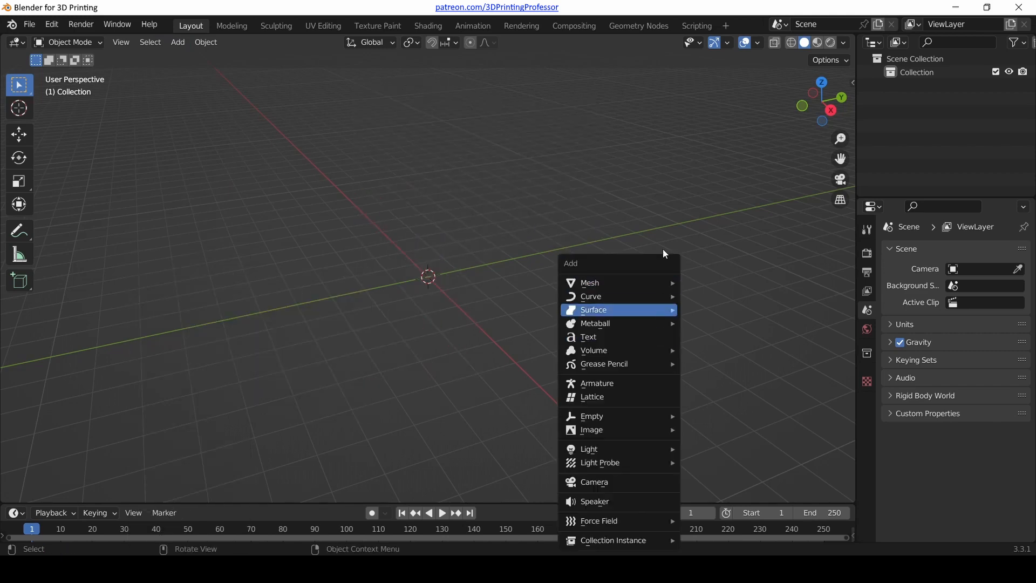
left_click(485, 202)
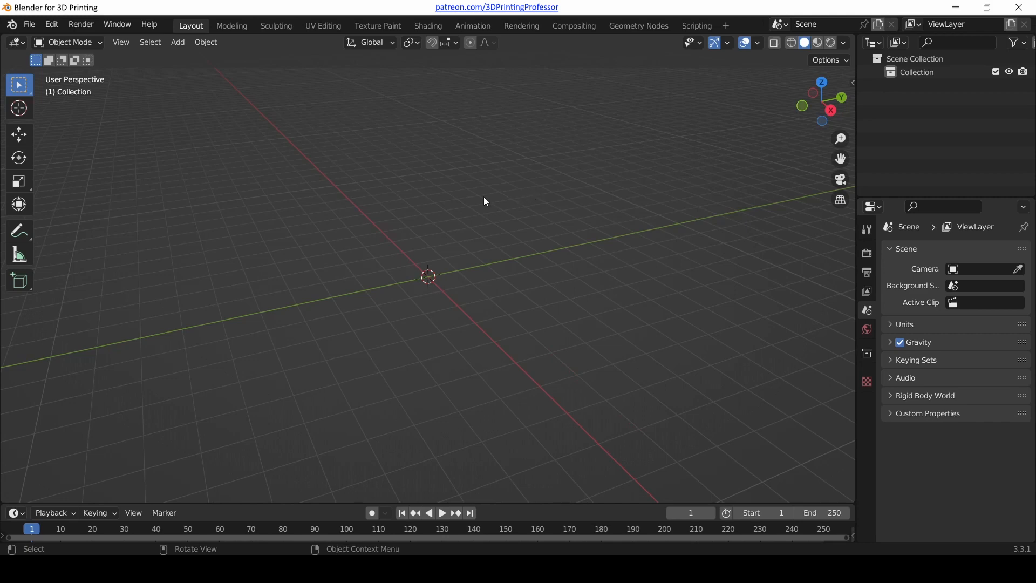
mouse_move(619, 290)
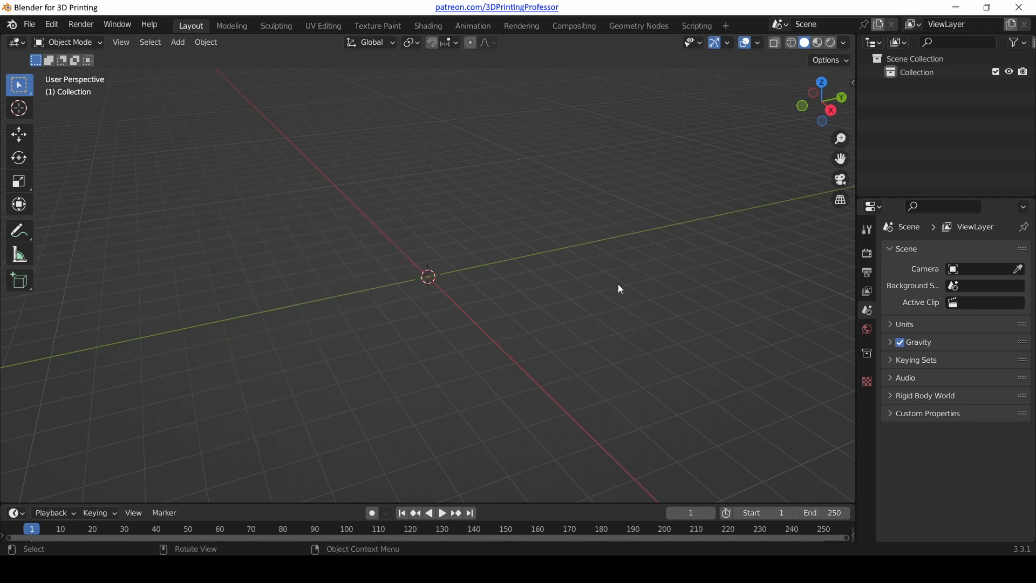
mouse_move(308, 192)
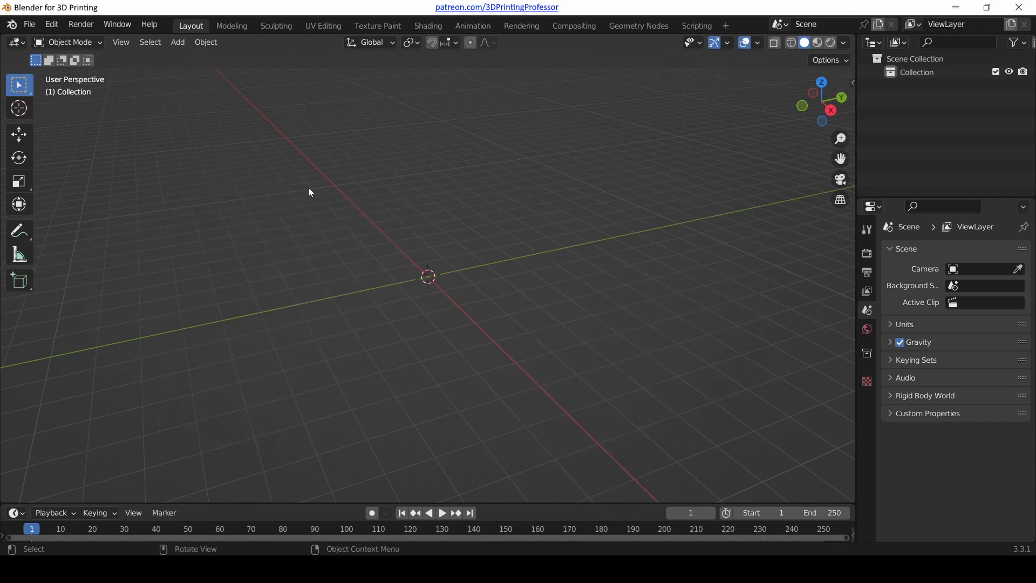
left_click(178, 42)
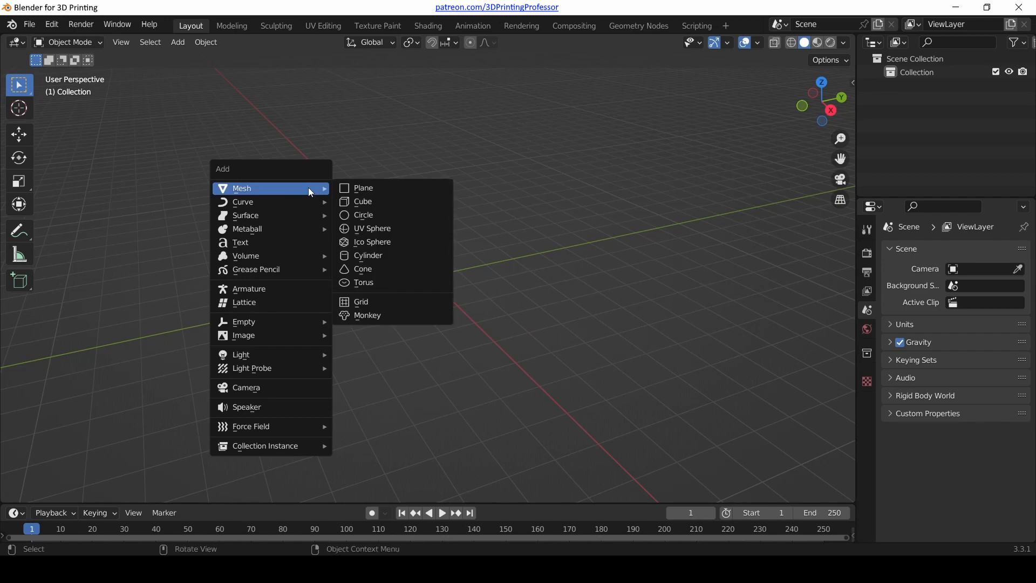
mouse_move(240, 172)
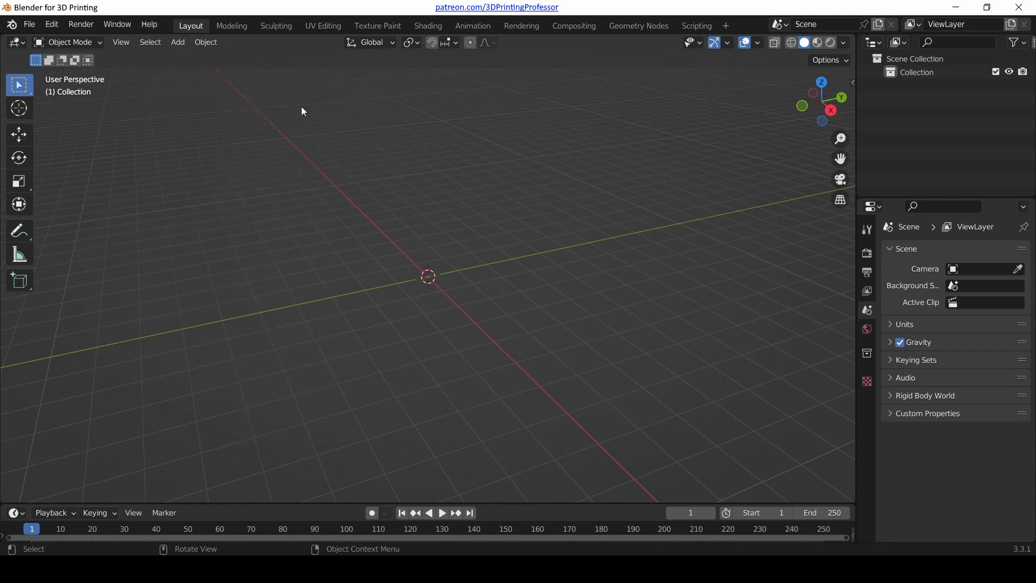
Add the Monkey mesh (Suzanne) from Add > Mesh at the scene origin.
left_click(177, 42)
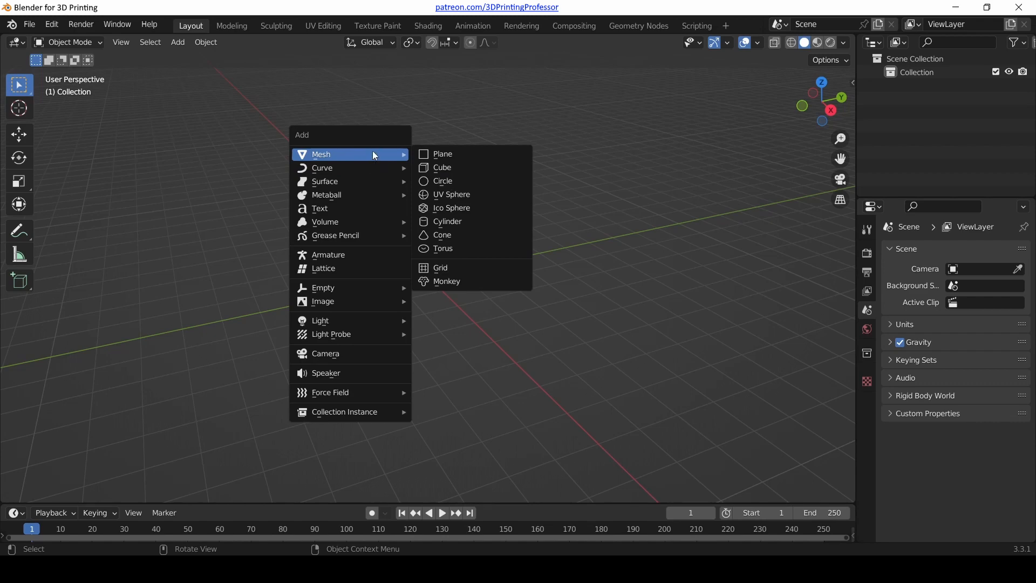
mouse_move(443, 154)
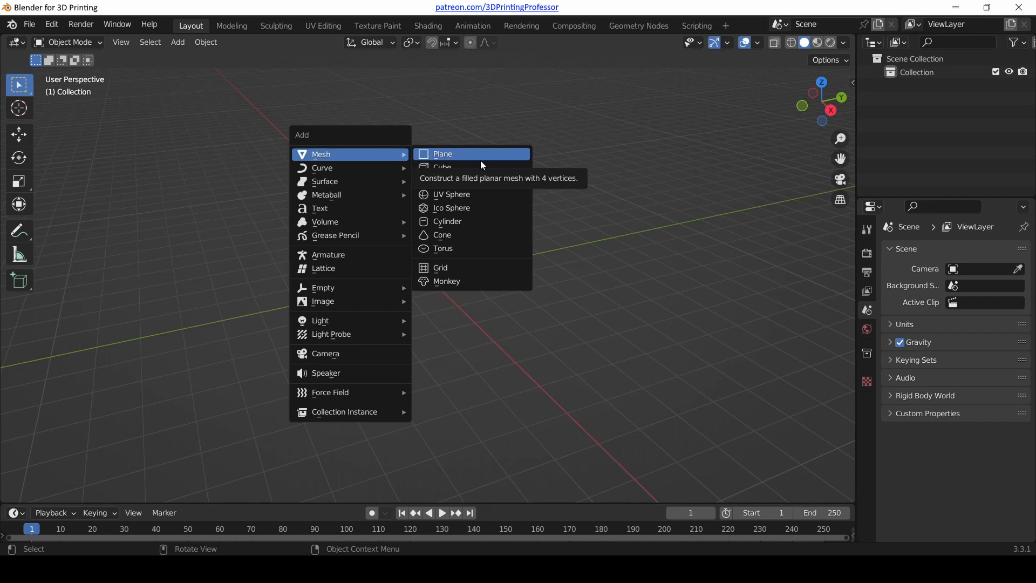
mouse_move(478, 167)
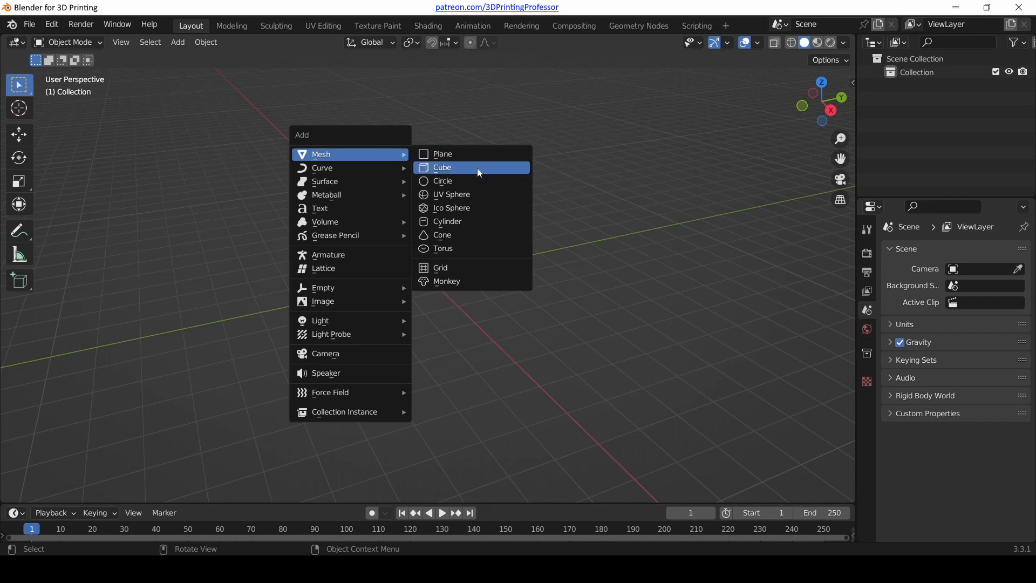
mouse_move(470, 207)
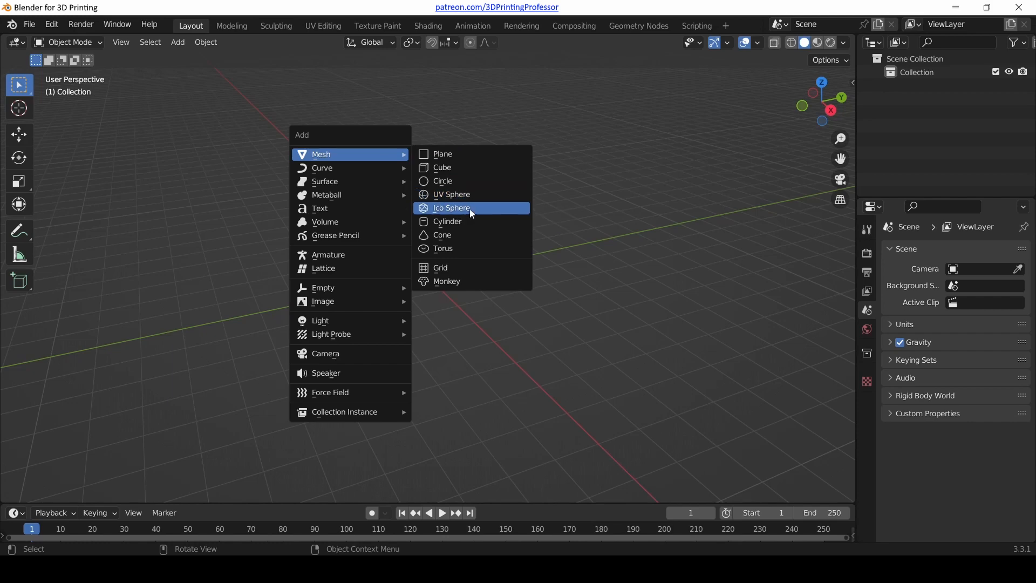
mouse_move(472, 268)
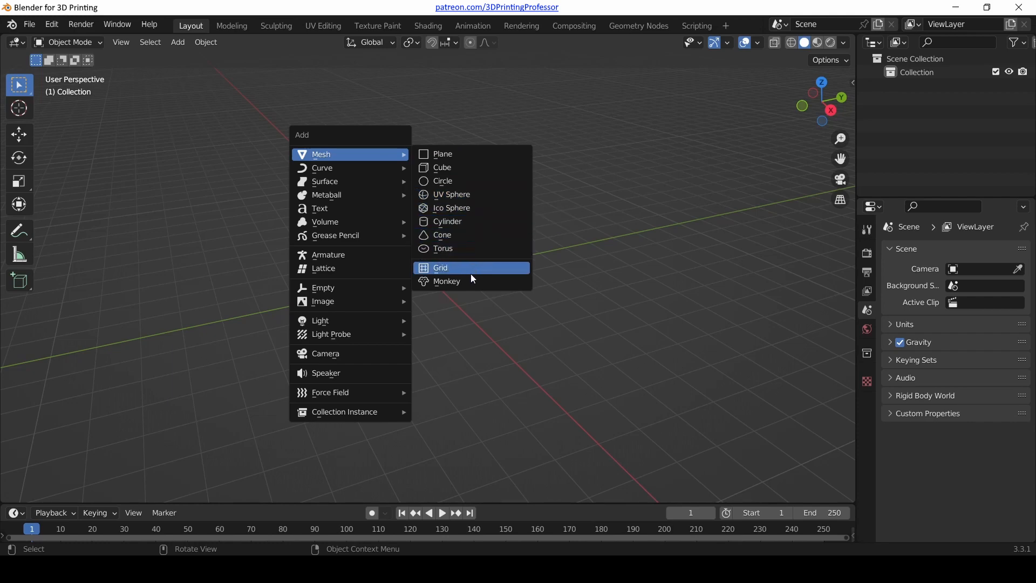
mouse_move(446, 281)
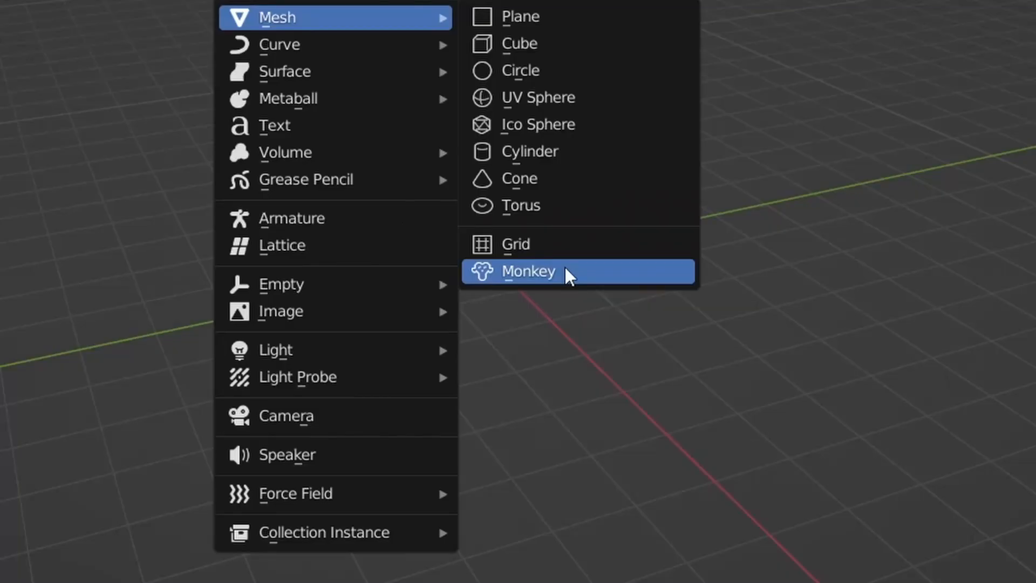
left_click(528, 271)
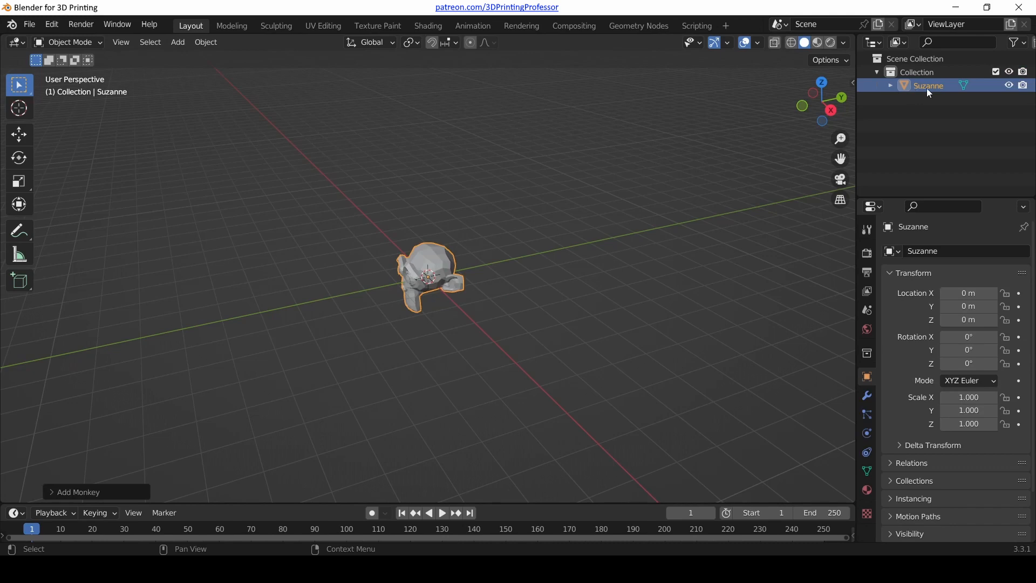
mouse_move(524, 308)
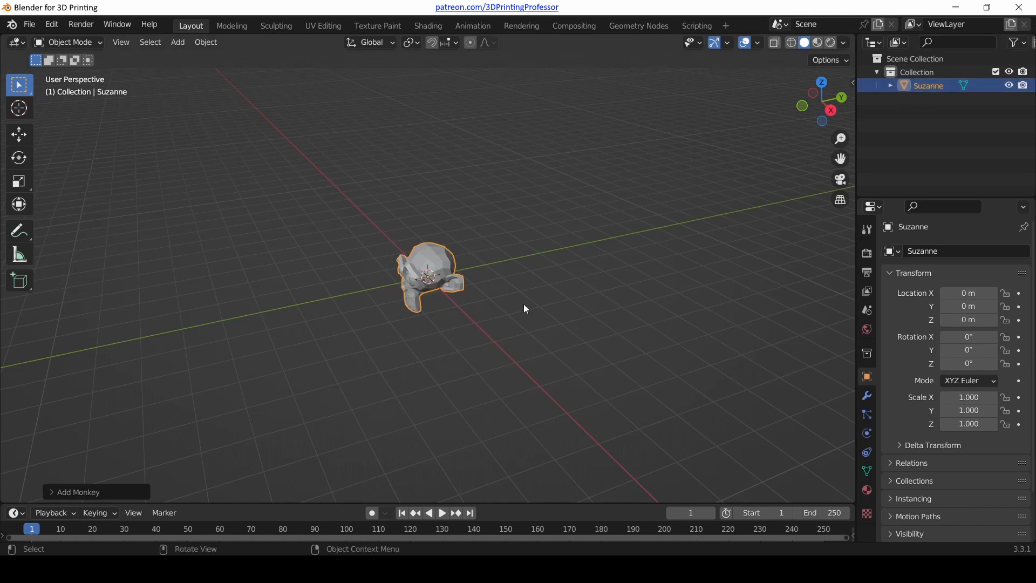
mouse_move(442, 309)
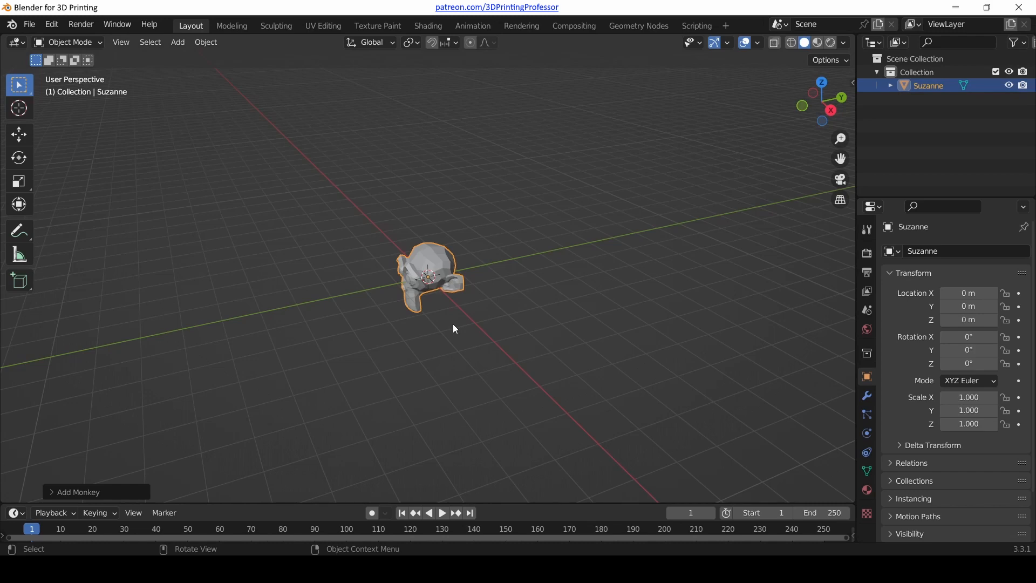
mouse_move(344, 311)
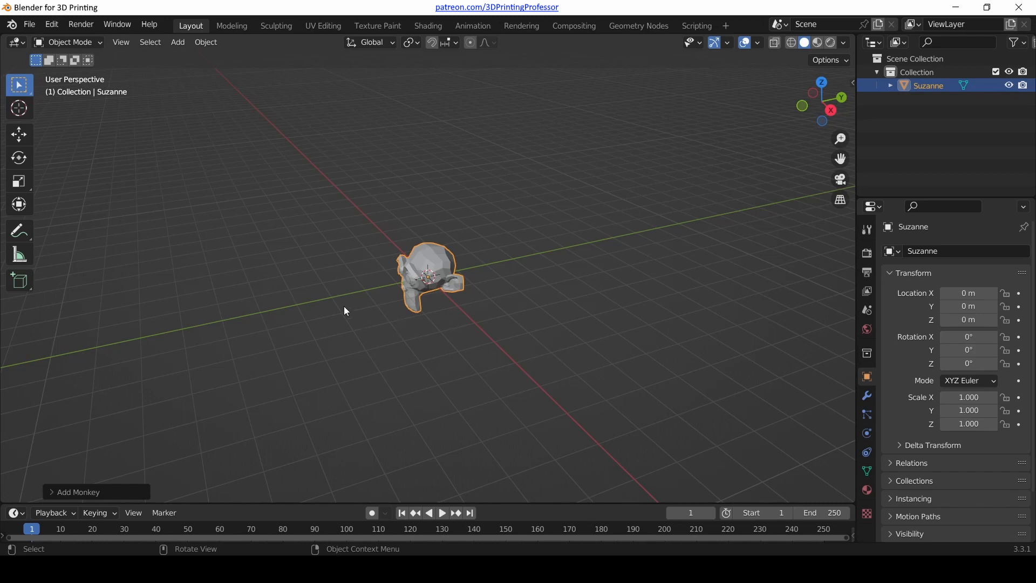
mouse_move(405, 292)
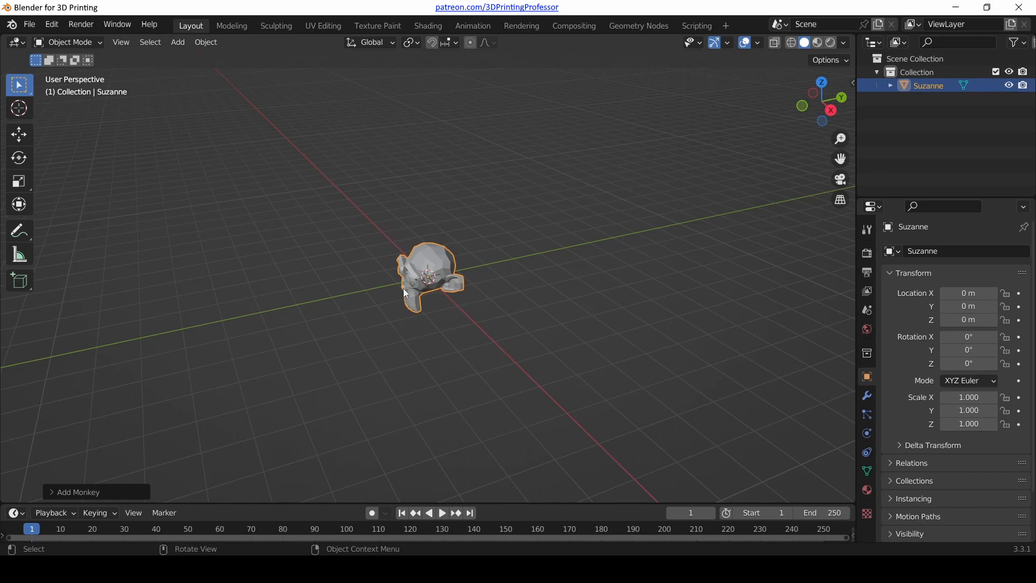
mouse_move(398, 230)
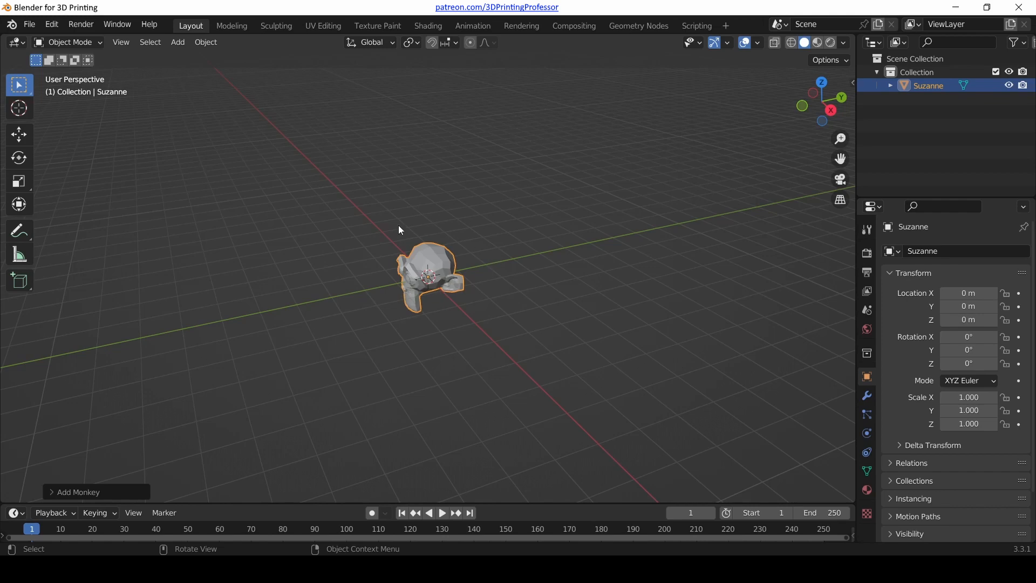
mouse_move(417, 270)
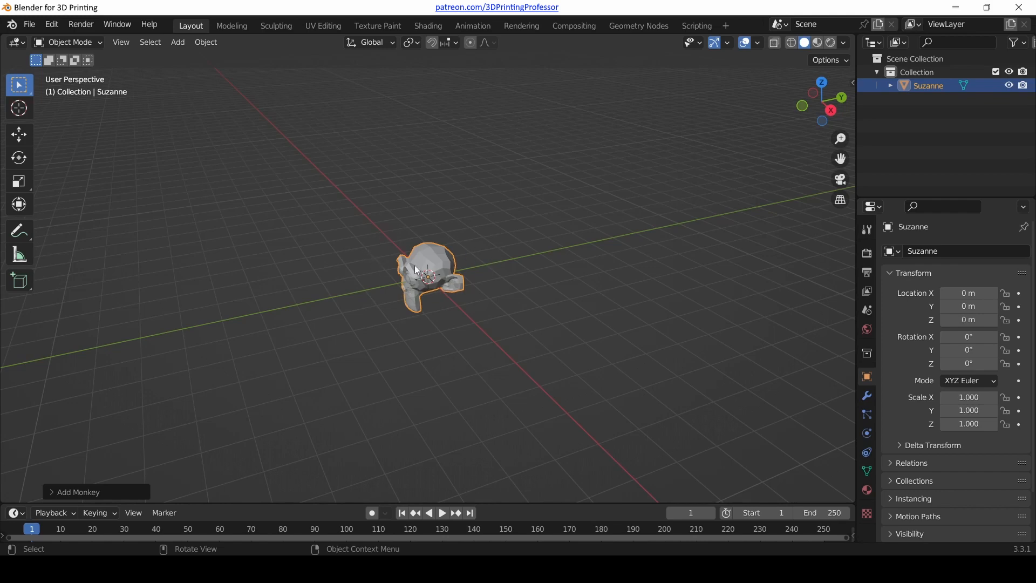
mouse_move(453, 251)
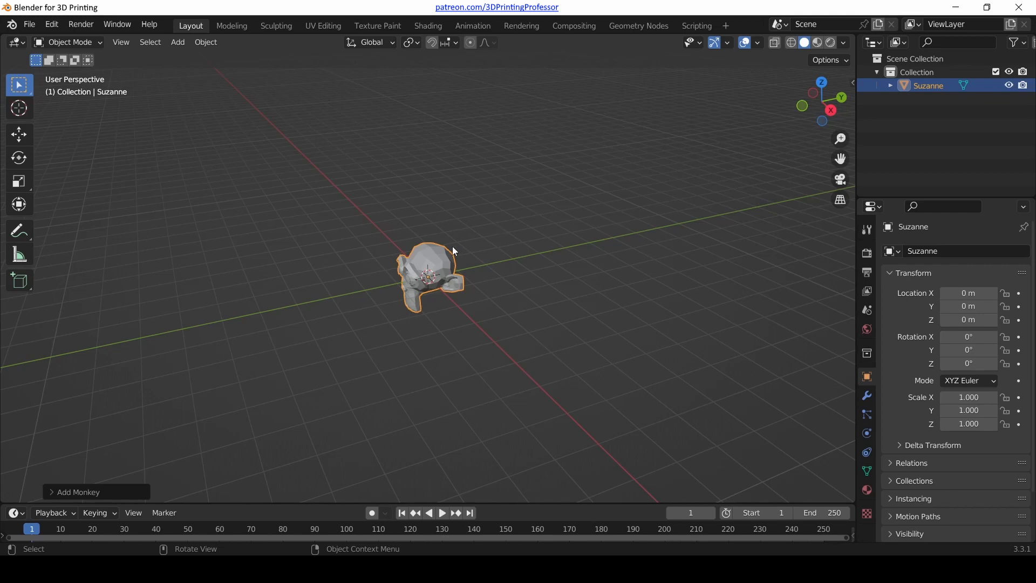
mouse_move(432, 253)
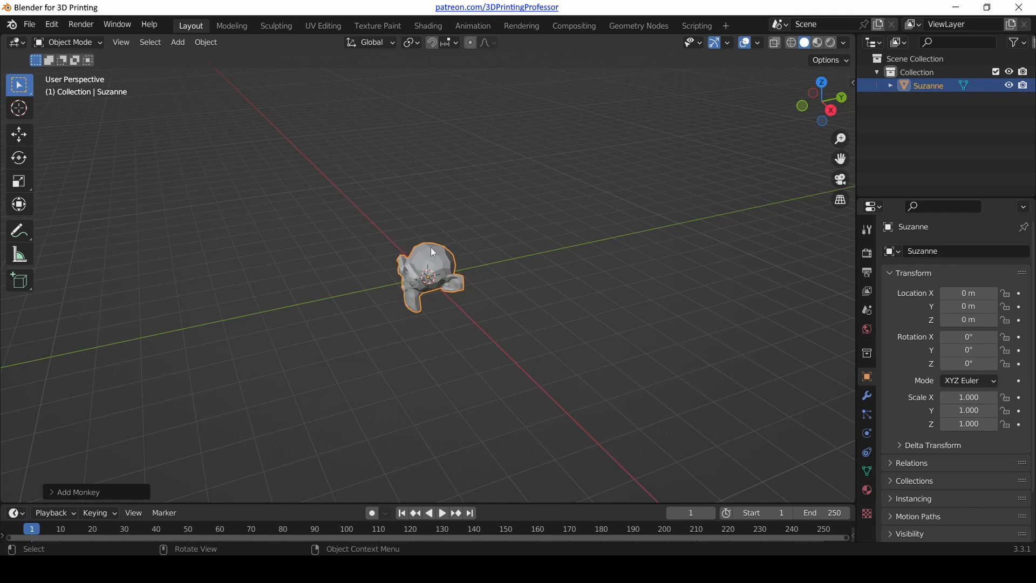
mouse_move(450, 259)
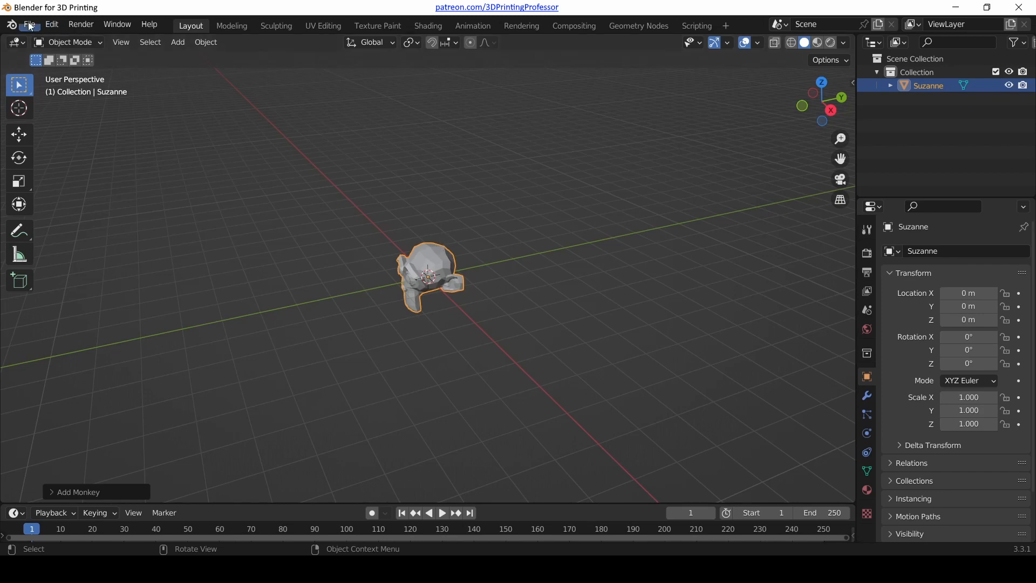
Start a new General file and choose Don't Save, discarding the monkey scene.
left_click(50, 25)
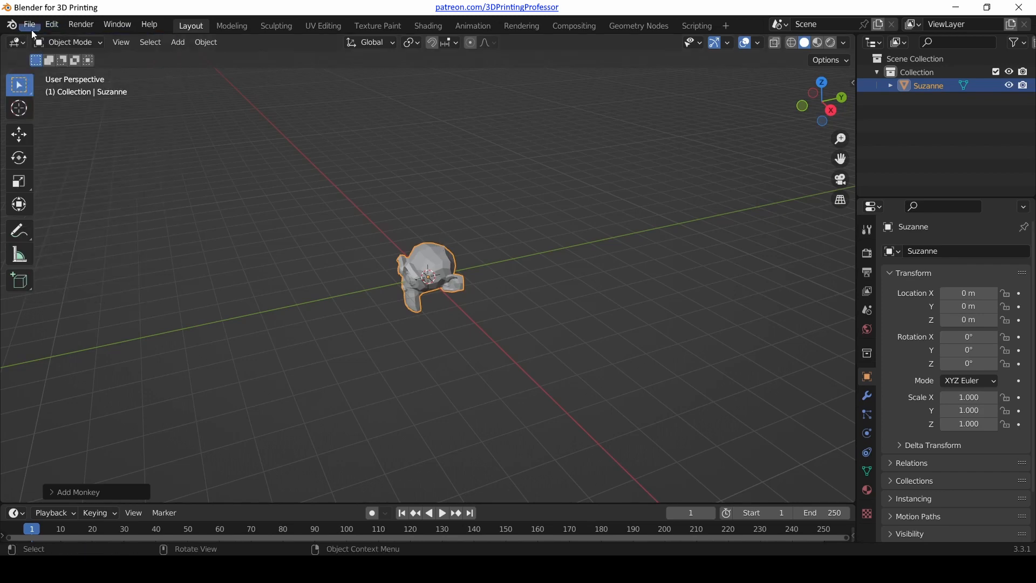
left_click(28, 25)
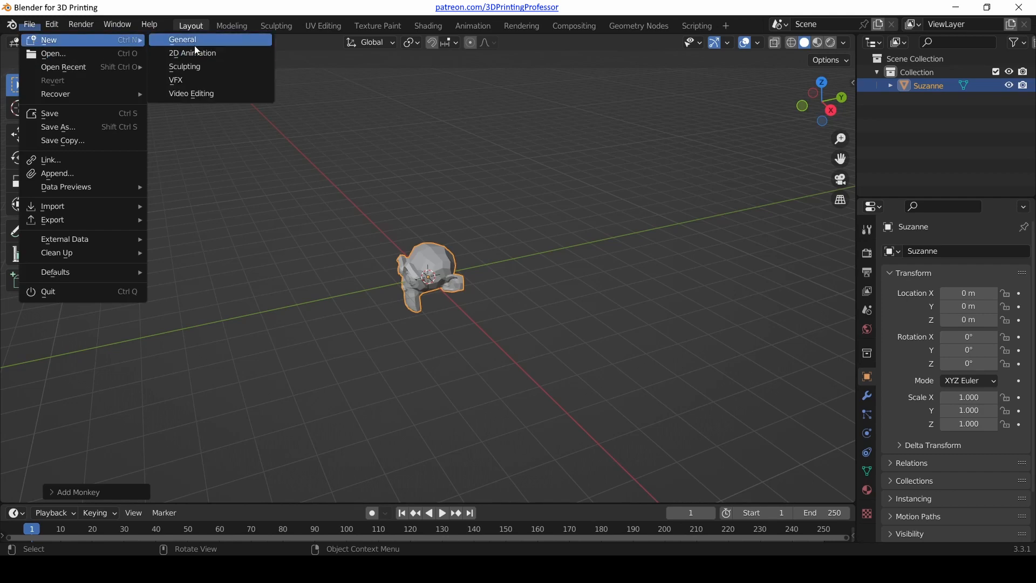
left_click(181, 39)
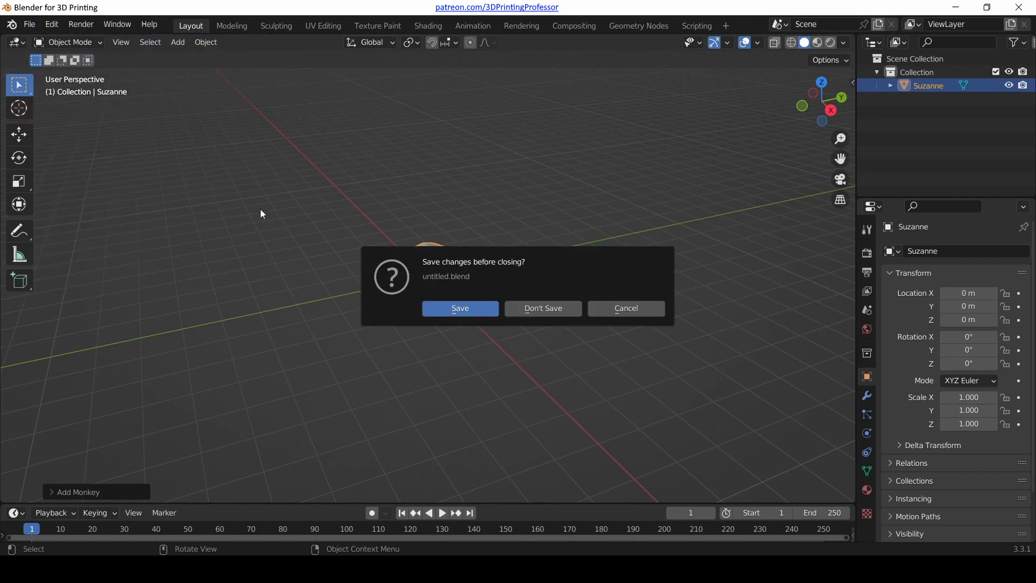
mouse_move(543, 307)
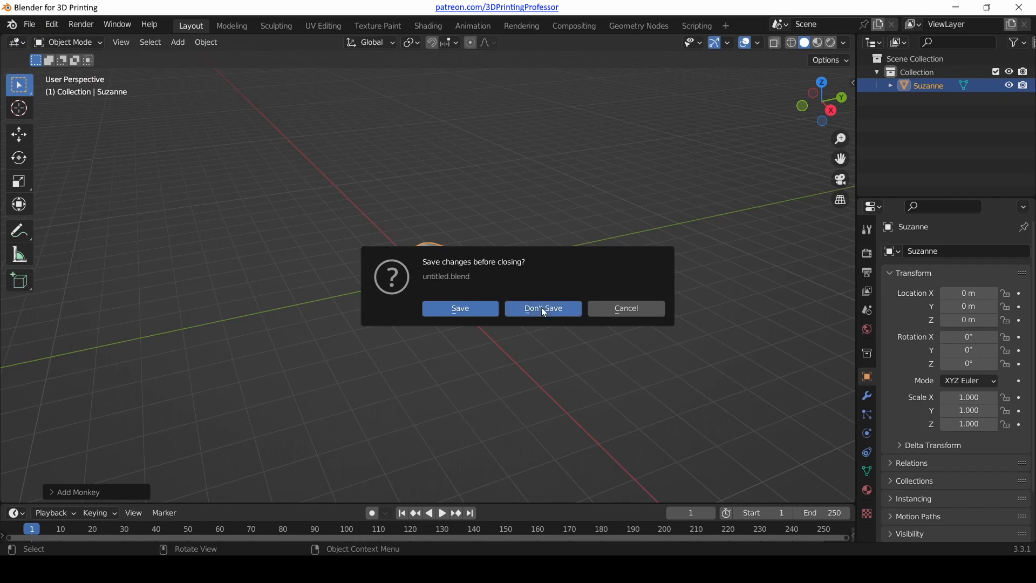
left_click(543, 308)
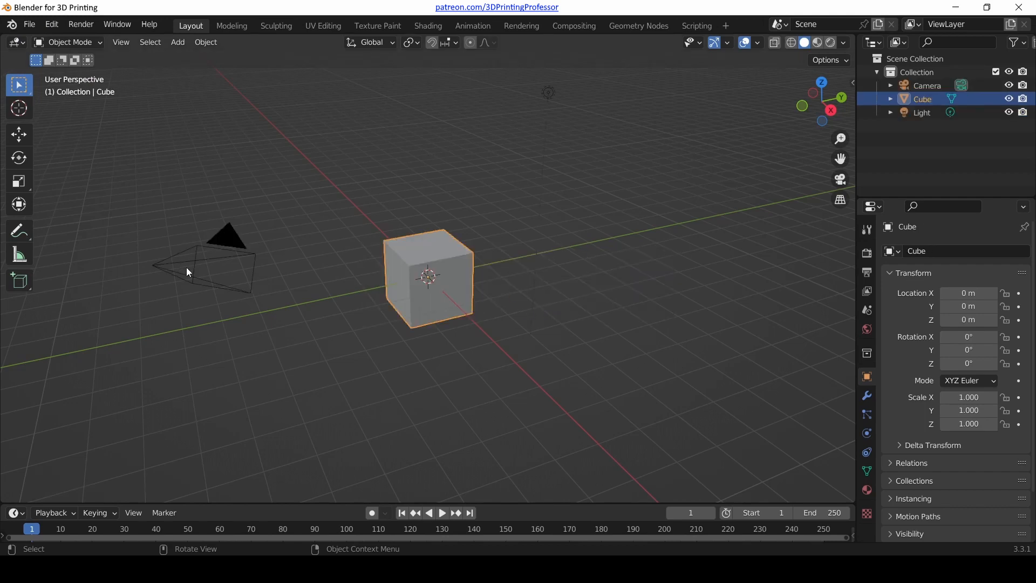
mouse_move(239, 255)
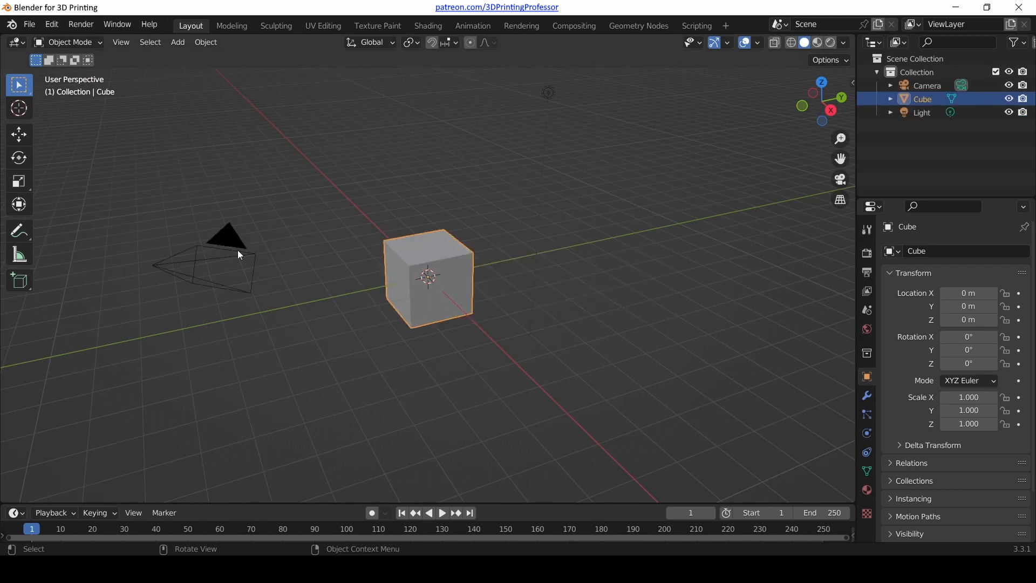
mouse_move(489, 320)
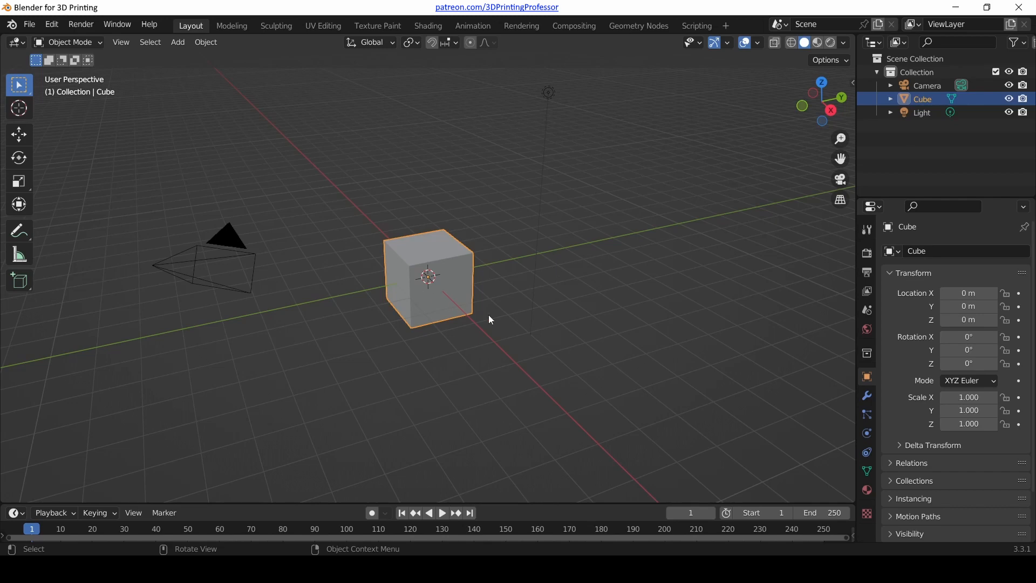
mouse_move(554, 247)
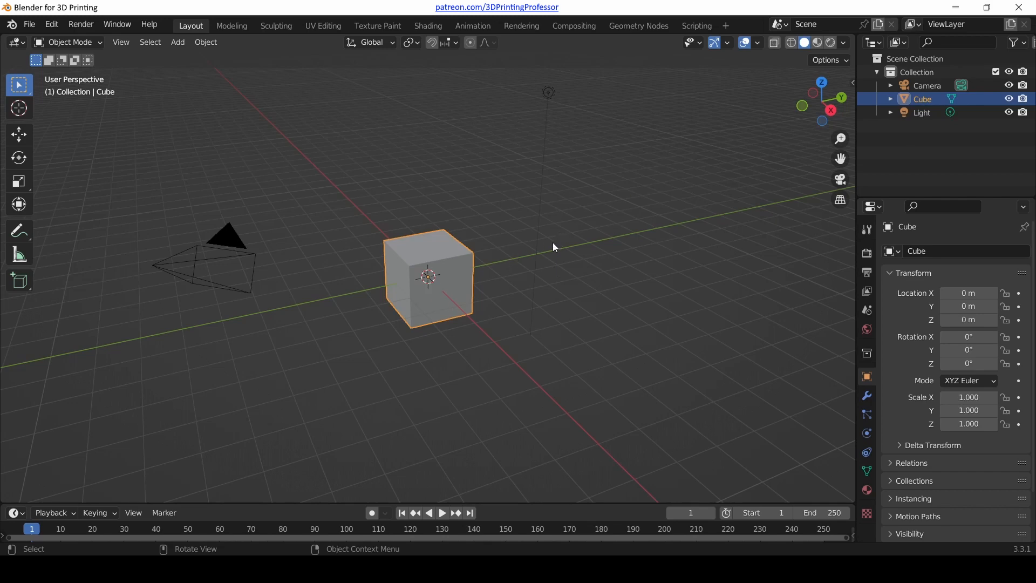
mouse_move(325, 259)
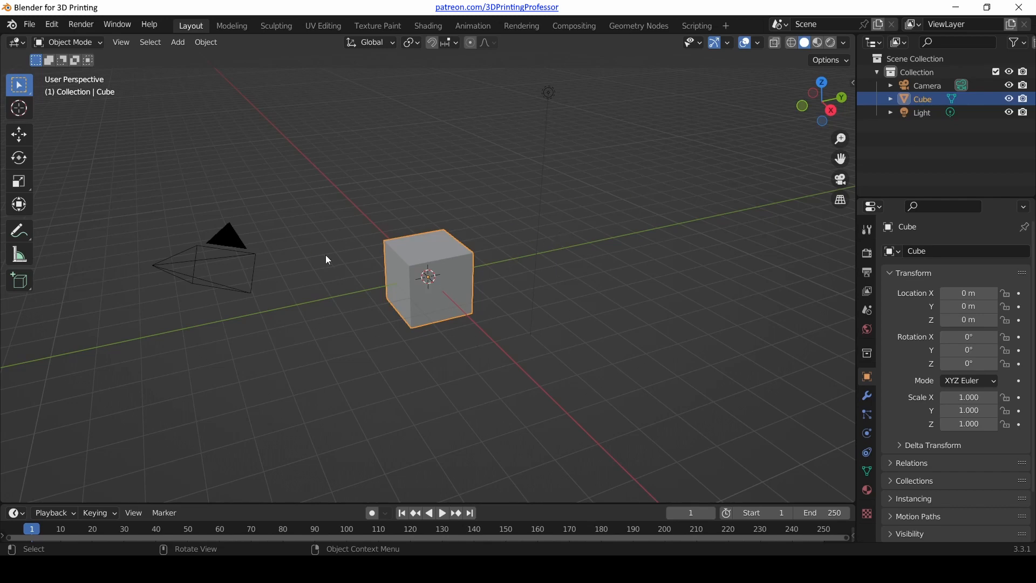
mouse_move(397, 149)
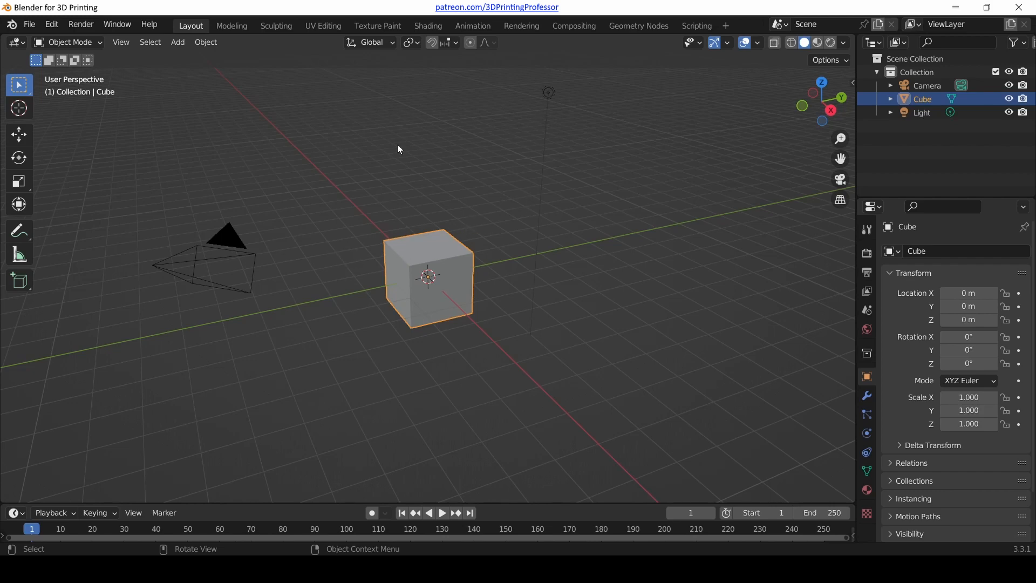
mouse_move(497, 185)
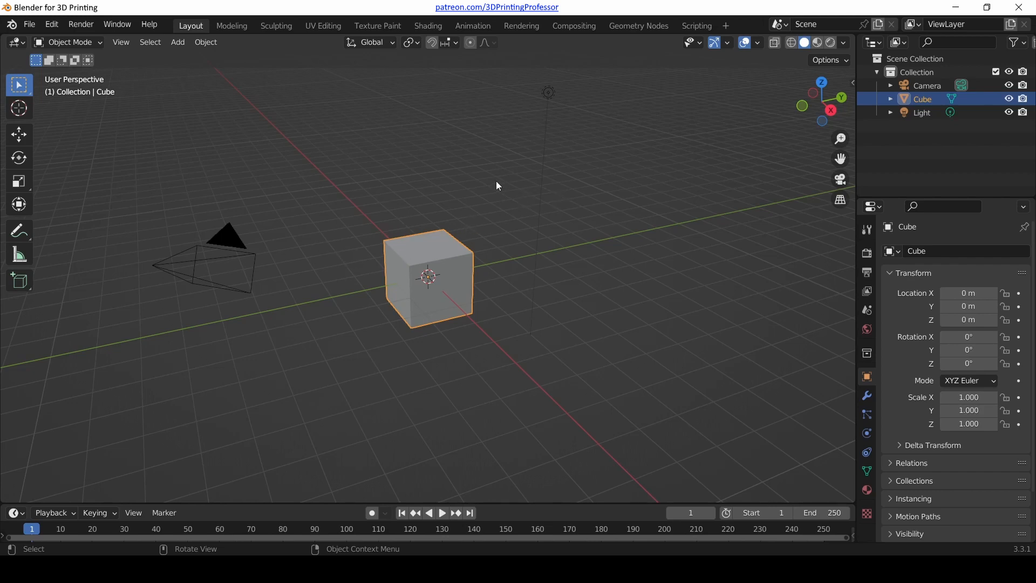
mouse_move(515, 223)
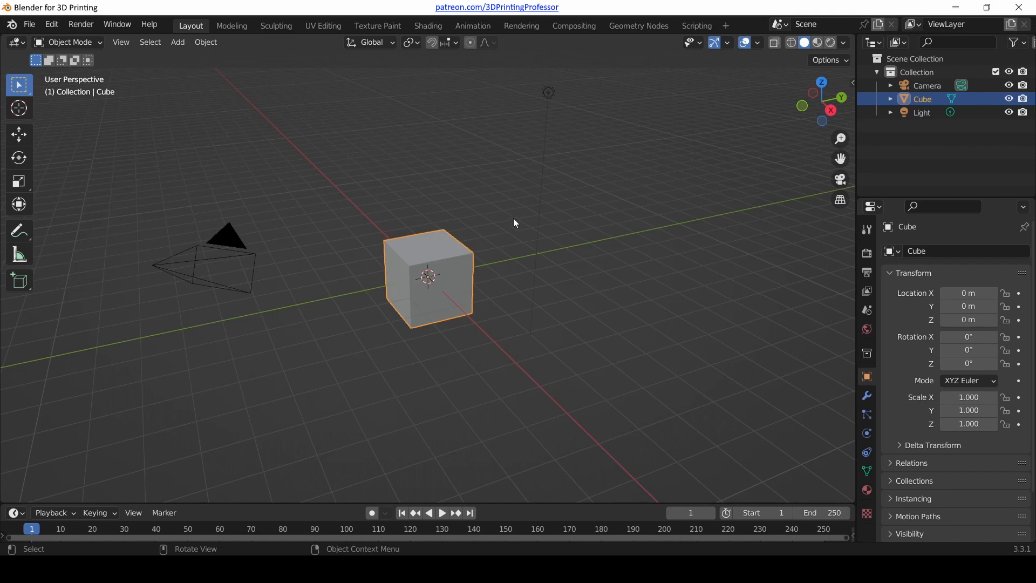
mouse_move(478, 206)
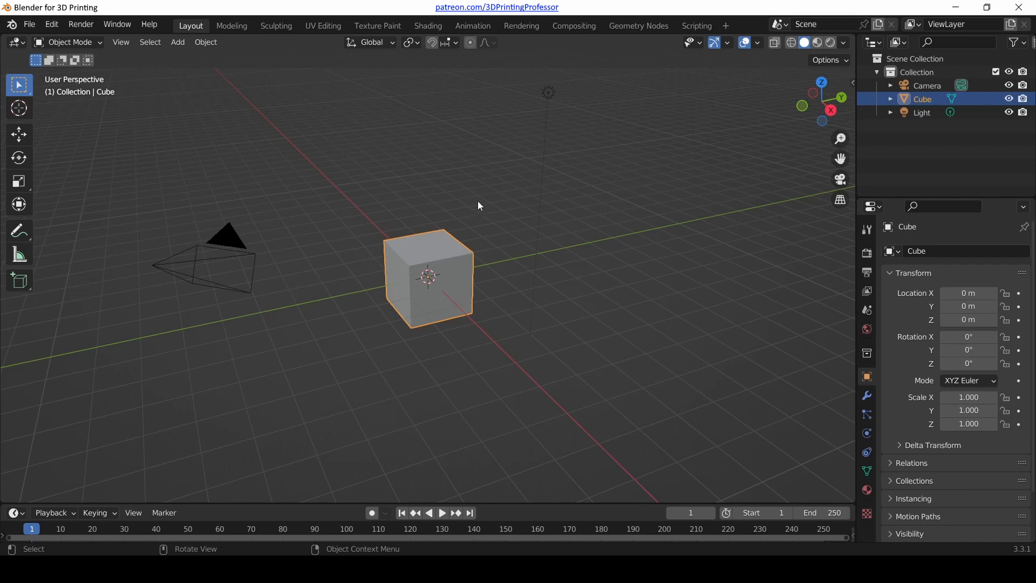